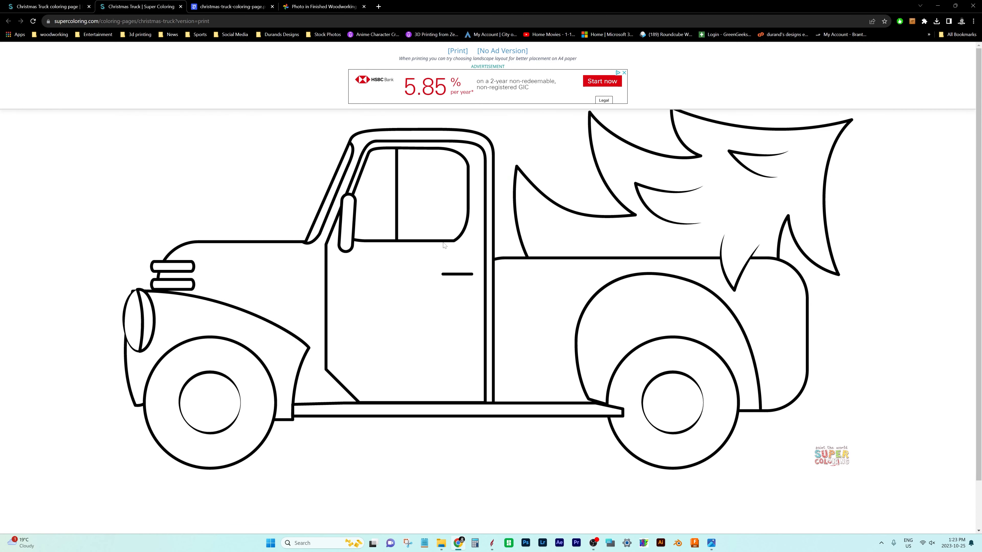
- View the finished truck ornament photo, then return to the Christmas Truck Super Coloring page
click(322, 7)
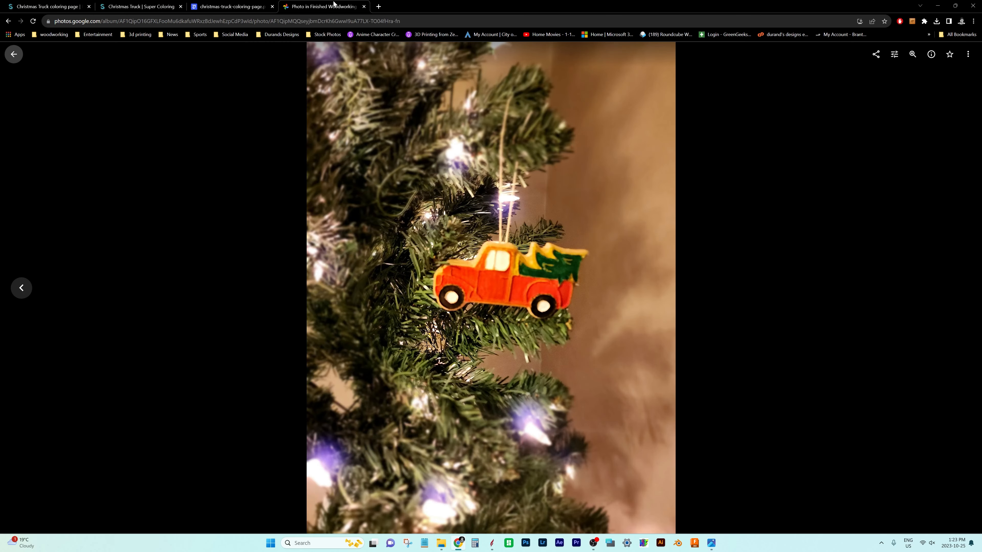
mouse_move(501, 296)
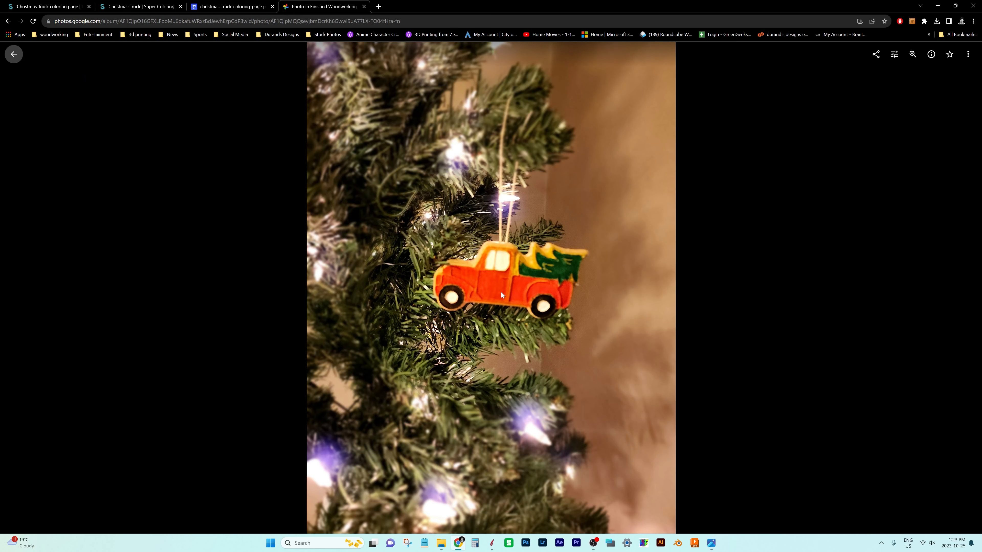
click(140, 6)
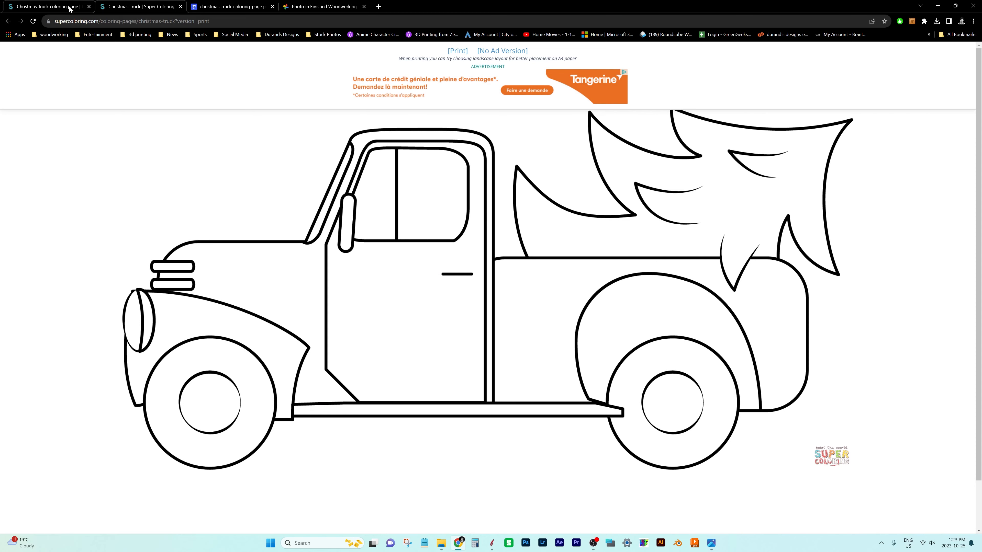
click(7, 20)
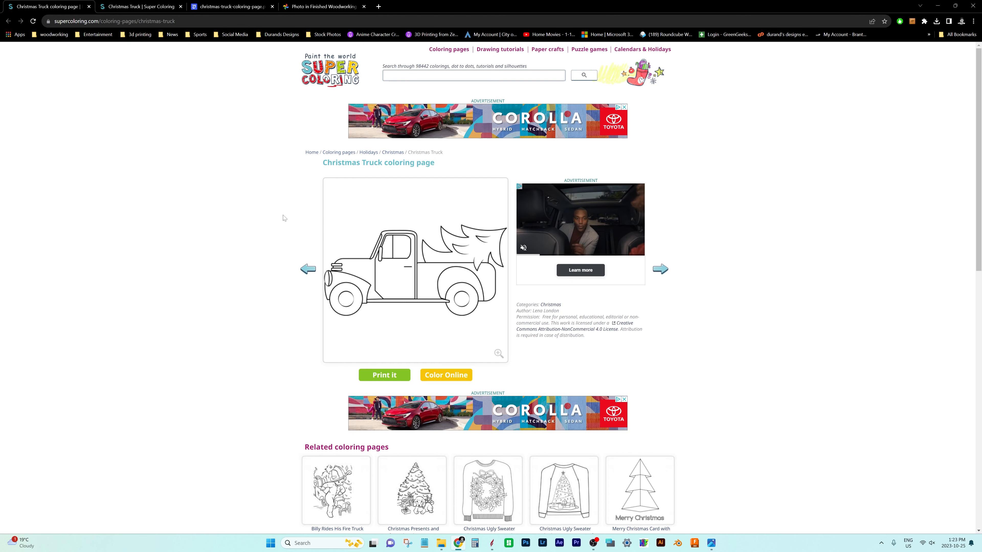
scroll(down, 3)
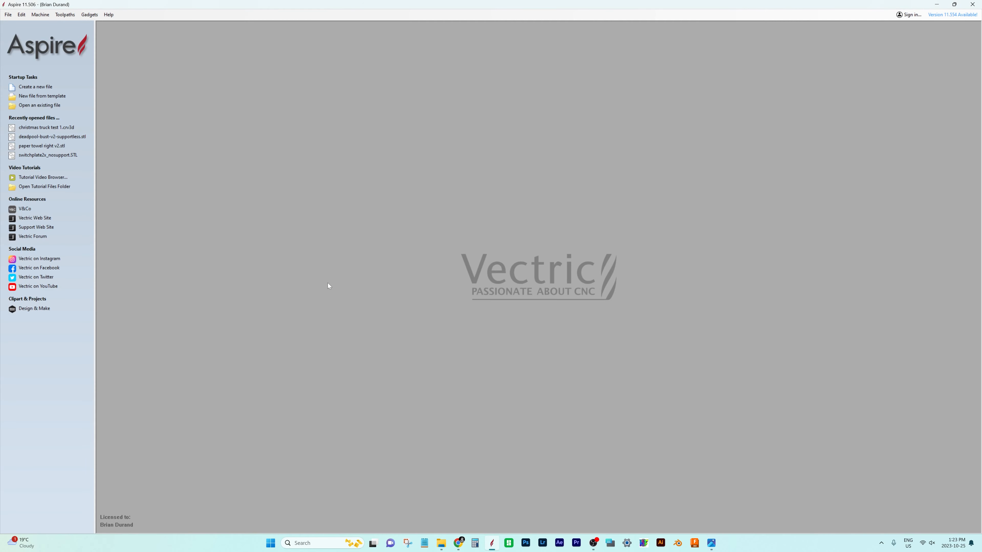
mouse_move(30, 67)
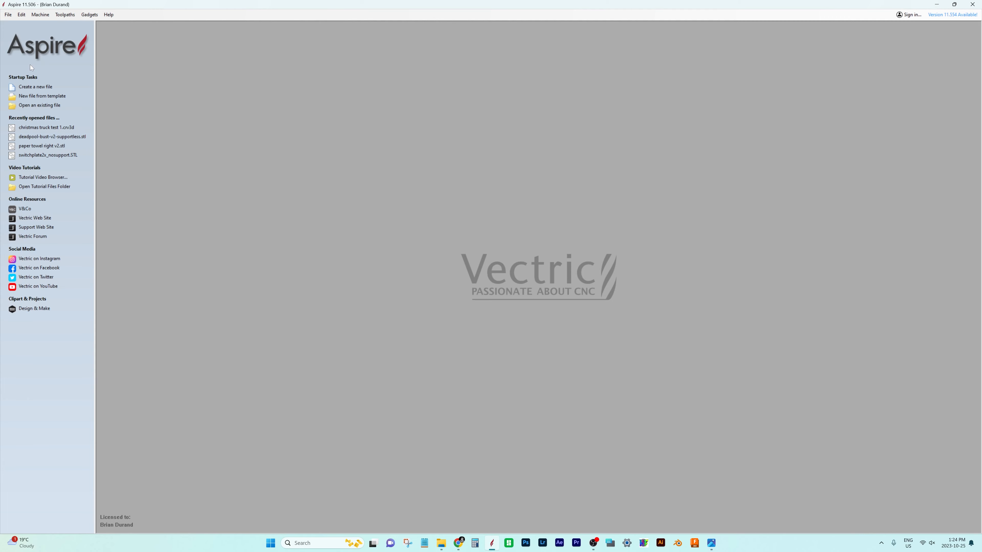
mouse_move(45, 55)
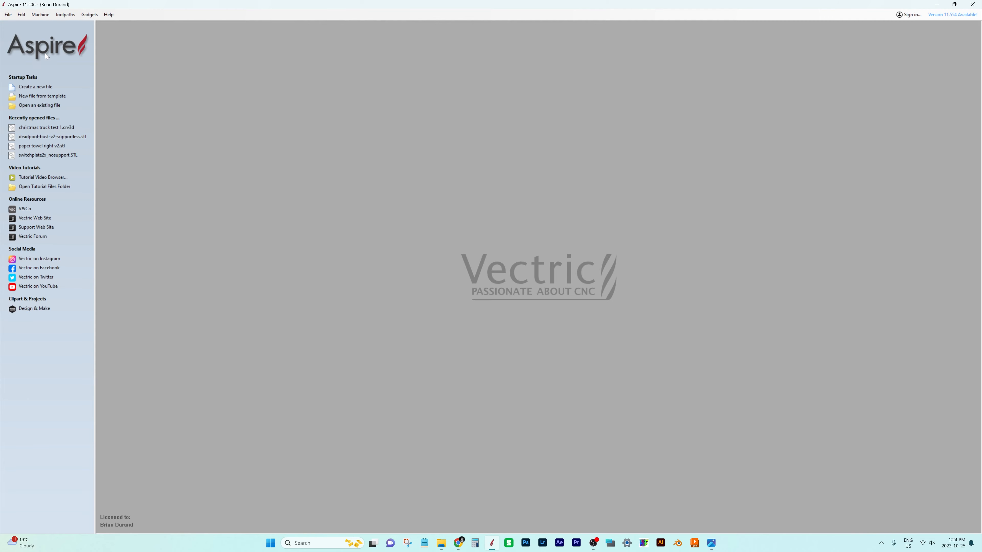
mouse_move(41, 49)
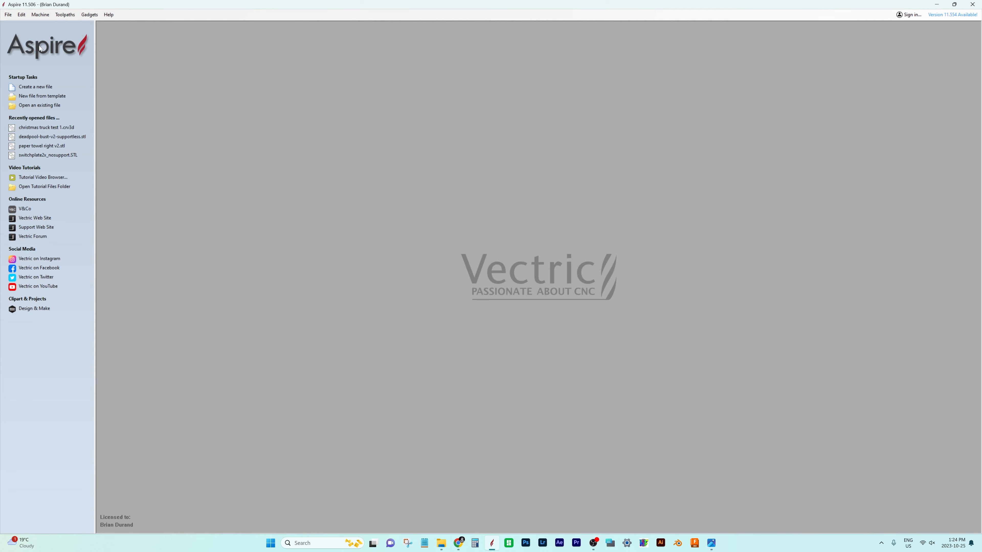
mouse_move(68, 30)
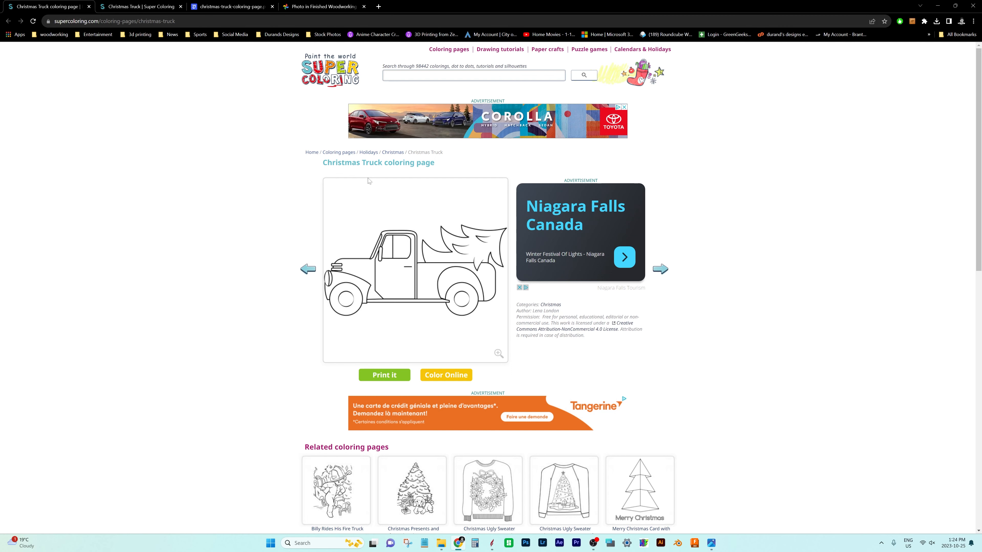
mouse_move(424, 268)
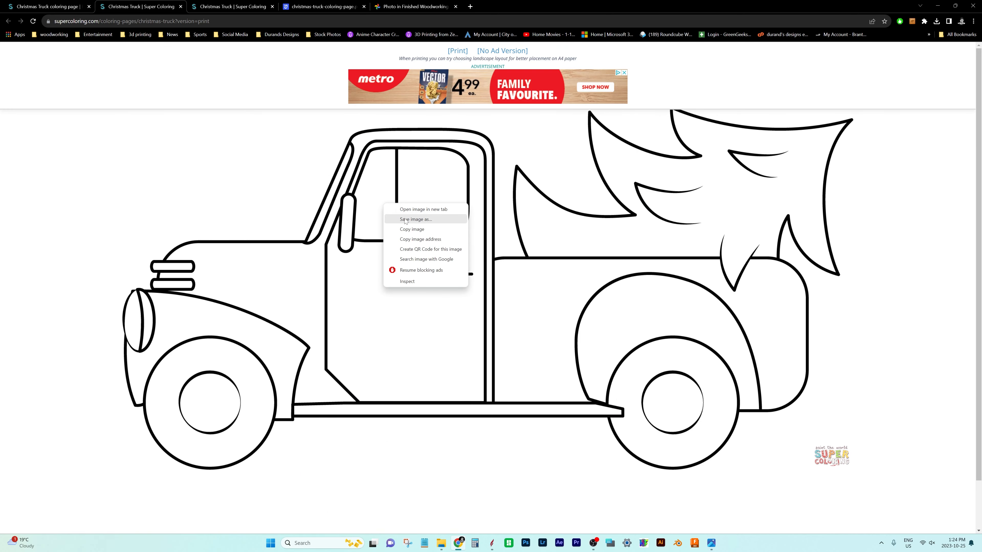
mouse_move(276, 18)
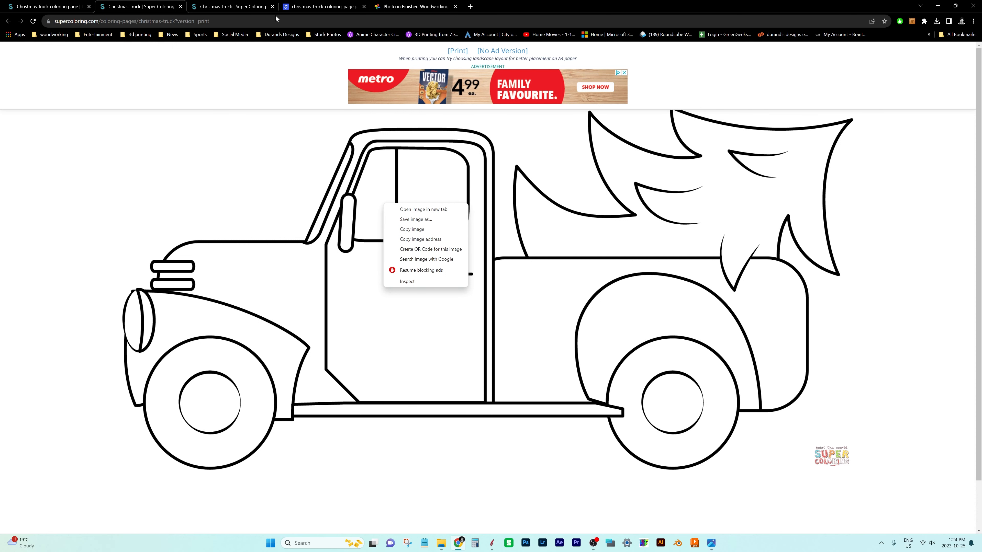
- Switch to the Vectorizer.AI tab showing the earlier vectorized truck result
click(322, 6)
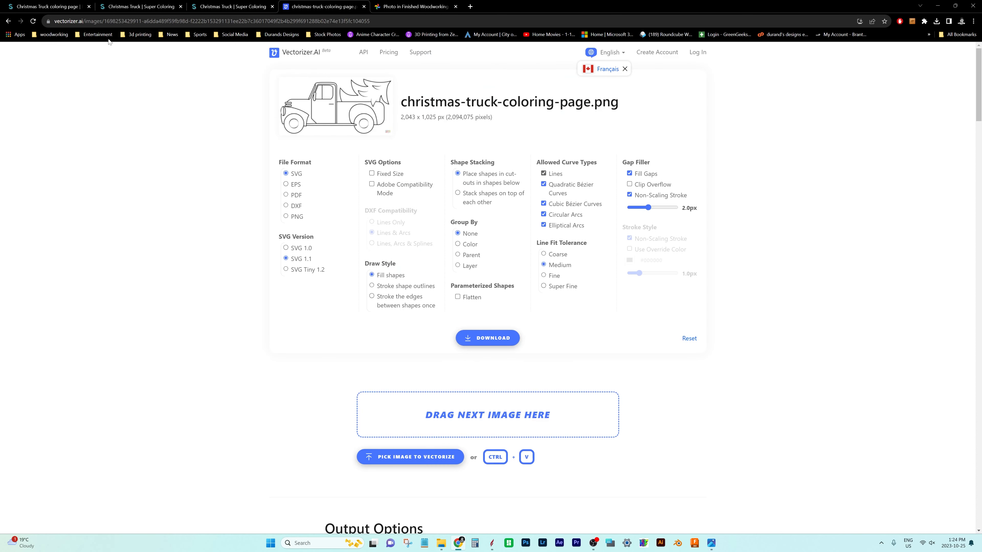
mouse_move(388, 146)
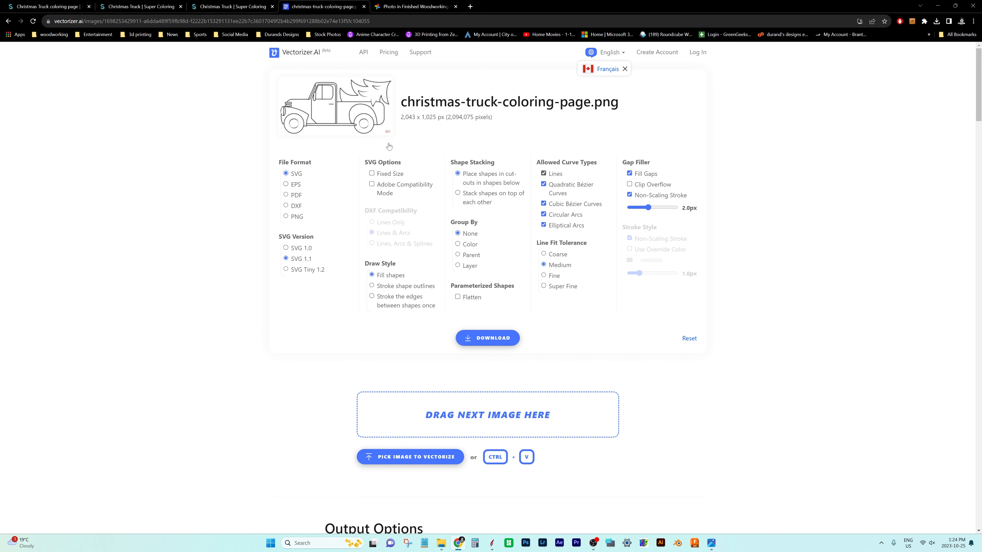
mouse_move(163, 110)
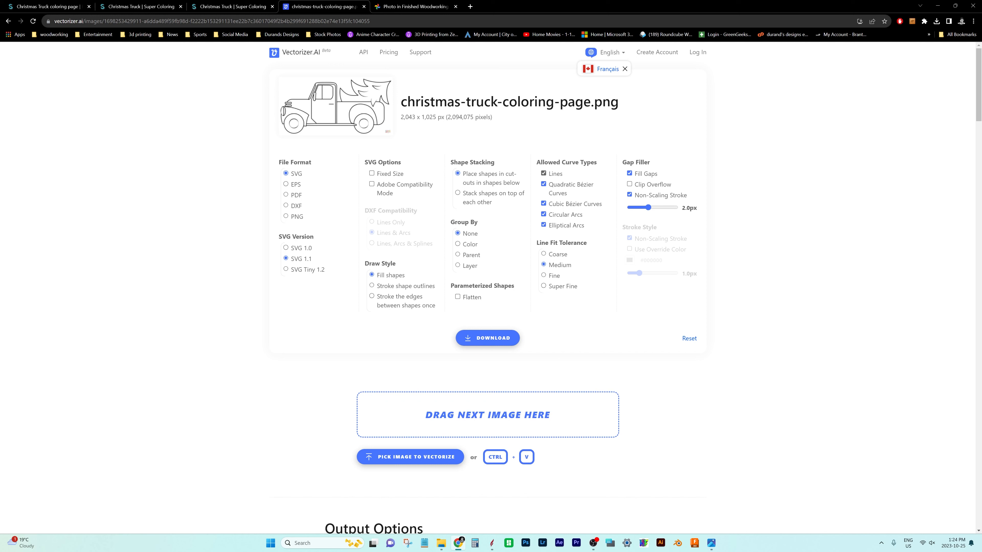
mouse_move(595, 217)
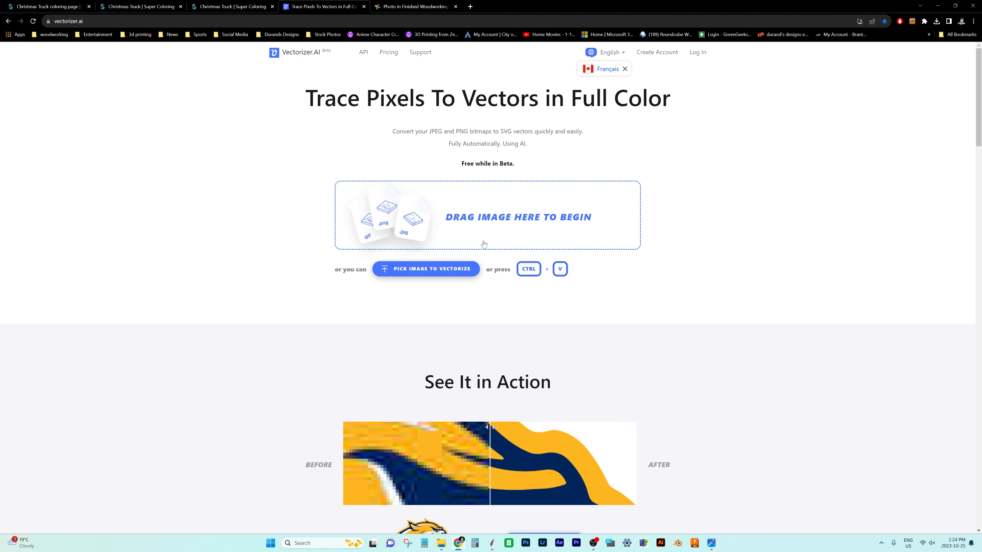
mouse_move(489, 227)
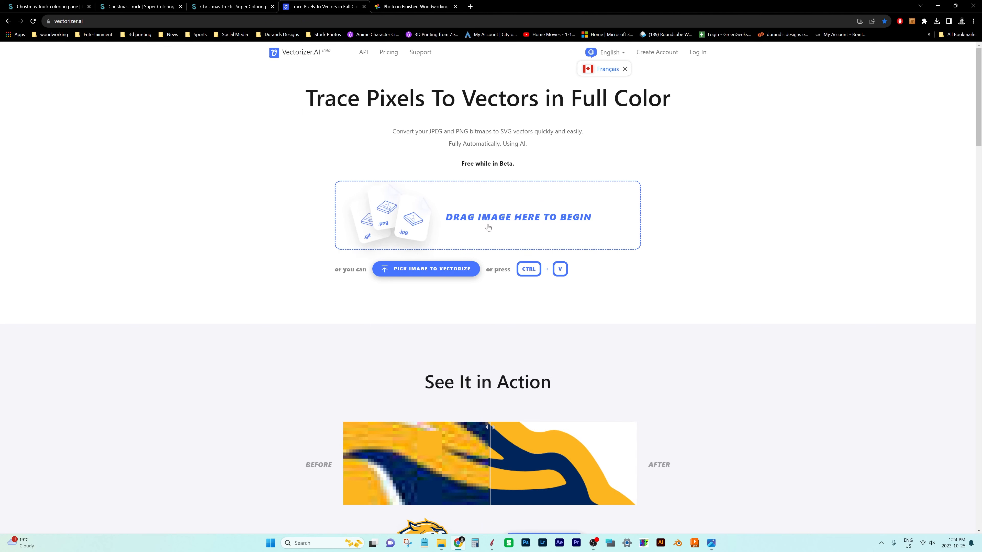
mouse_move(477, 223)
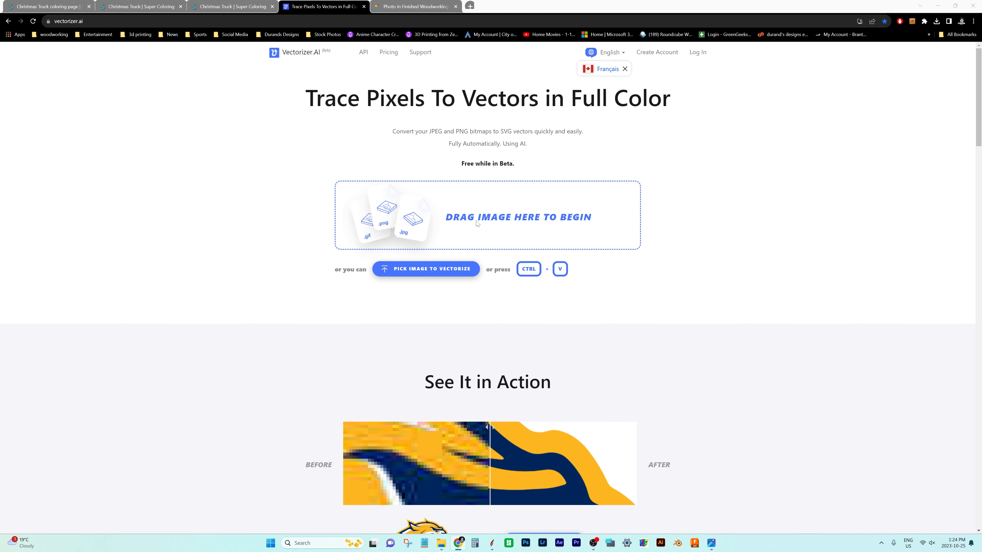
- Upload the truck PNG, accept the pre-crop, and download the vectorized result as SVG
click(425, 268)
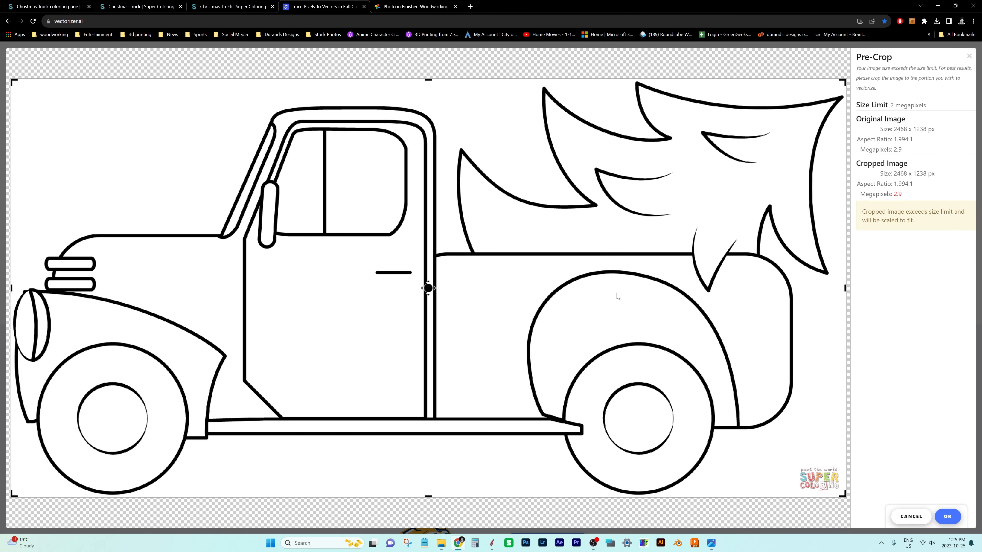
mouse_move(237, 112)
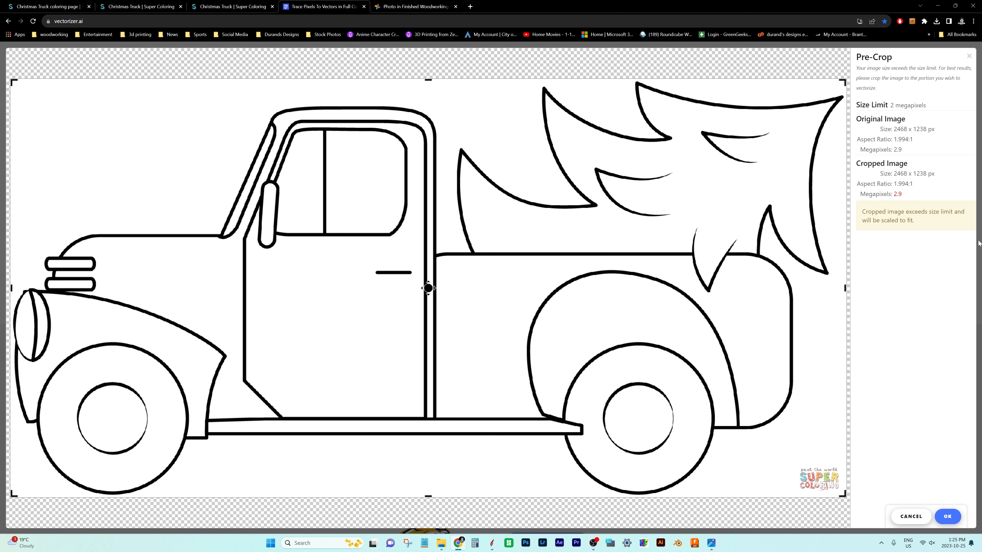
click(947, 516)
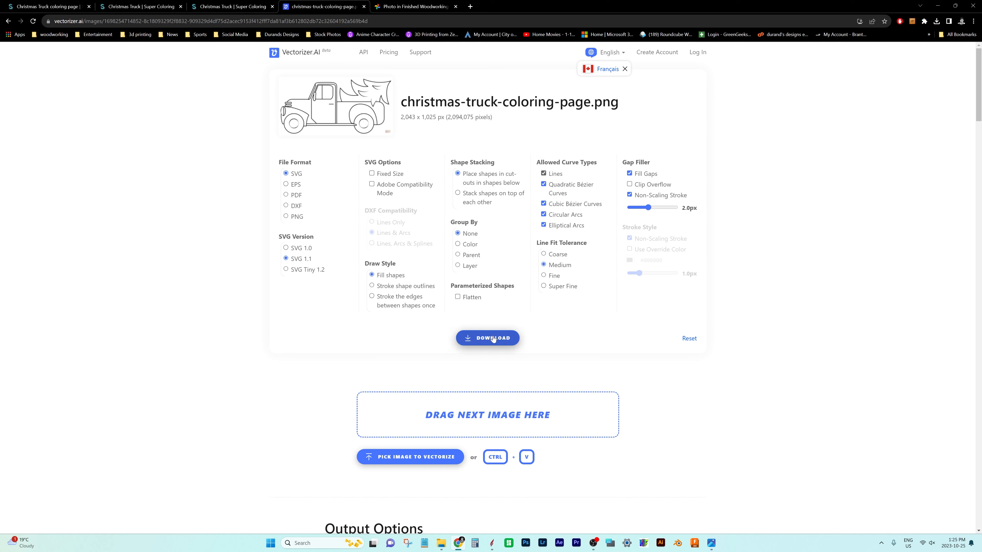
click(488, 338)
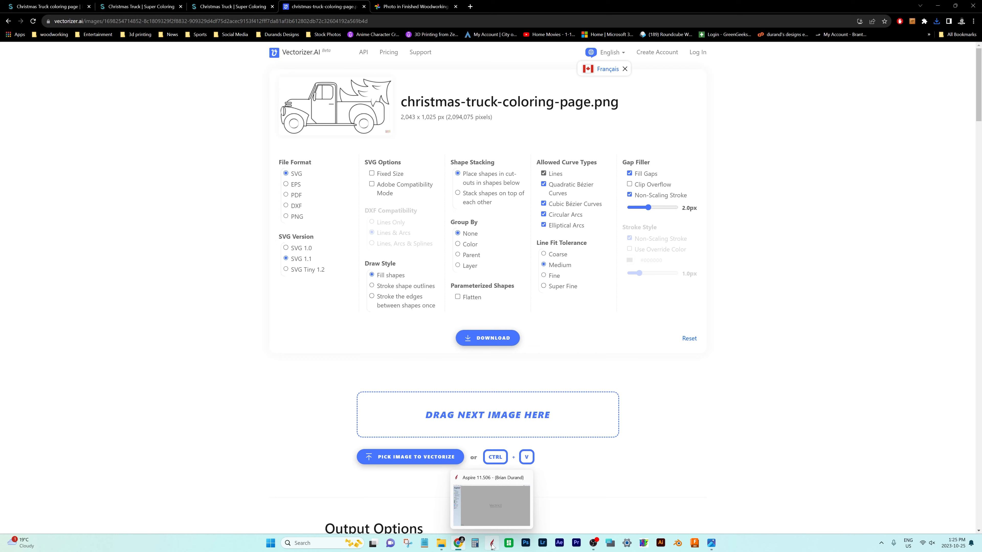
- Create a new Aspire job 12 × 12 × 0.75 inches, single-sided, at very high modeling resolution
click(492, 542)
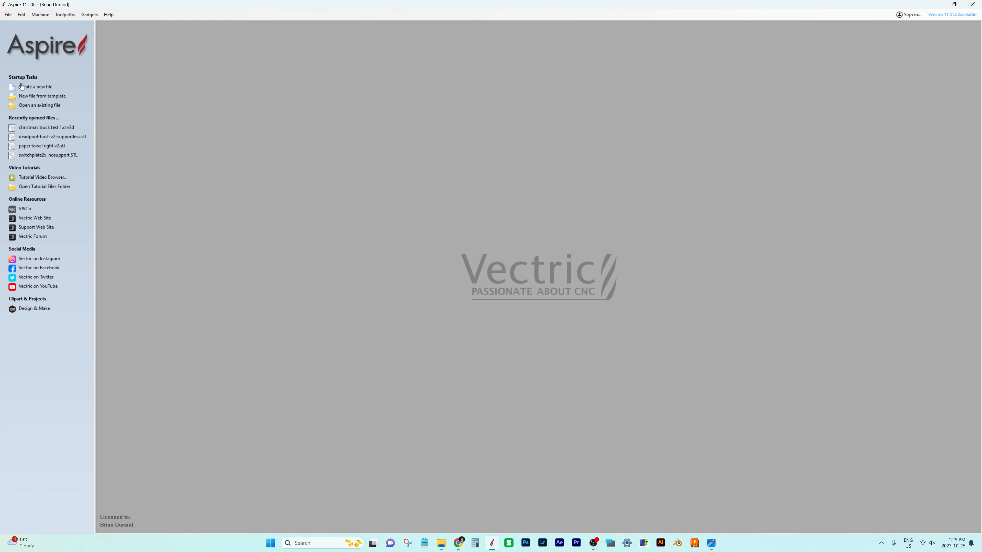
click(36, 86)
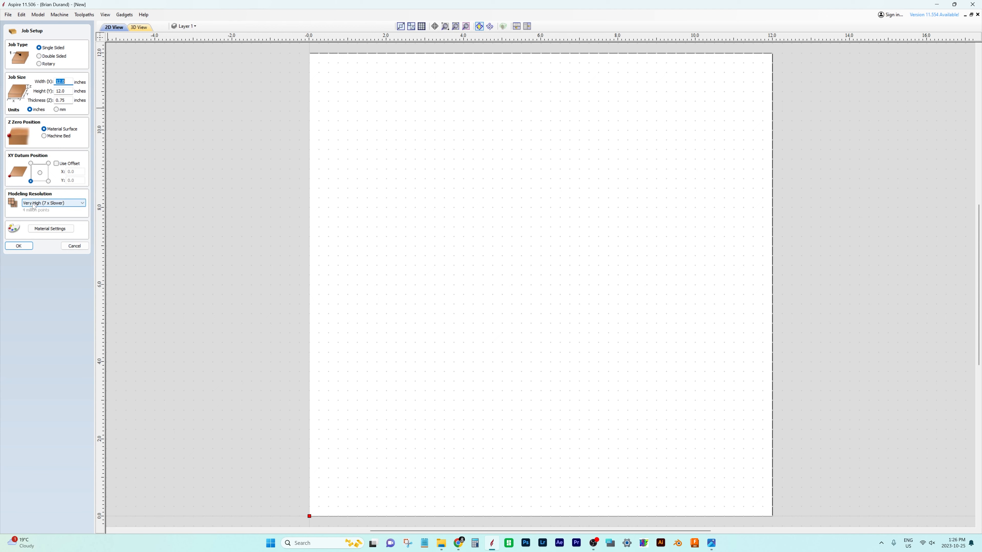
mouse_move(19, 246)
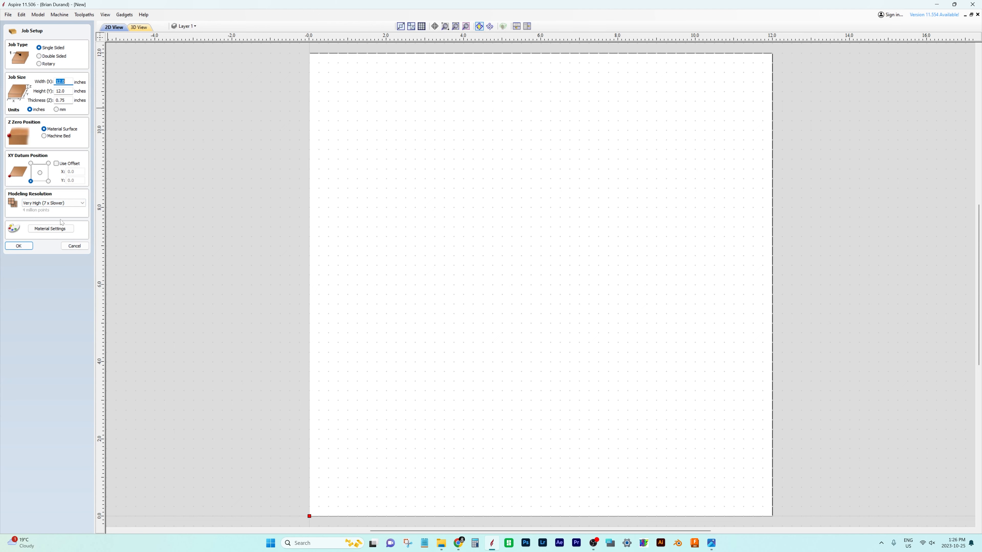
mouse_move(49, 257)
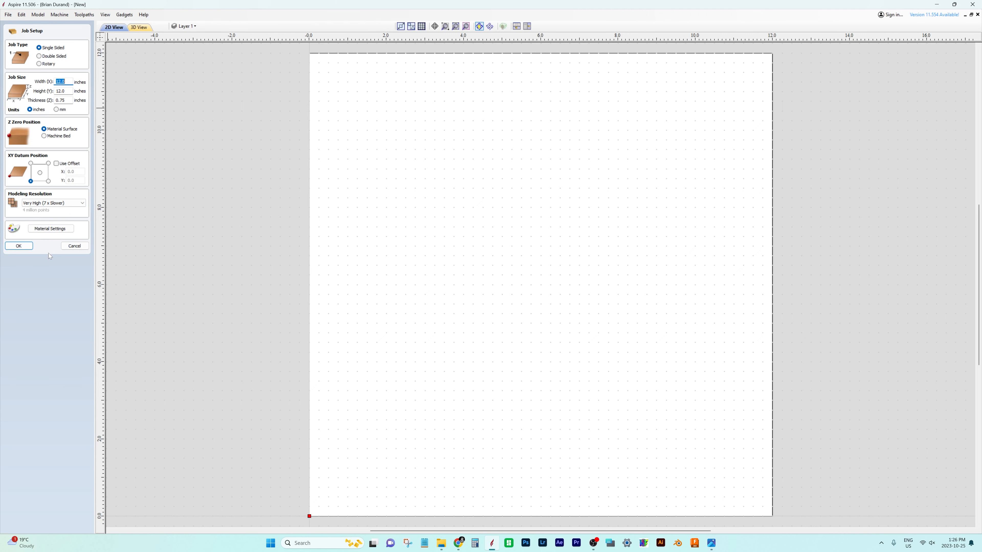
click(17, 245)
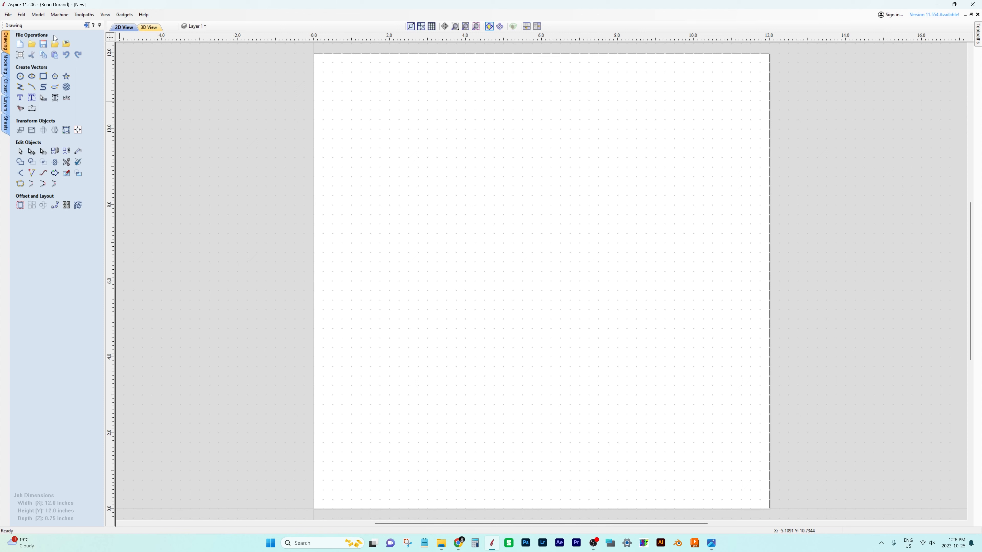
mouse_move(55, 44)
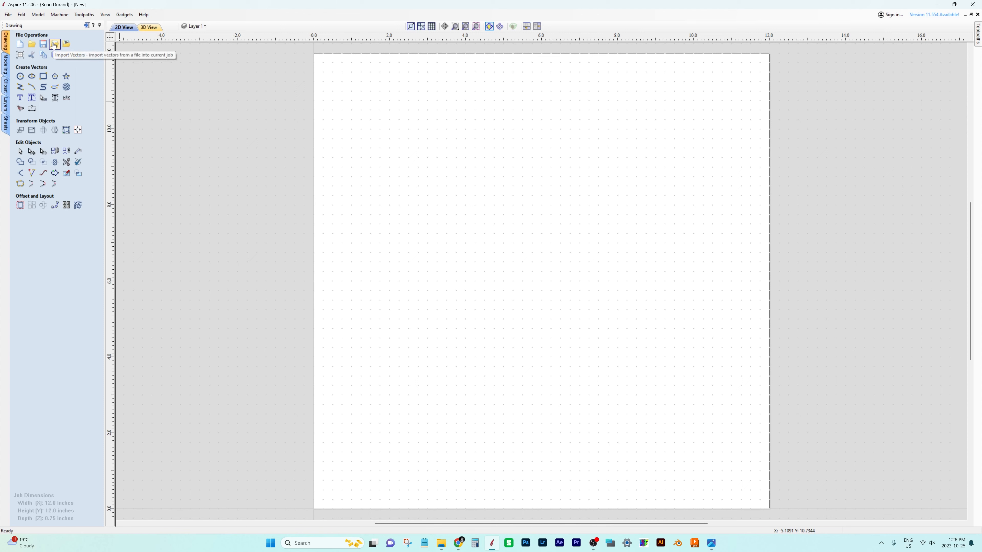
- Import the christmas-truck-coloring-page (1) SVG vectors from the Downloads folder
click(54, 44)
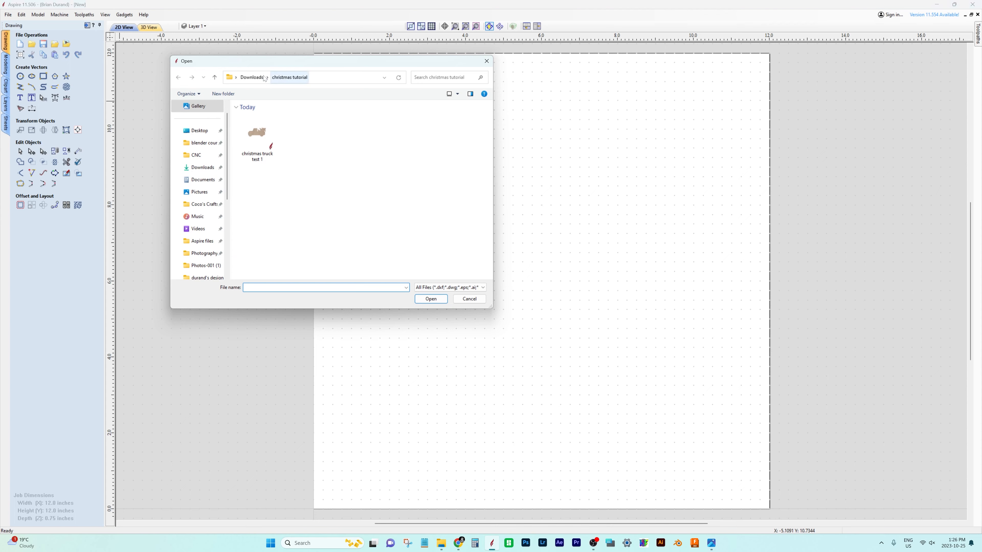
click(251, 77)
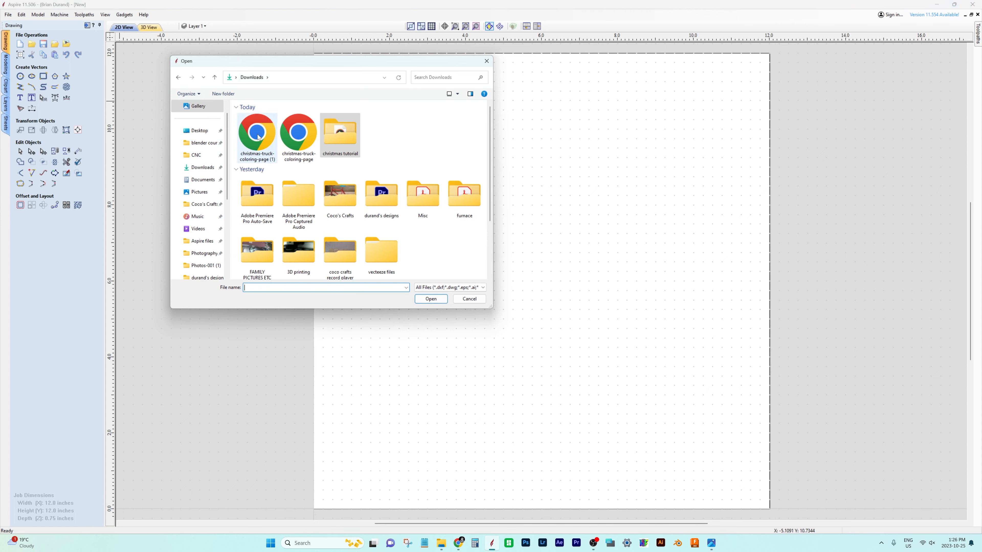
double_click(256, 132)
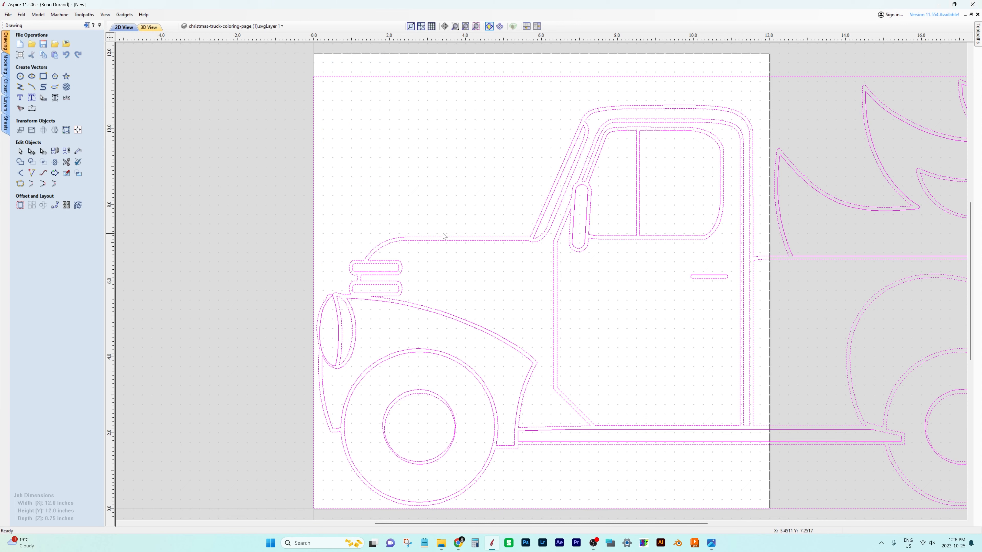
scroll(down, 3)
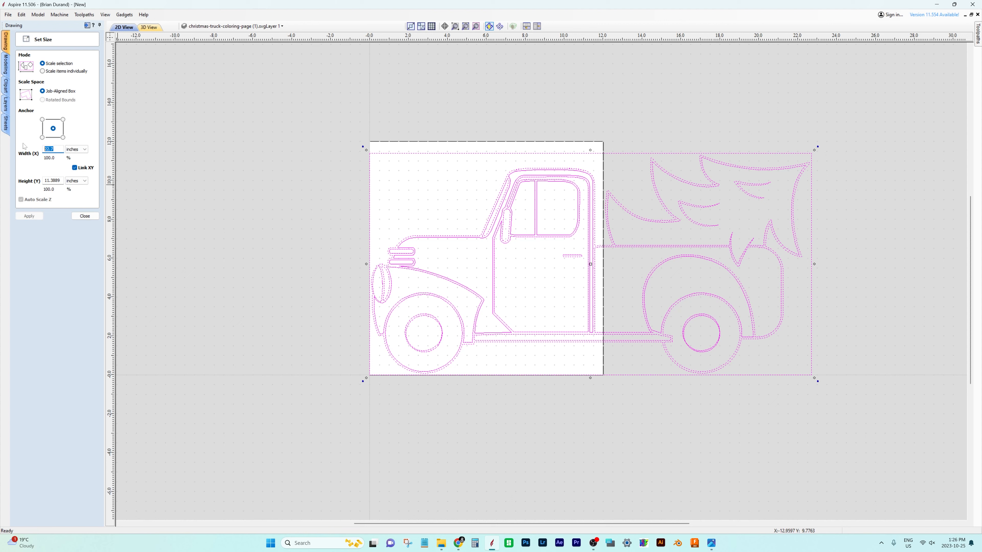
- Scale the truck to 6 inches wide with linked XY and center it on the material
text(6)
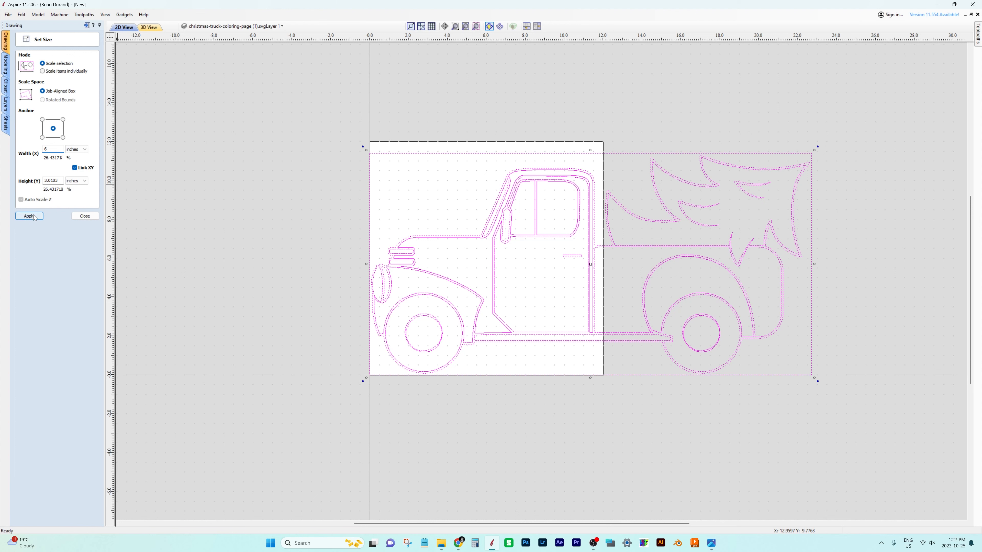
click(28, 216)
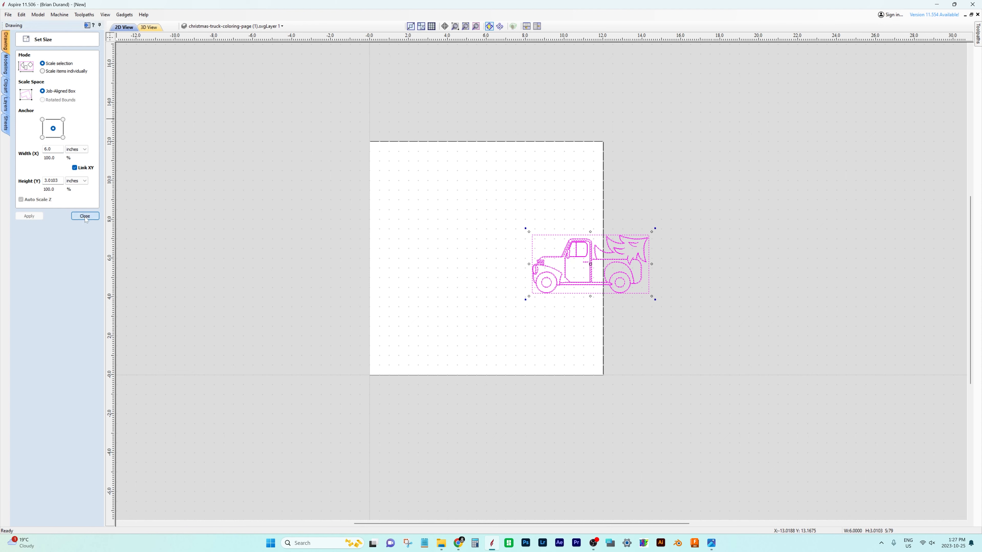
click(84, 215)
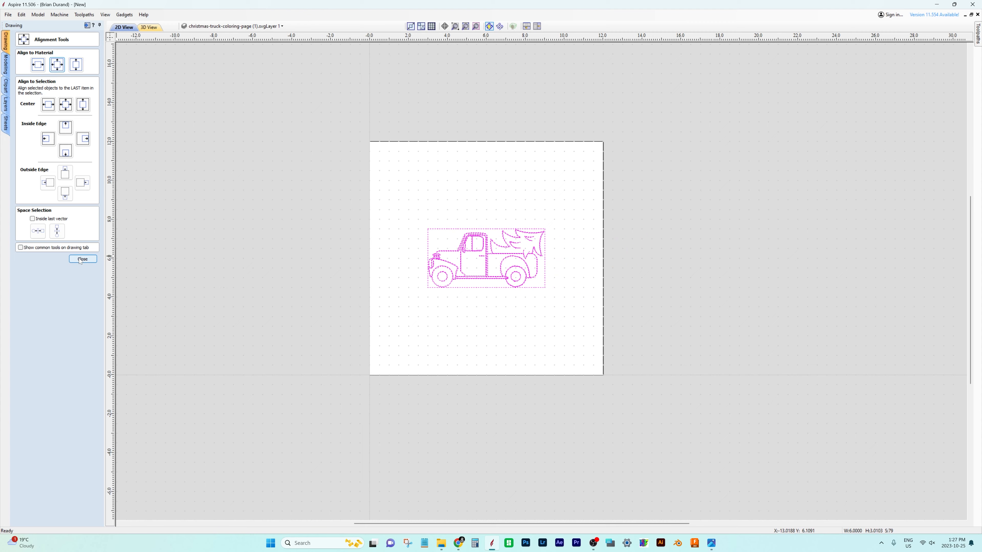
click(82, 259)
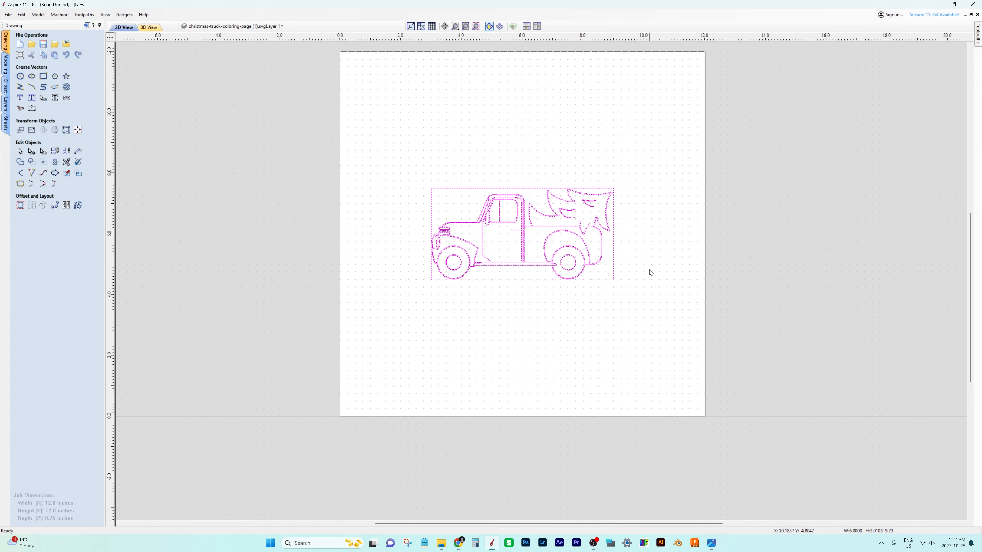
mouse_move(629, 215)
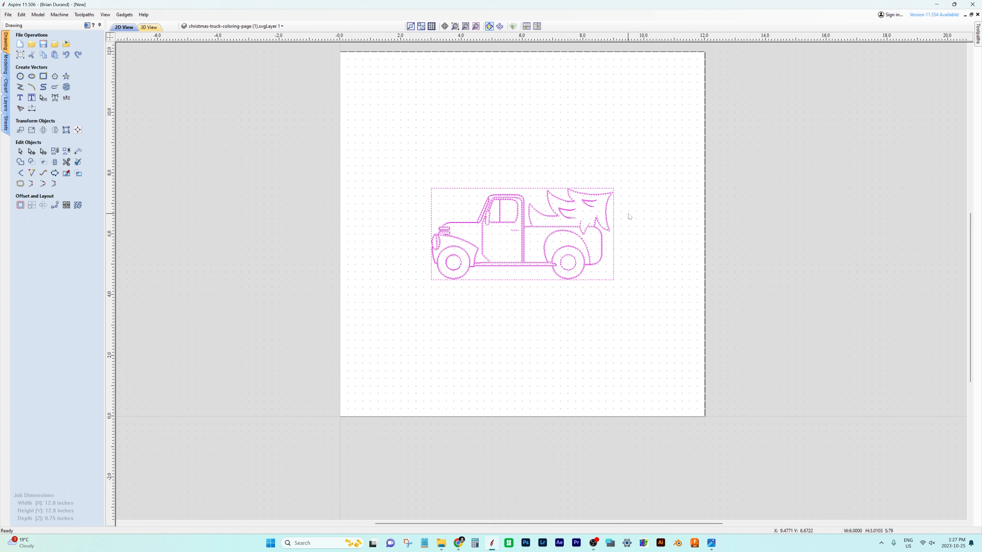
mouse_move(624, 215)
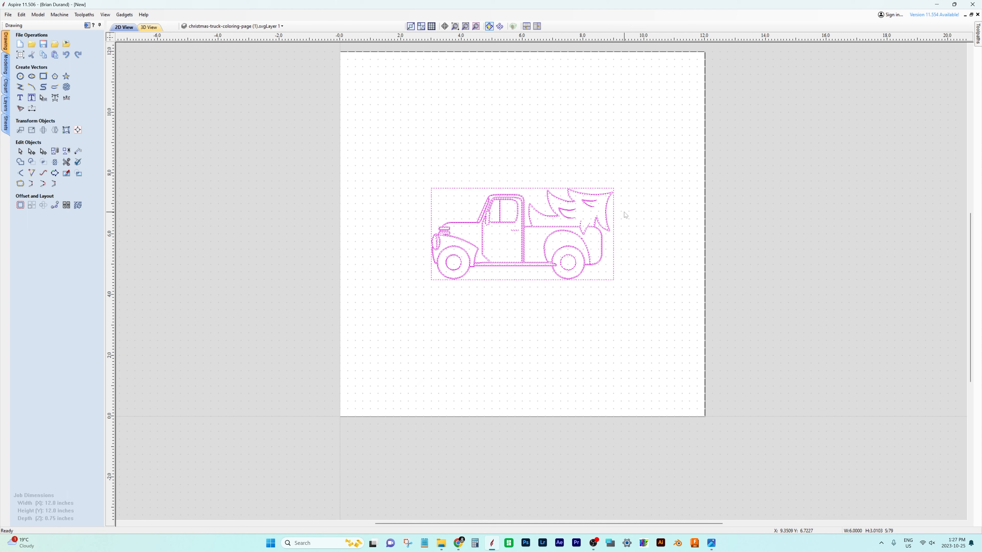
- Select the rectangle around the truck and drag a corner to enlarge it to about 6.8 × 3.4 inches
click(466, 184)
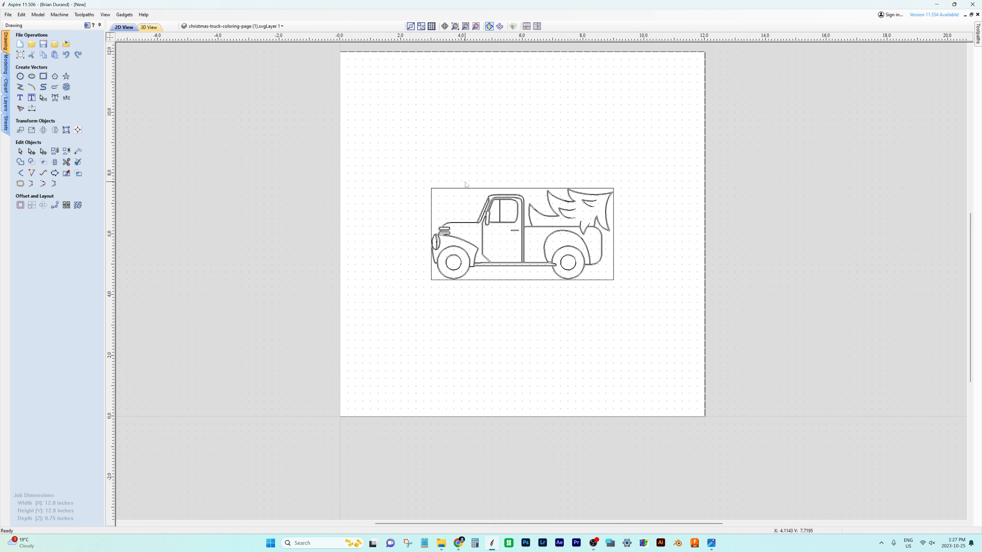
click(522, 234)
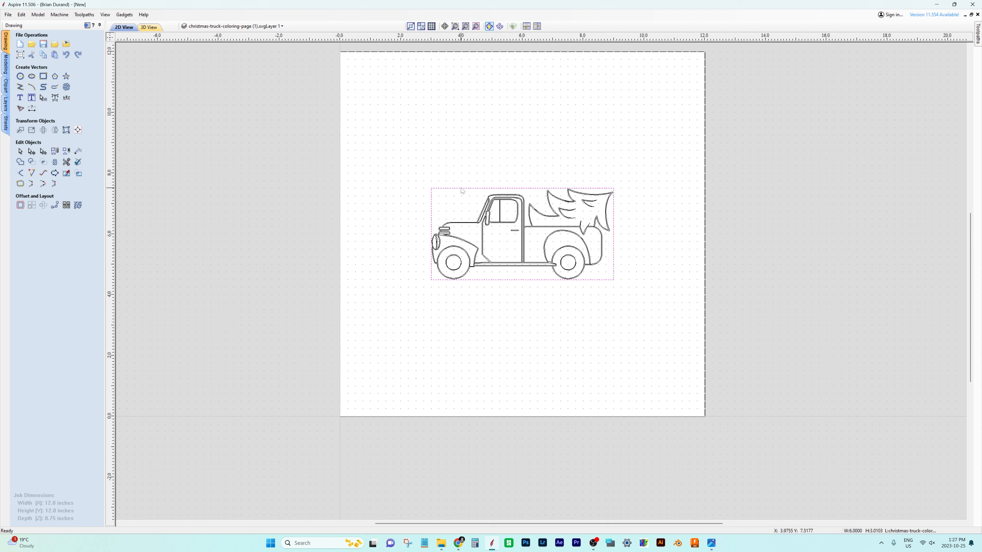
click(522, 233)
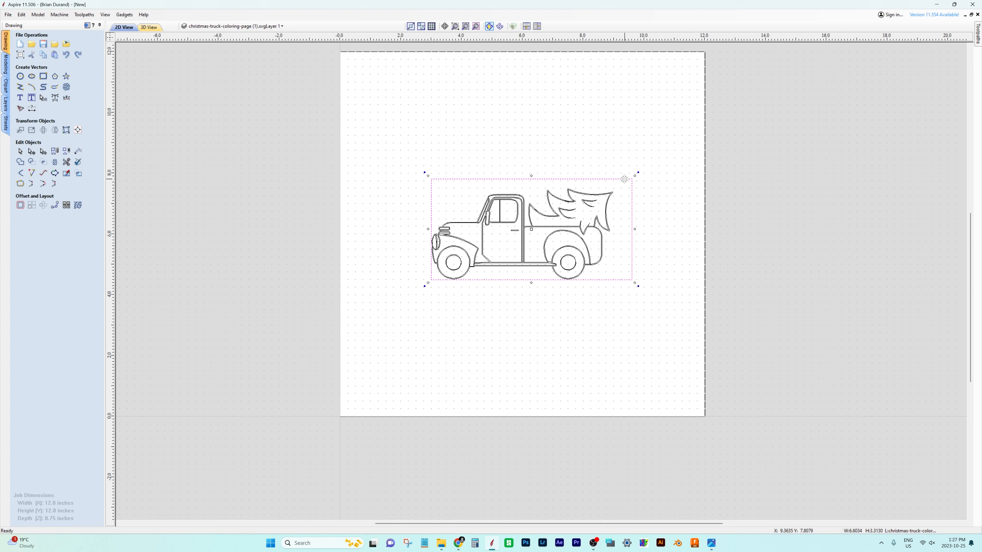
drag(624, 179, 637, 172)
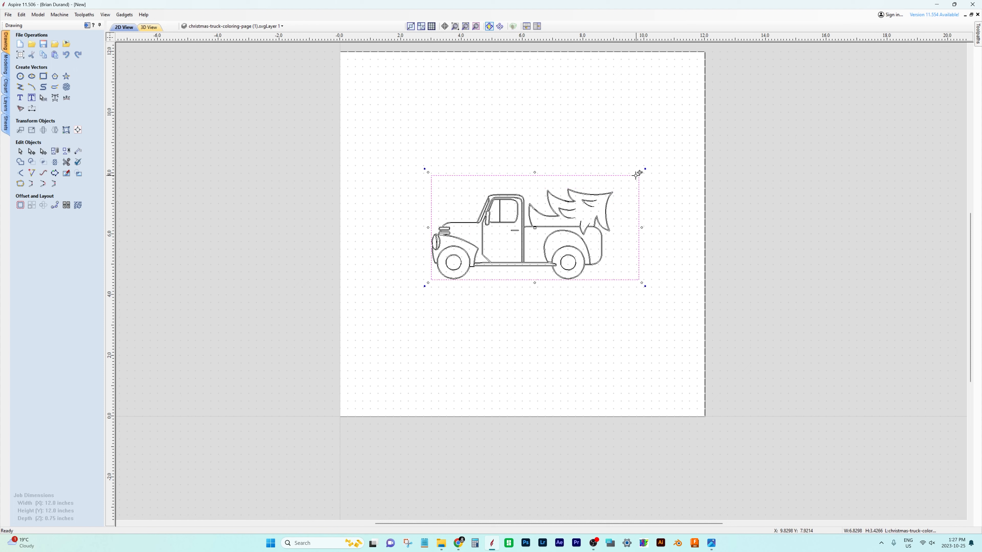
- Center the enlarged rectangle on the material using the alignment tools
click(78, 129)
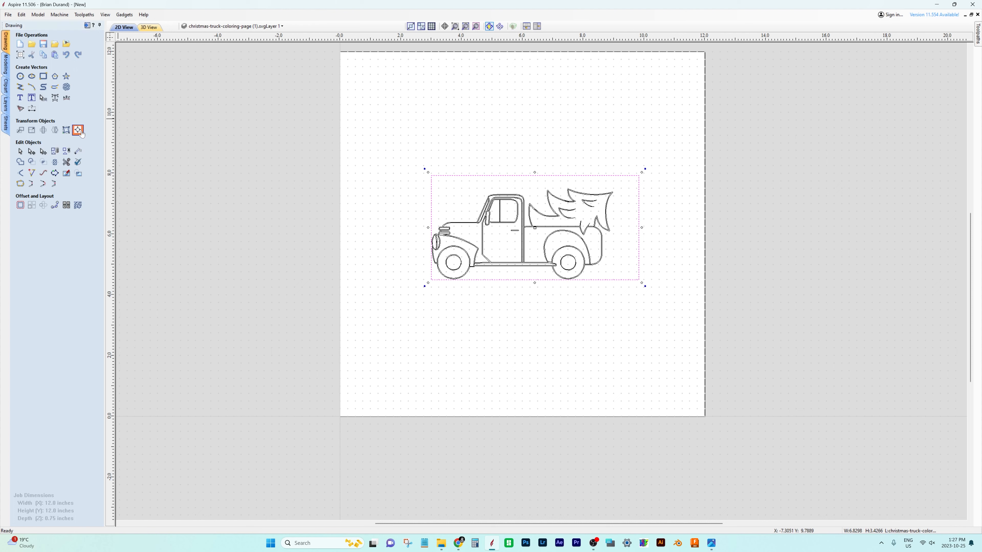
click(77, 130)
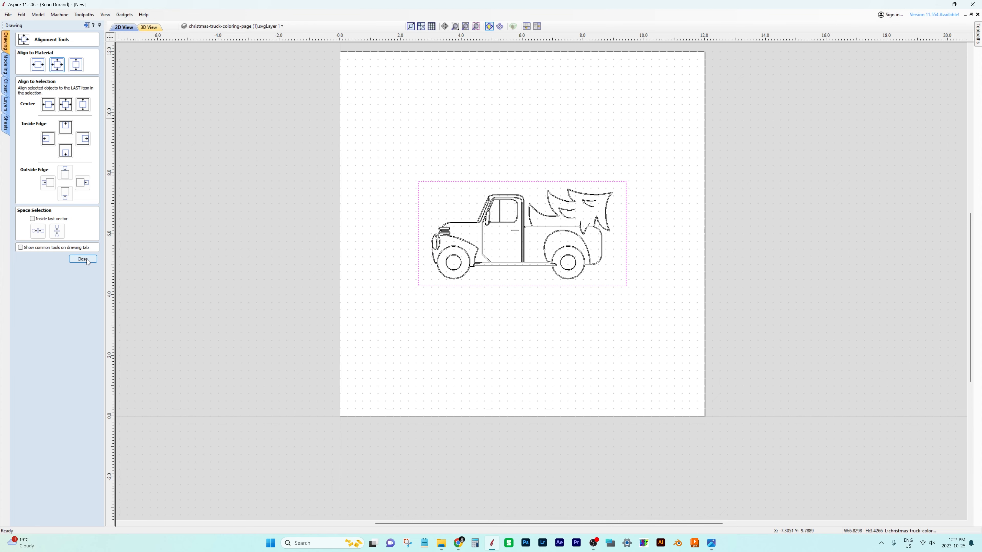
click(81, 259)
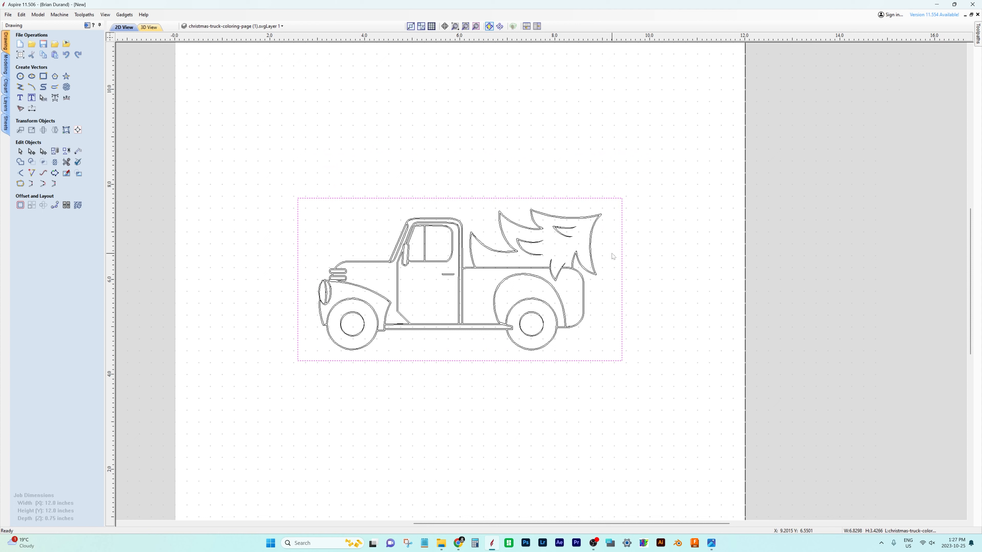
mouse_move(583, 248)
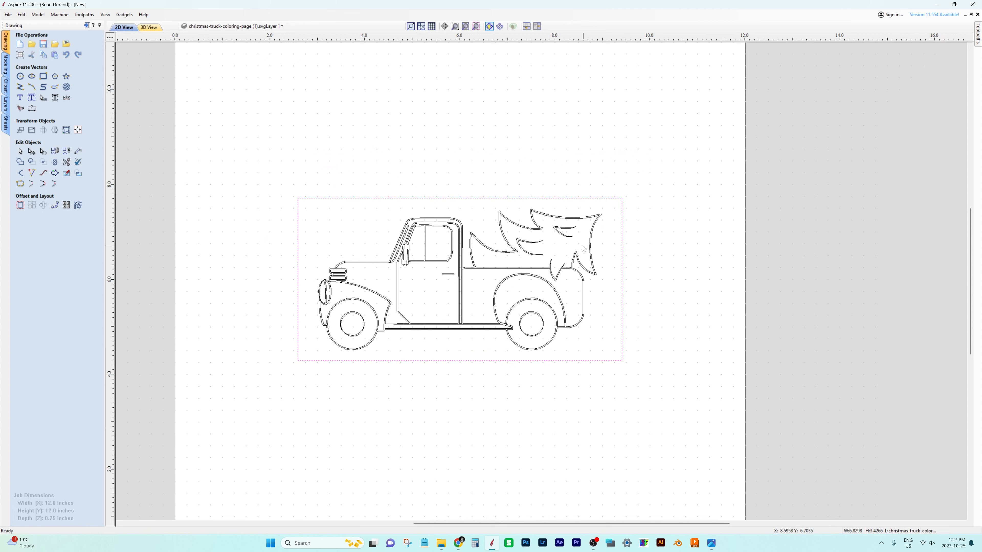
mouse_move(474, 250)
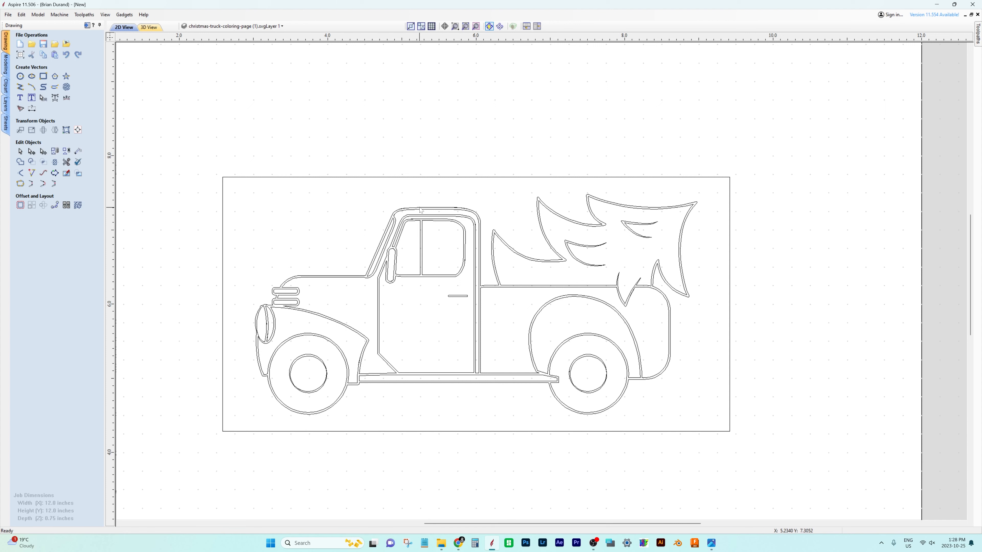
- Select the truck's outermost silhouette contour on its own
click(419, 210)
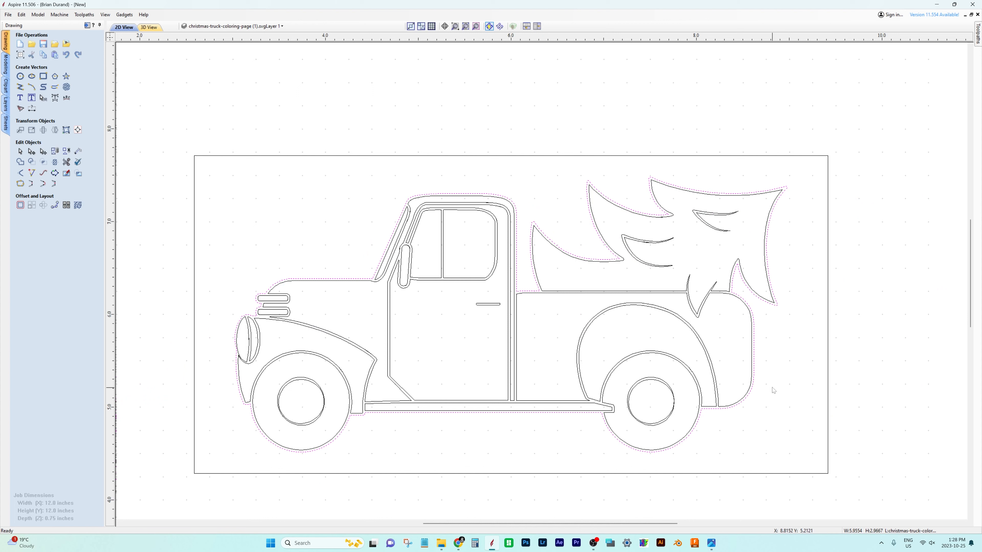
mouse_move(526, 173)
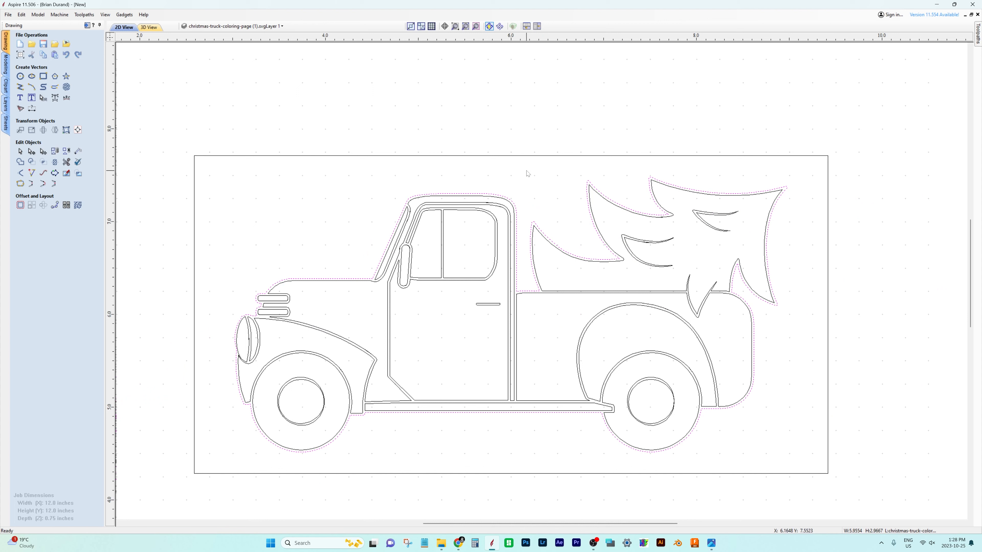
mouse_move(803, 202)
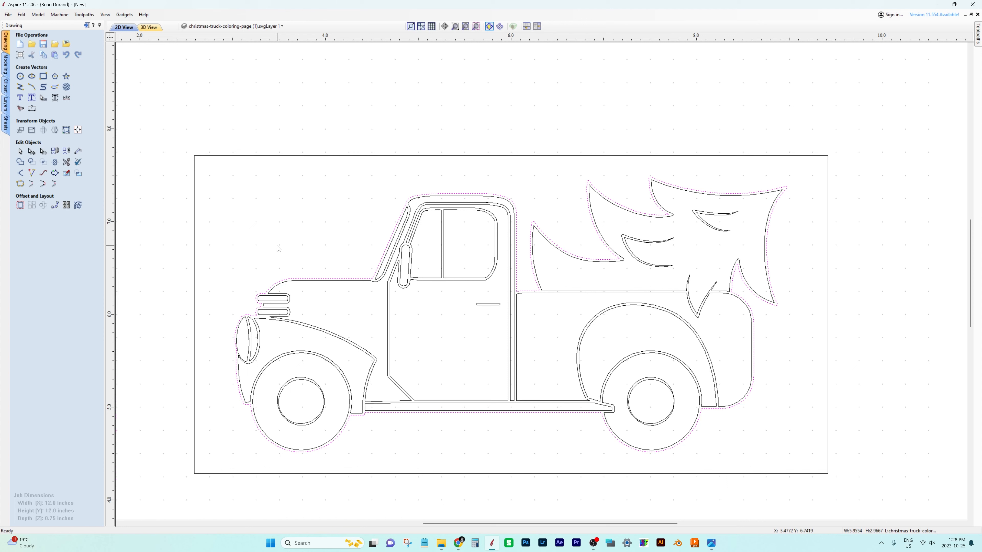
mouse_move(356, 216)
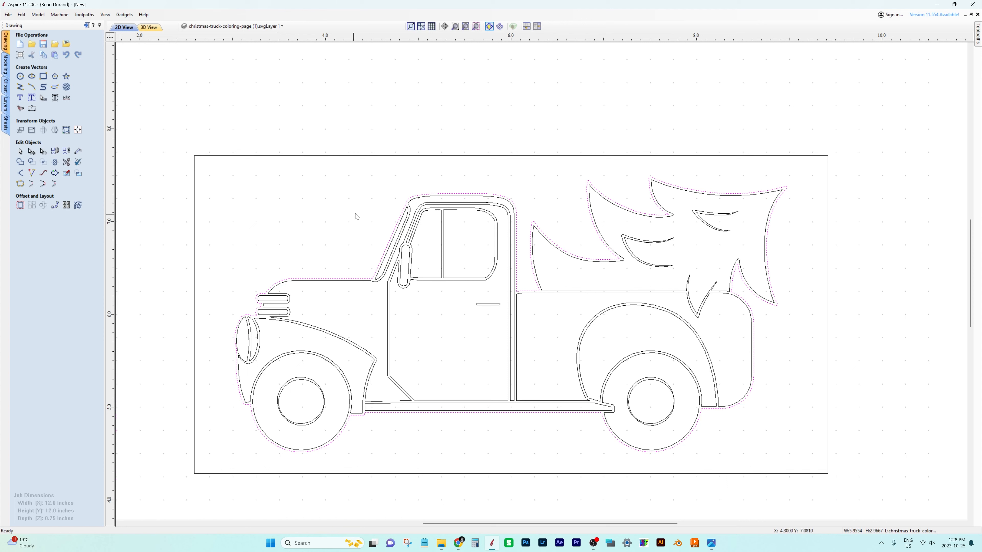
mouse_move(688, 161)
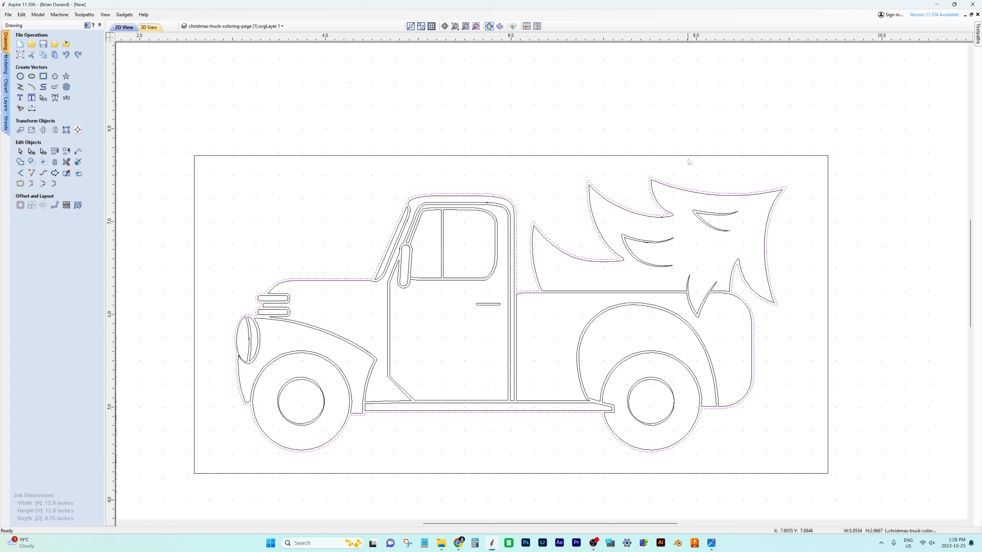
mouse_move(299, 269)
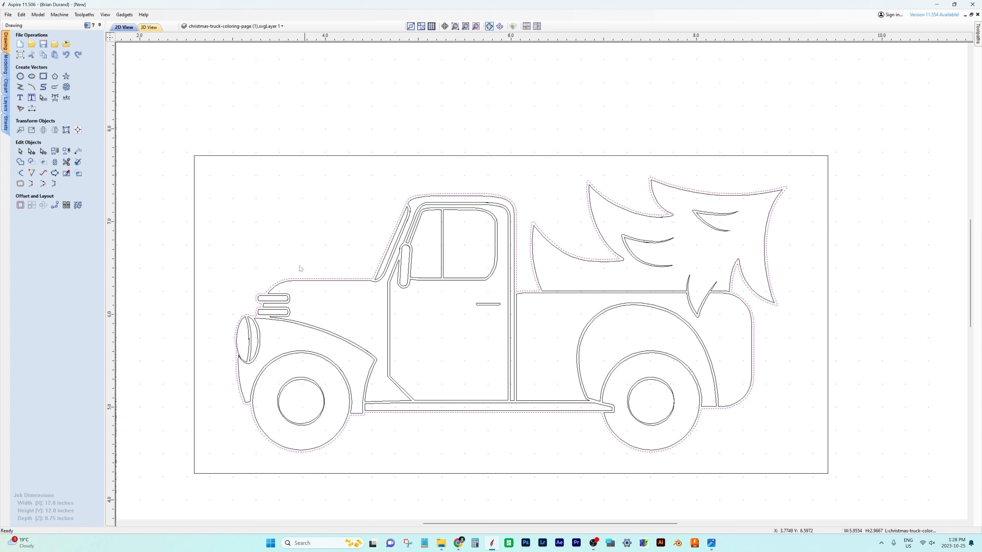
mouse_move(678, 136)
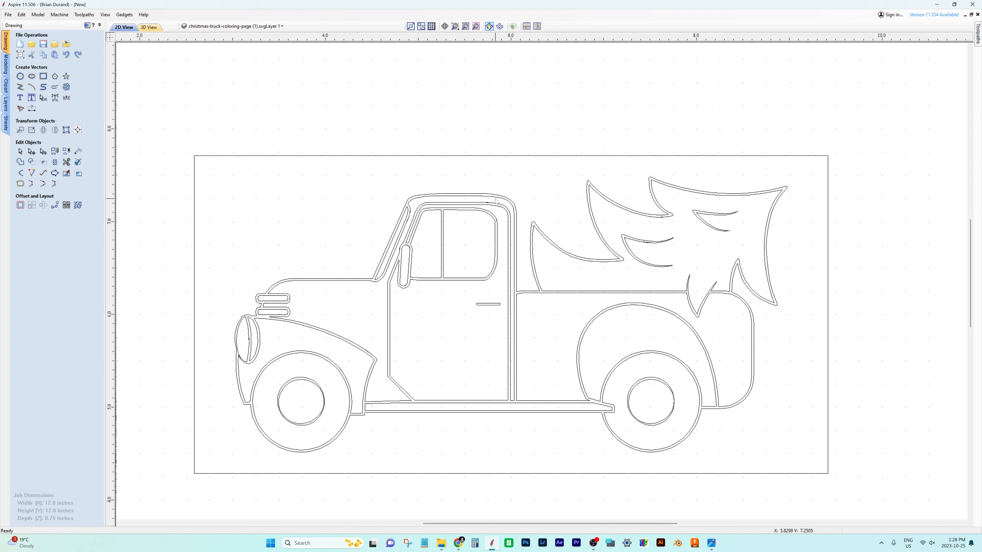
mouse_move(489, 189)
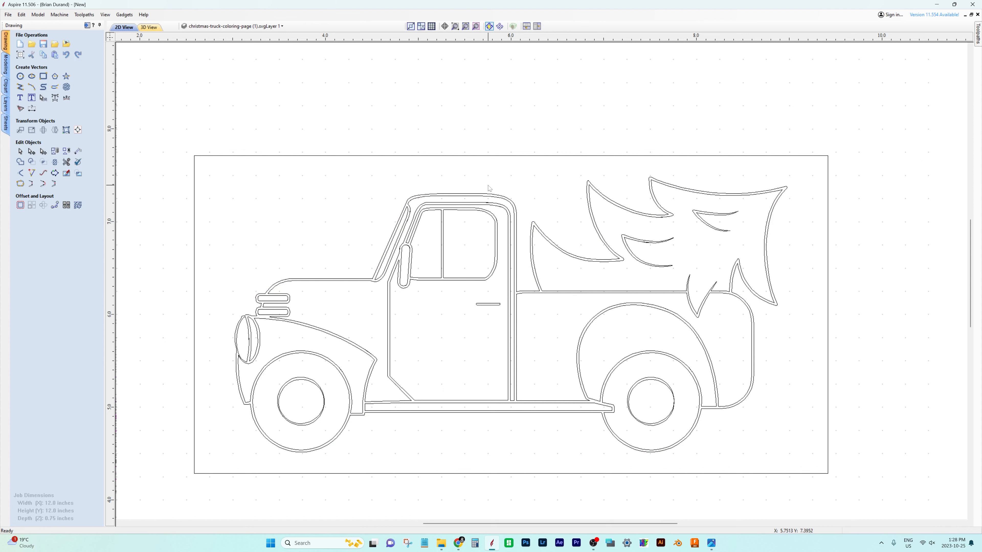
mouse_move(471, 190)
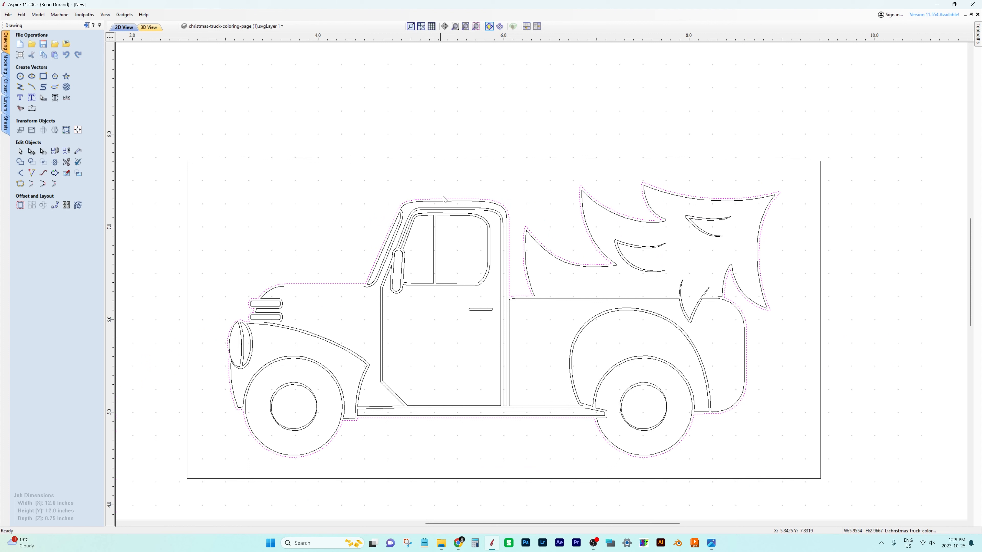
mouse_move(199, 356)
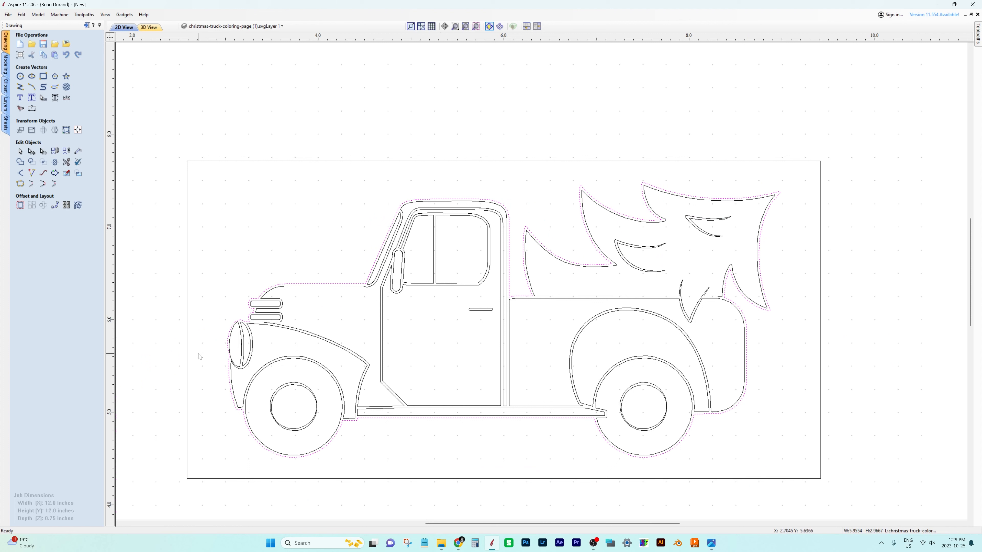
mouse_move(634, 172)
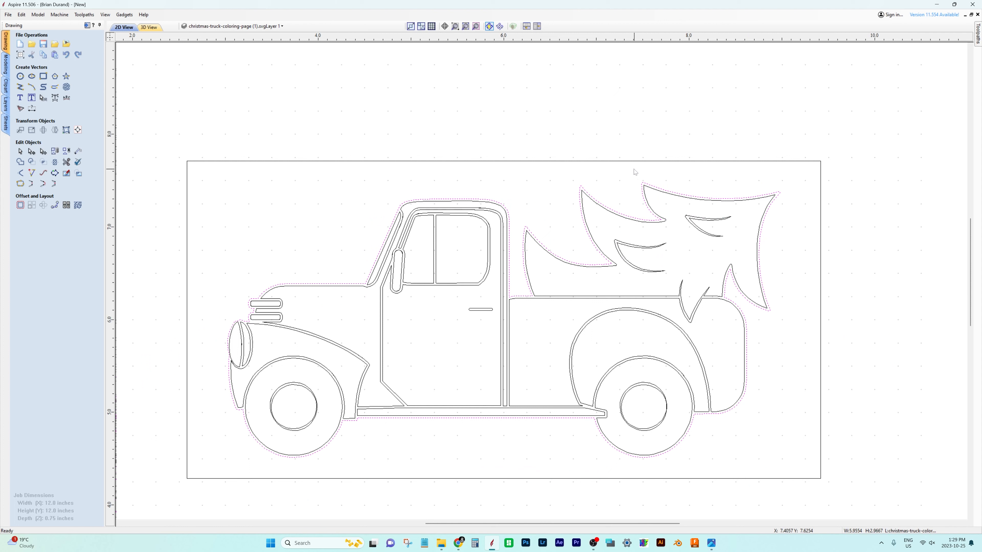
mouse_move(244, 218)
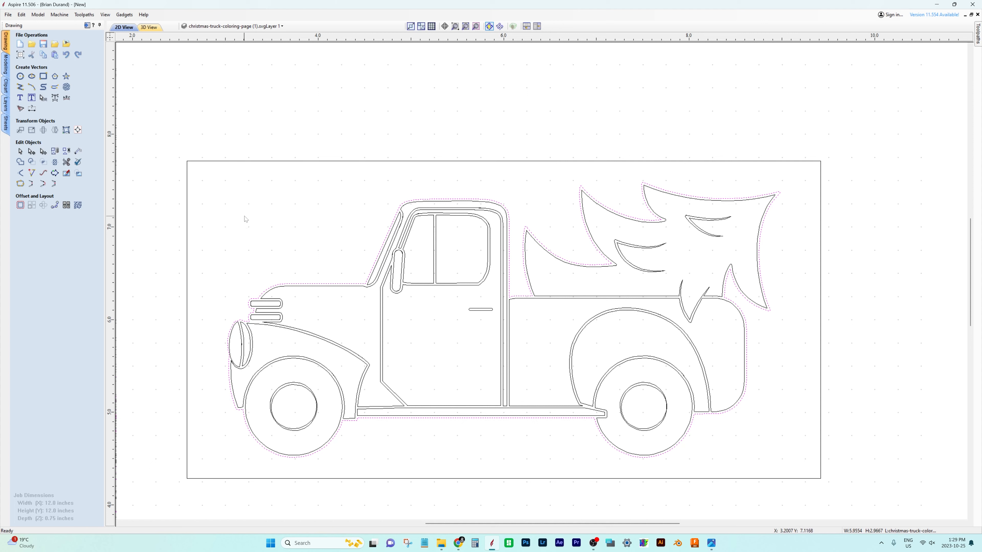
mouse_move(753, 246)
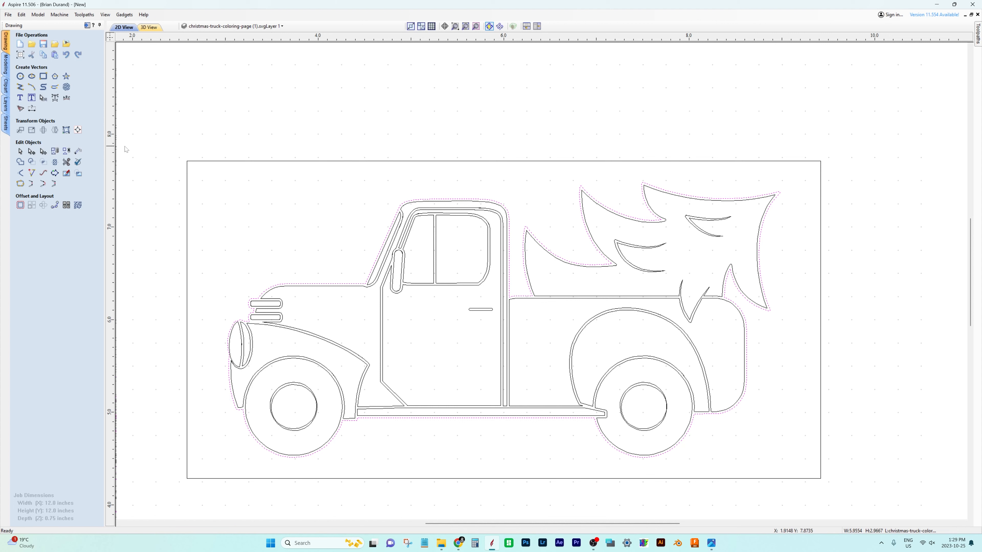
- Offset the truck silhouette outwards by 0.04 inches (after trying 0.08) and select the new outline
click(20, 206)
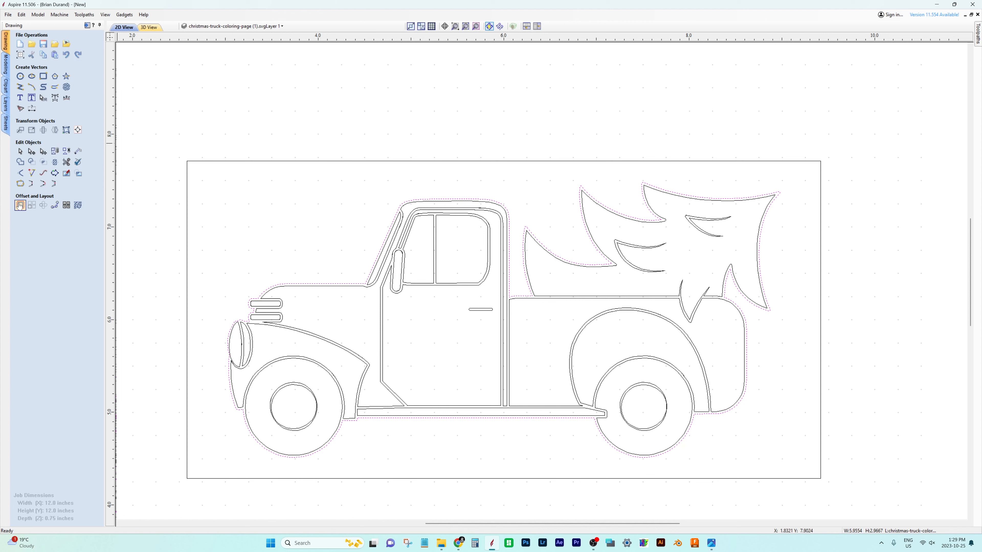
click(20, 205)
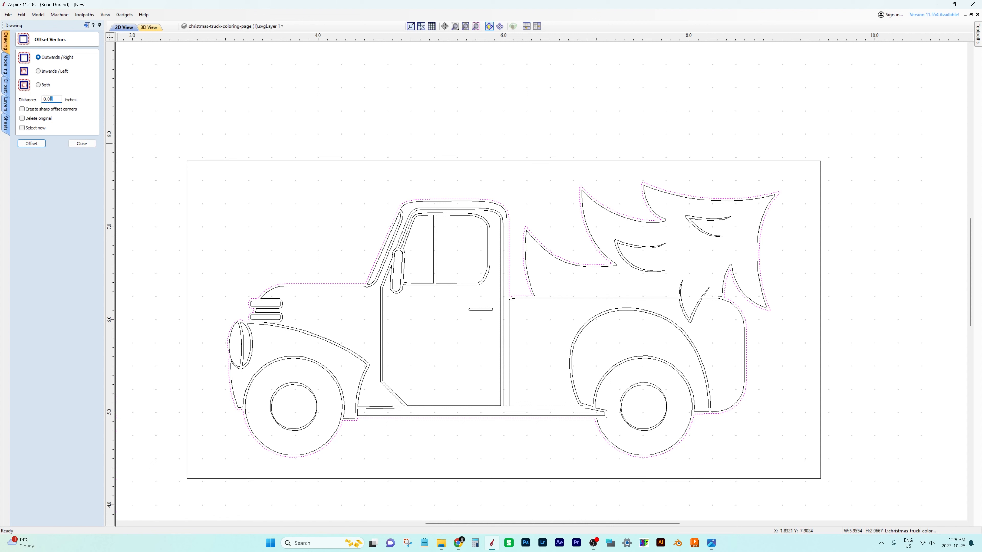
text(0.08)
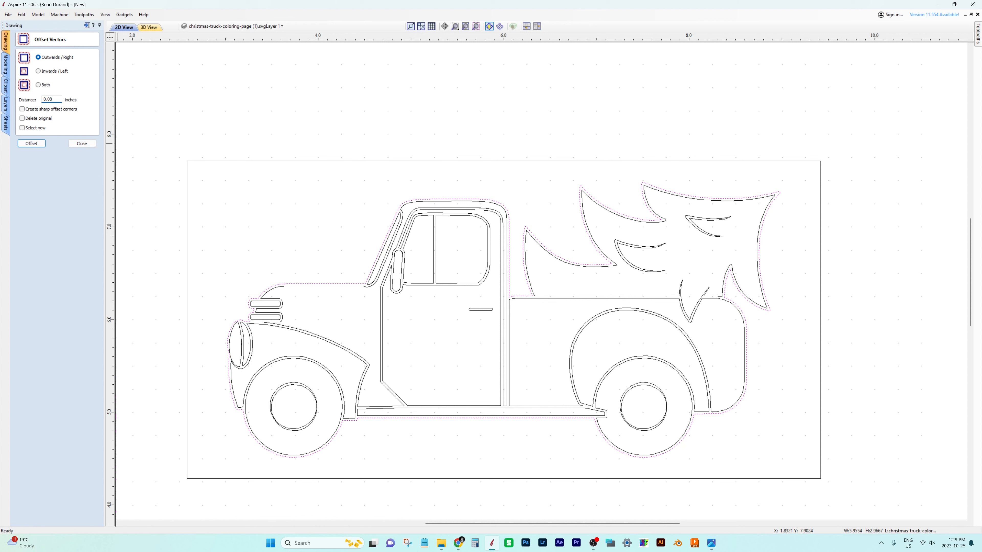
mouse_move(48, 144)
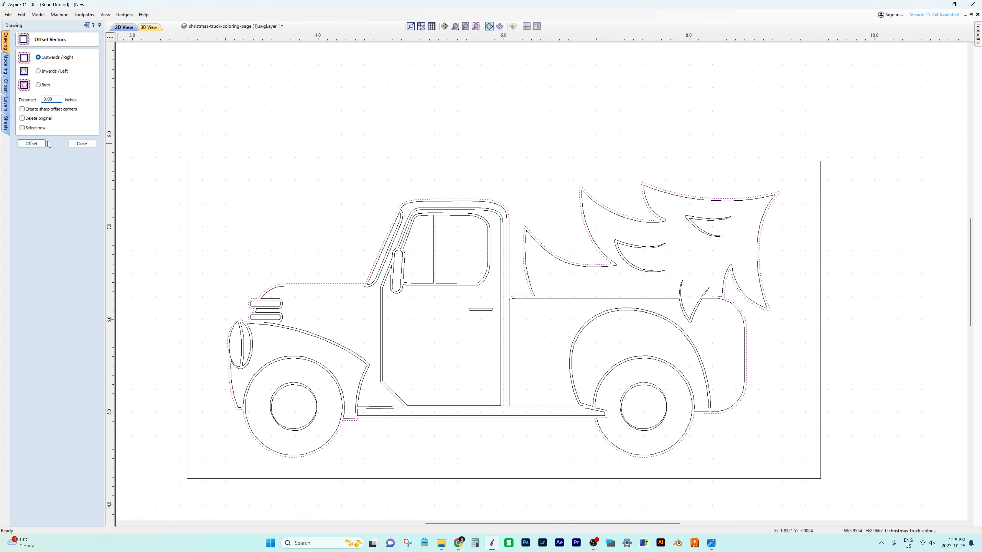
click(30, 143)
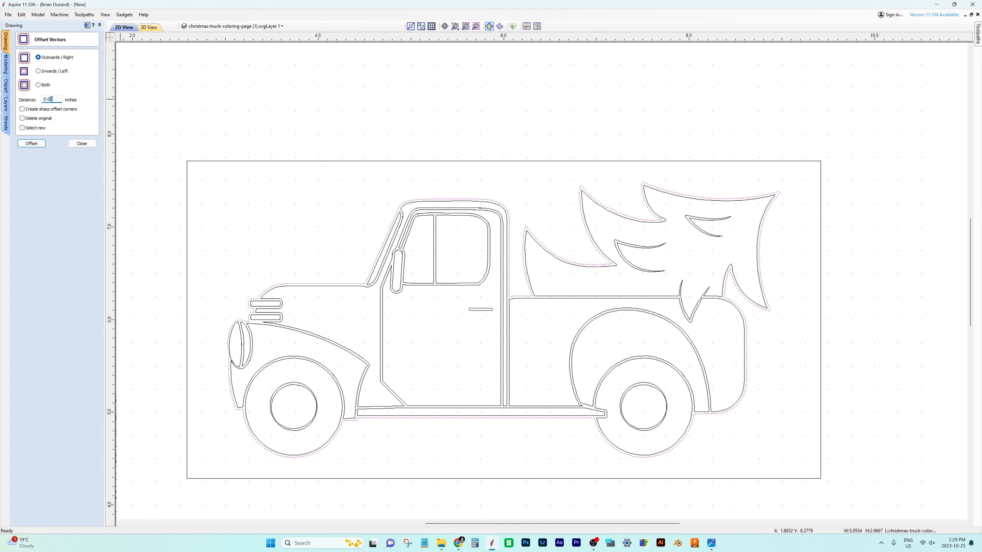
text(0.04)
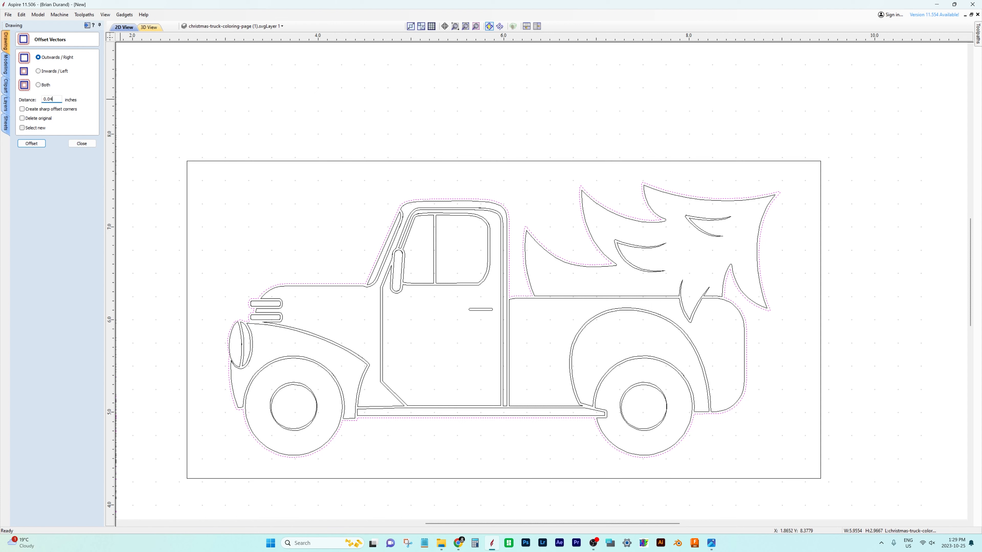
click(31, 143)
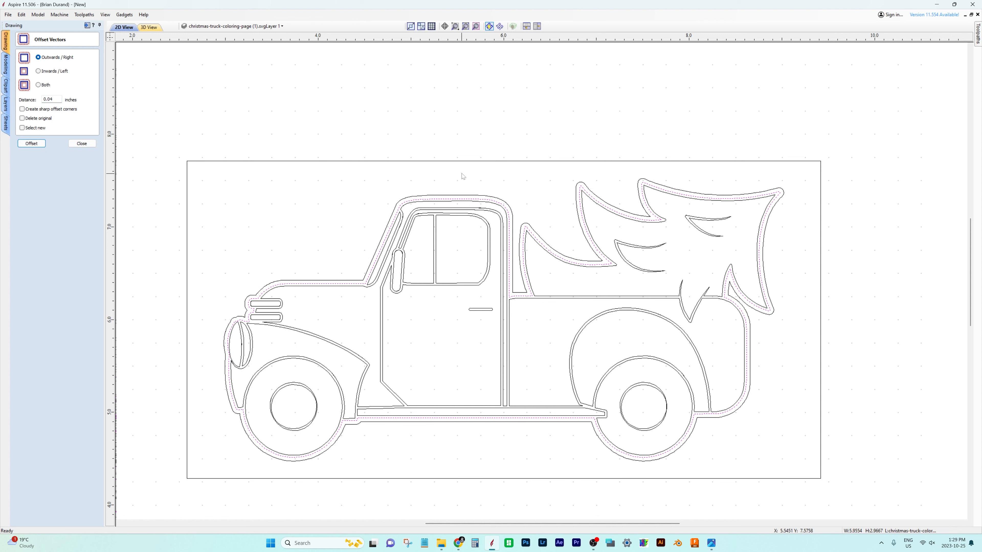
click(31, 143)
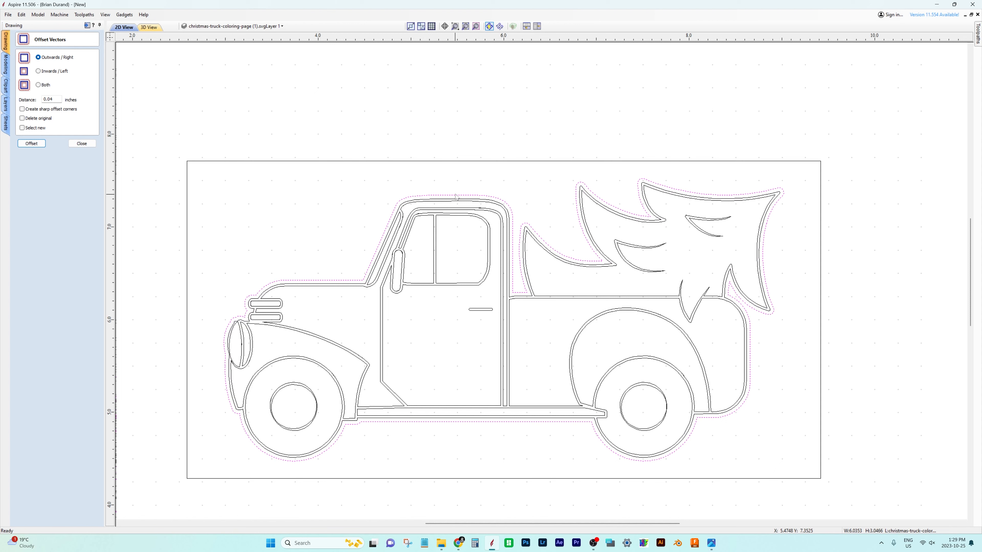
mouse_move(455, 196)
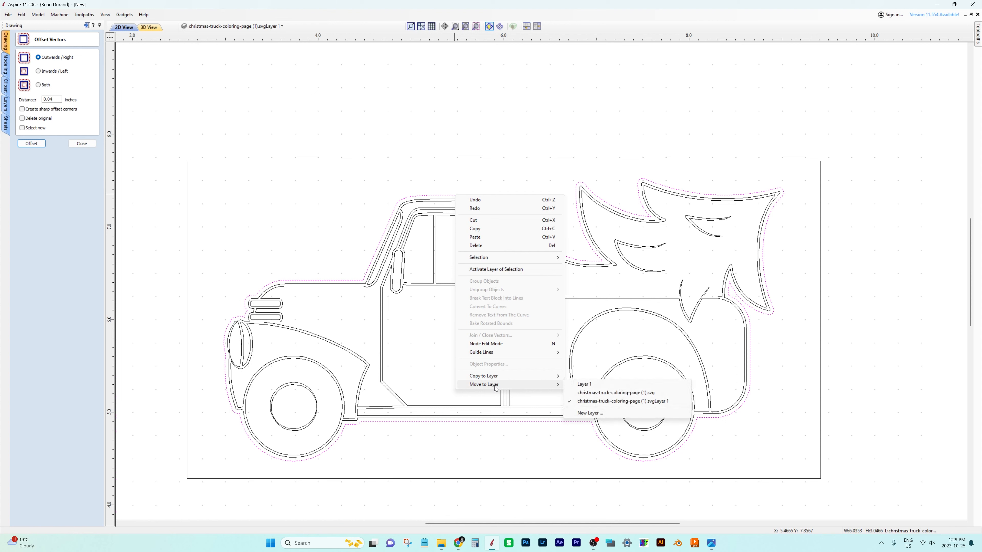
mouse_move(607, 401)
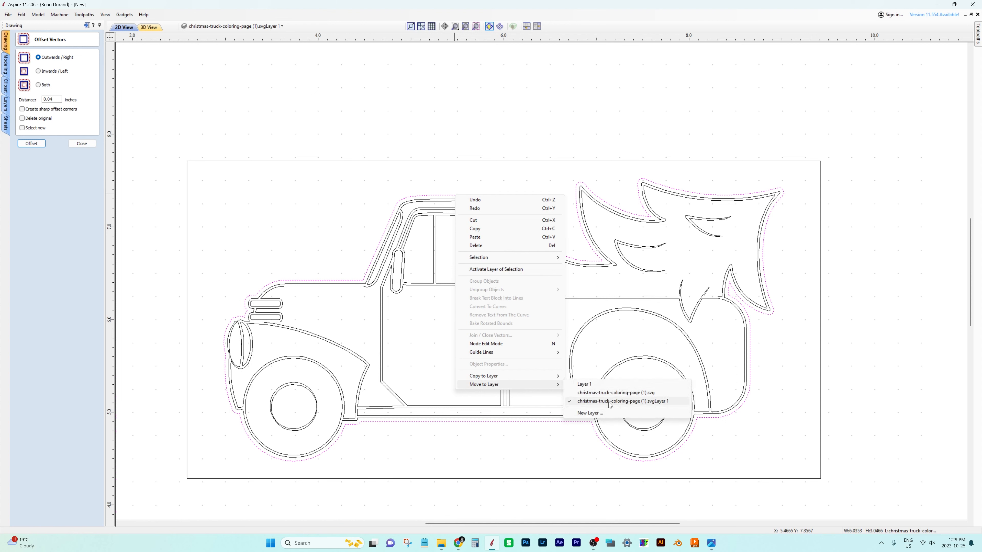
- Move the offset outline to a new layer named 'profile cut' and close the offset tool
click(588, 412)
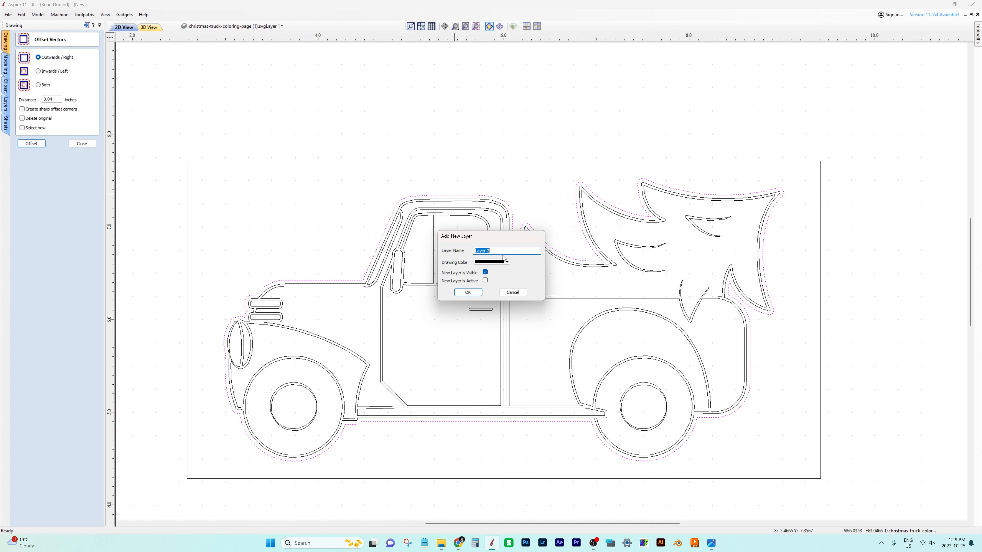
text(profile cu)
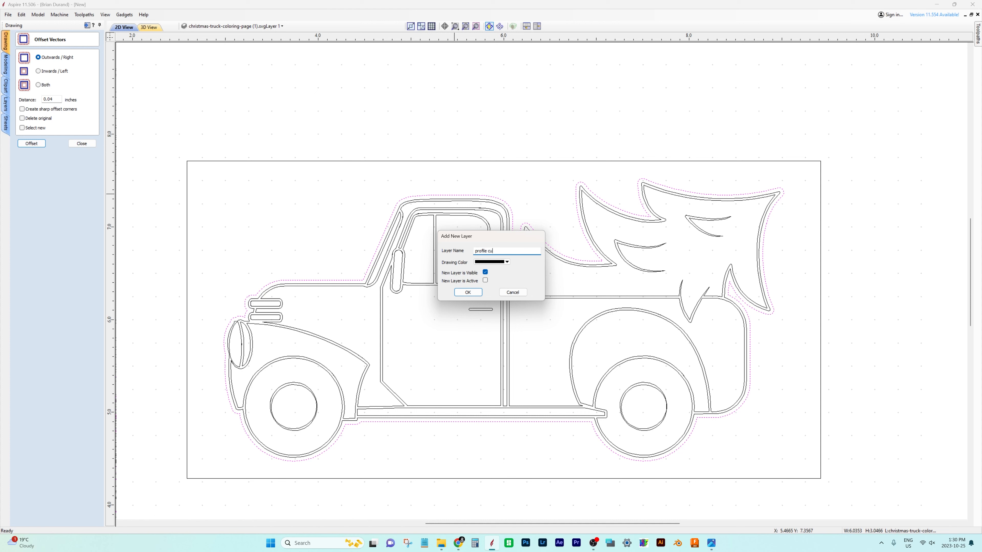
click(466, 293)
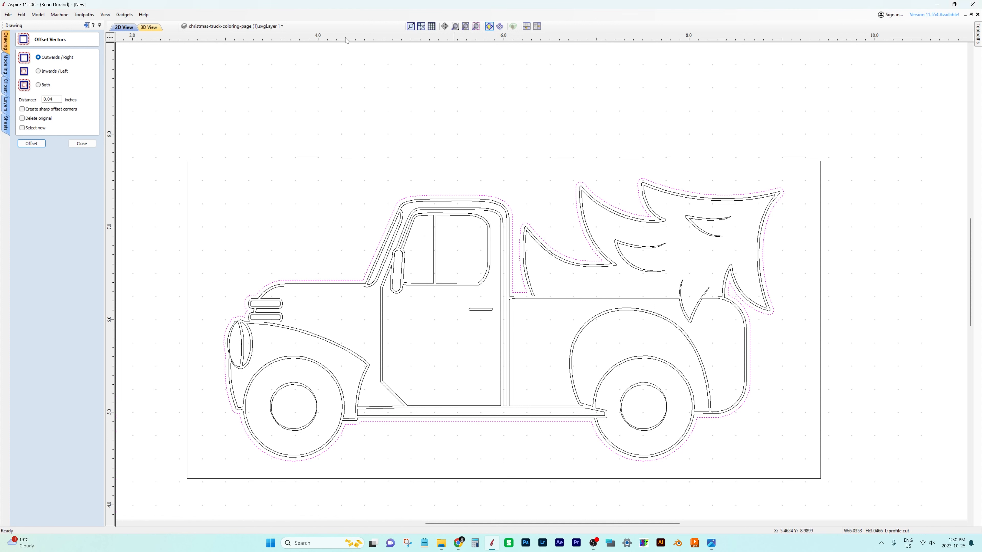
click(81, 143)
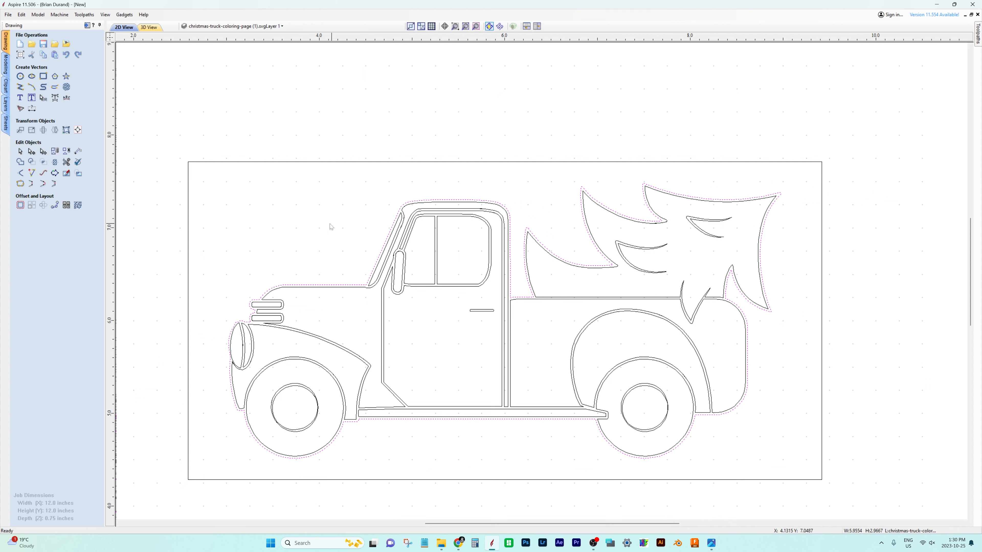
mouse_move(365, 444)
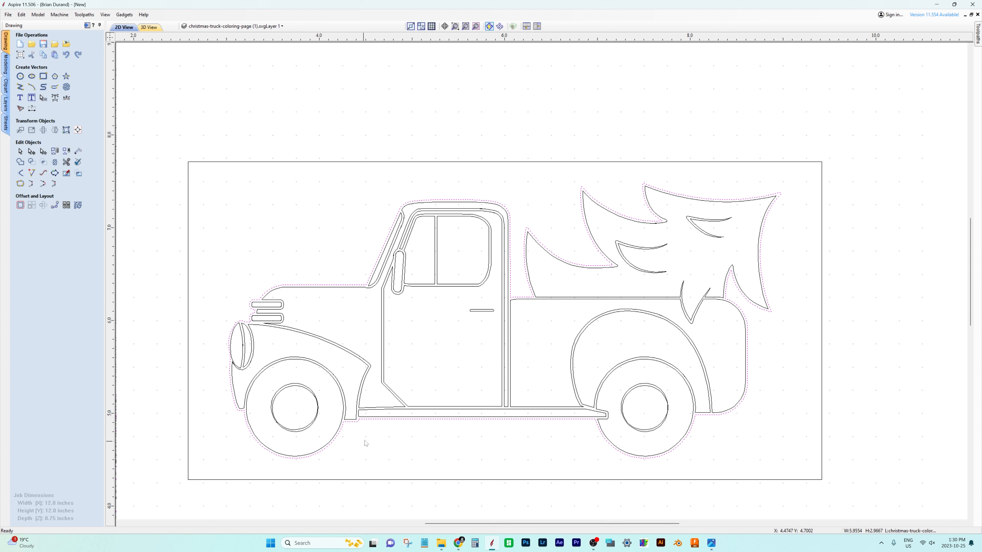
mouse_move(798, 249)
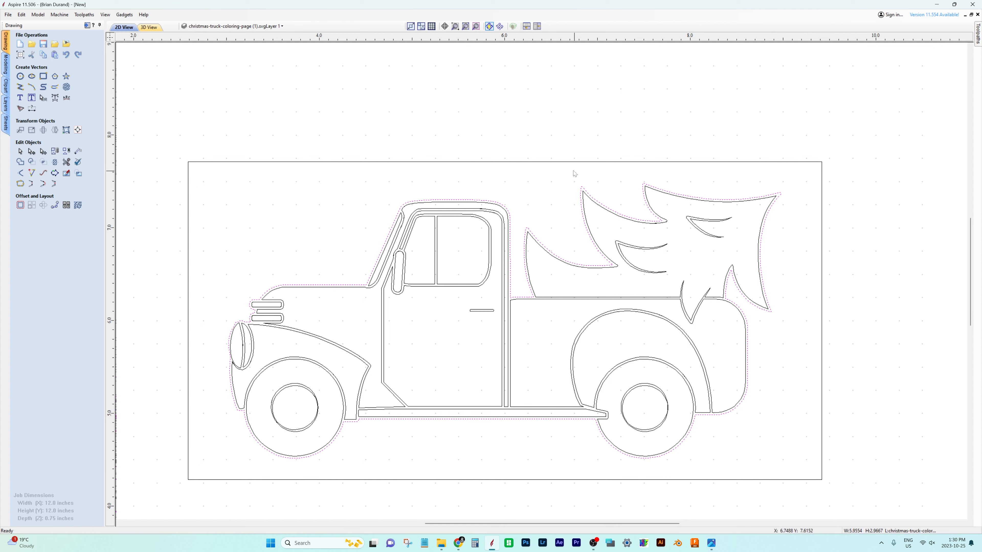
mouse_move(701, 446)
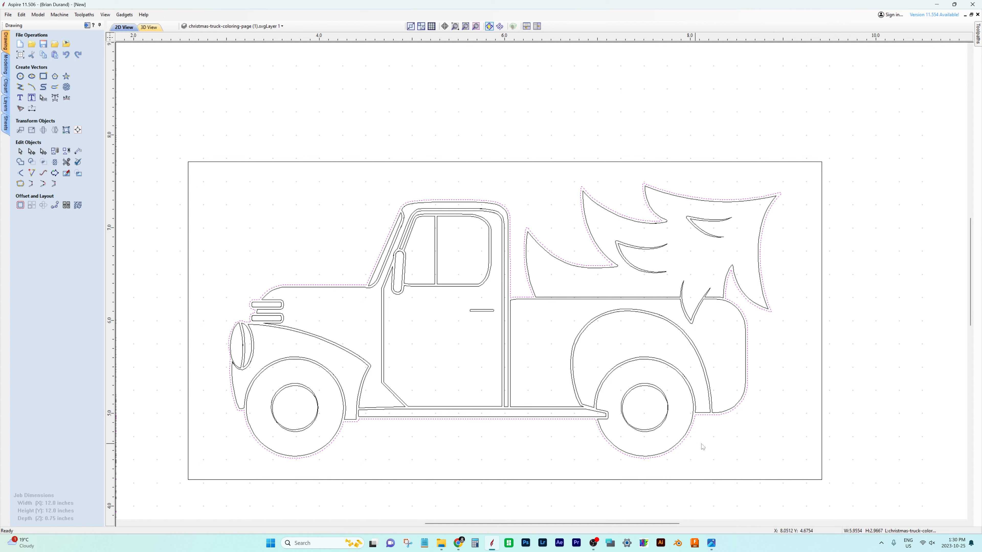
mouse_move(204, 269)
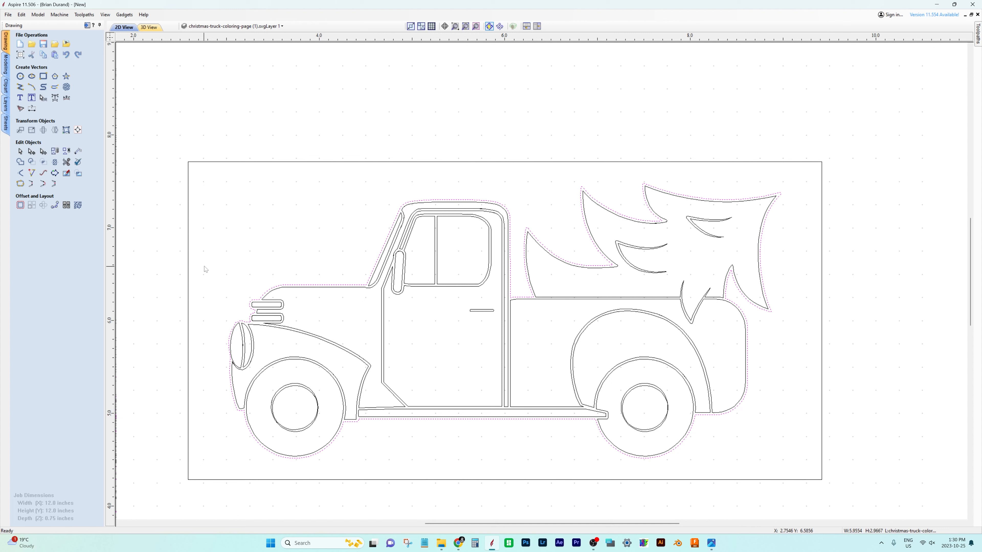
mouse_move(324, 238)
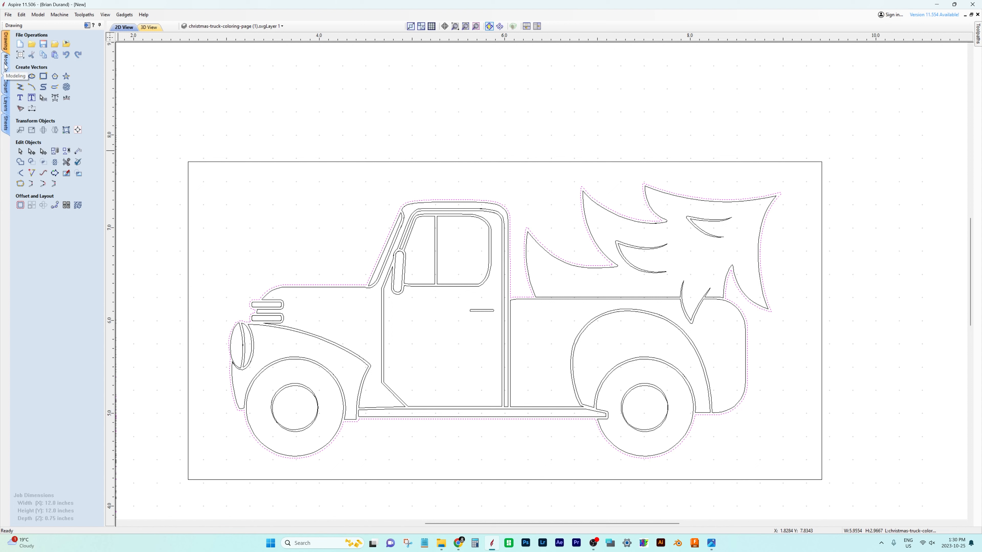
- Switch to Modeling, tile the 2D and 3D views, and start Create Shape from the vectors
click(5, 55)
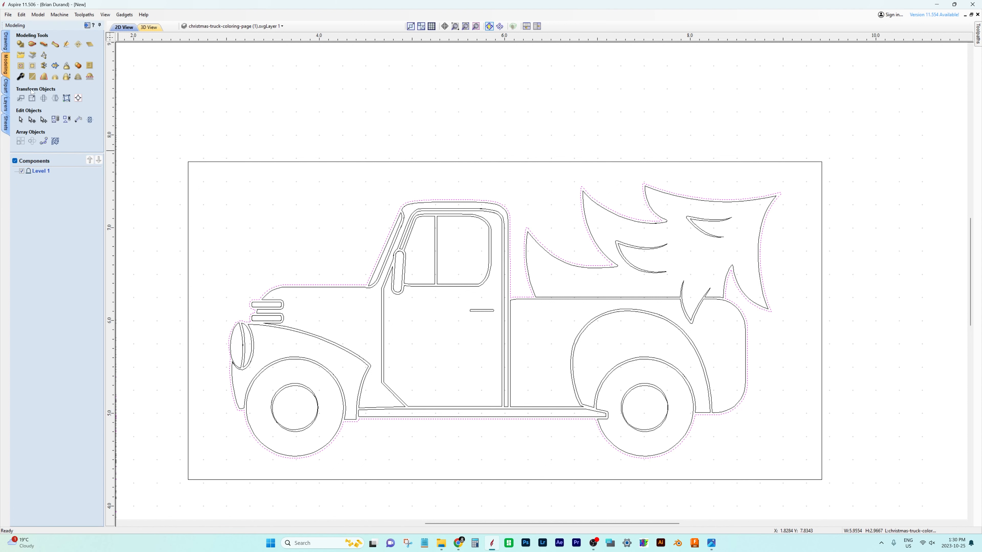
mouse_move(556, 16)
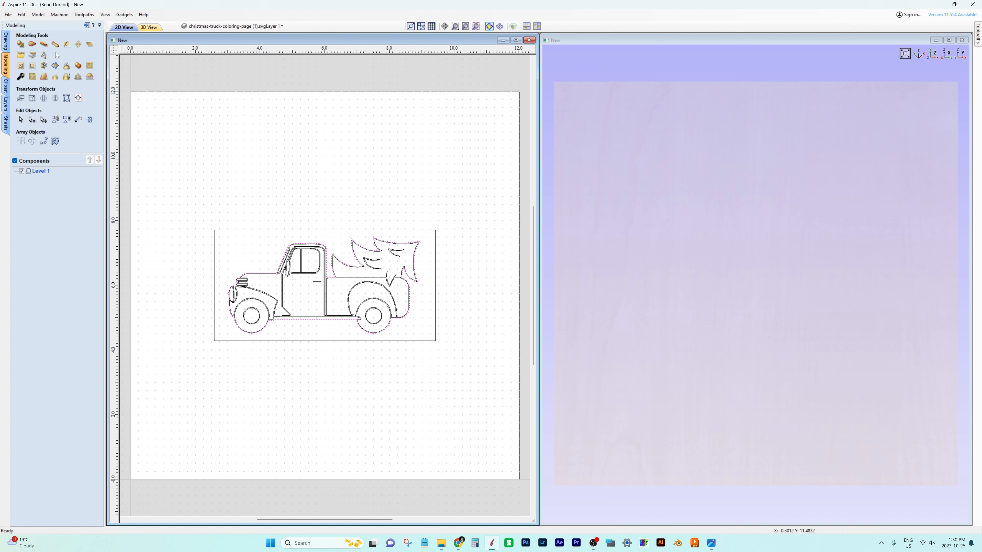
click(55, 66)
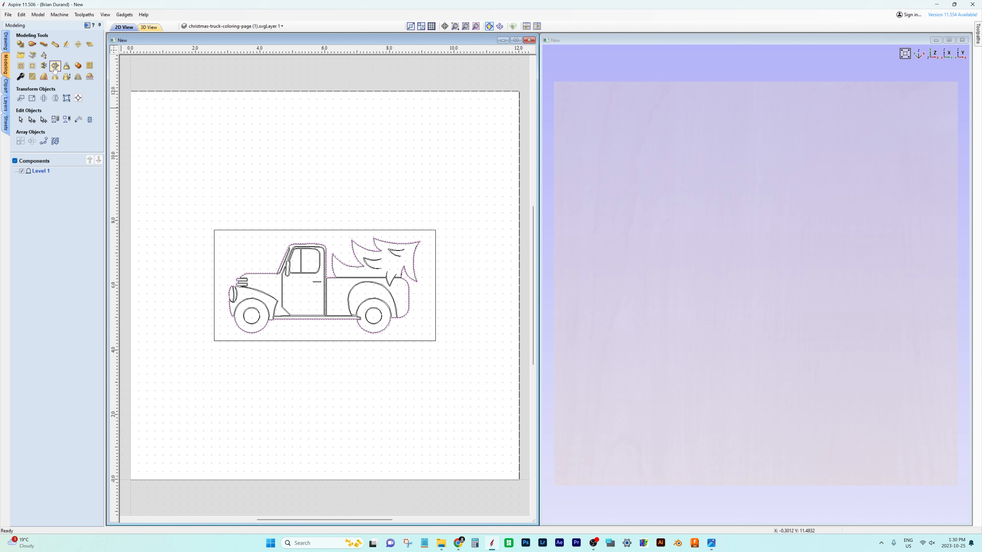
mouse_move(21, 44)
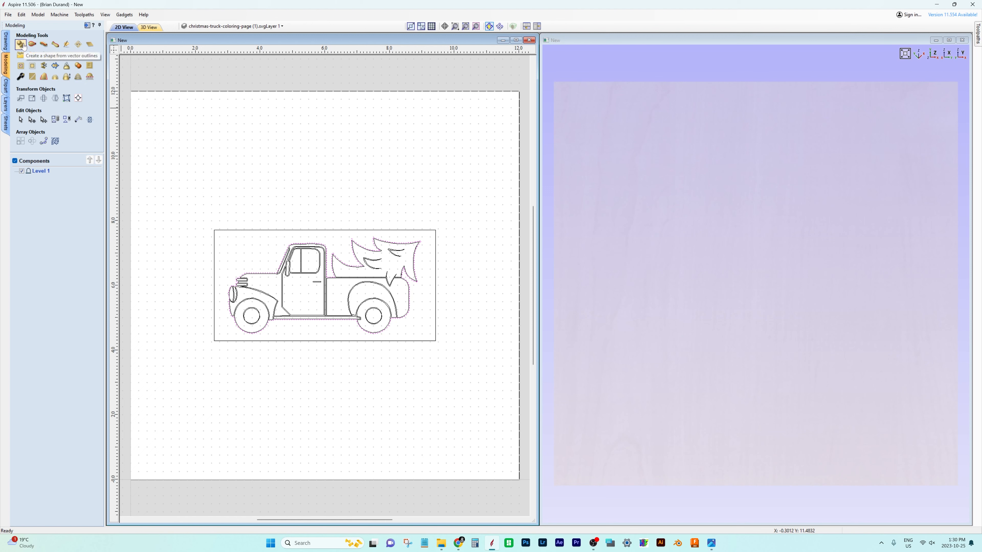
click(20, 44)
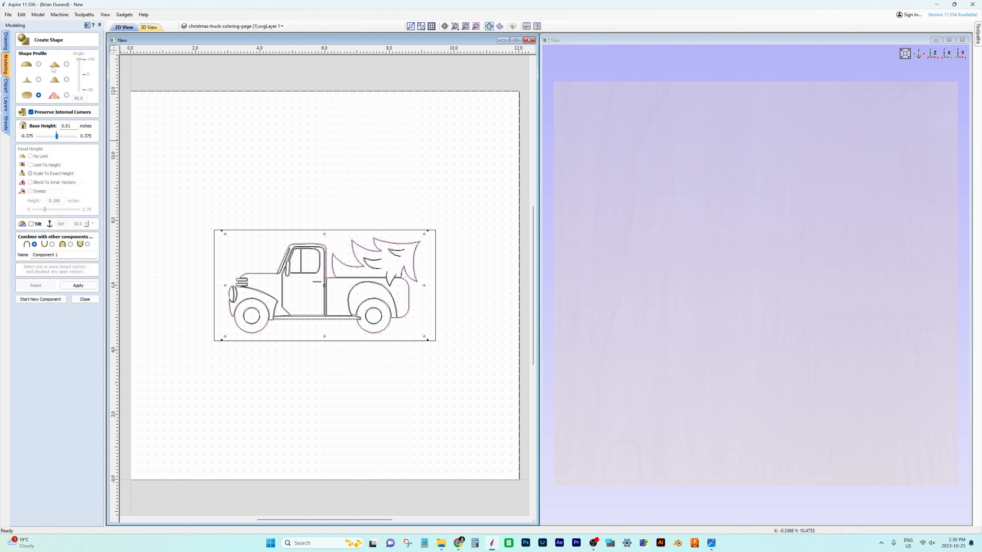
mouse_move(38, 64)
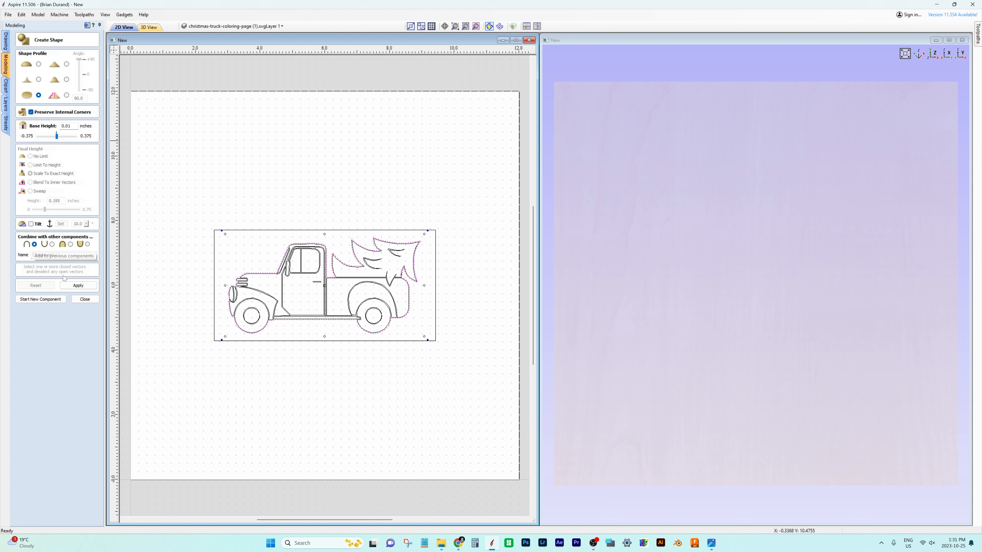
- Shape the truck silhouette into a flat 0.3075-inch component named 'Truck body'
click(78, 285)
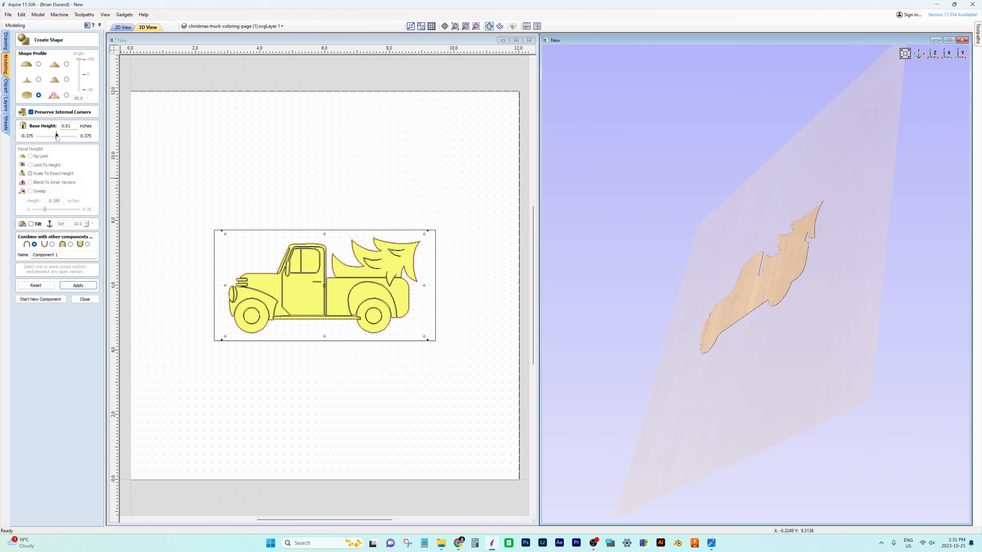
drag(56, 136, 60, 136)
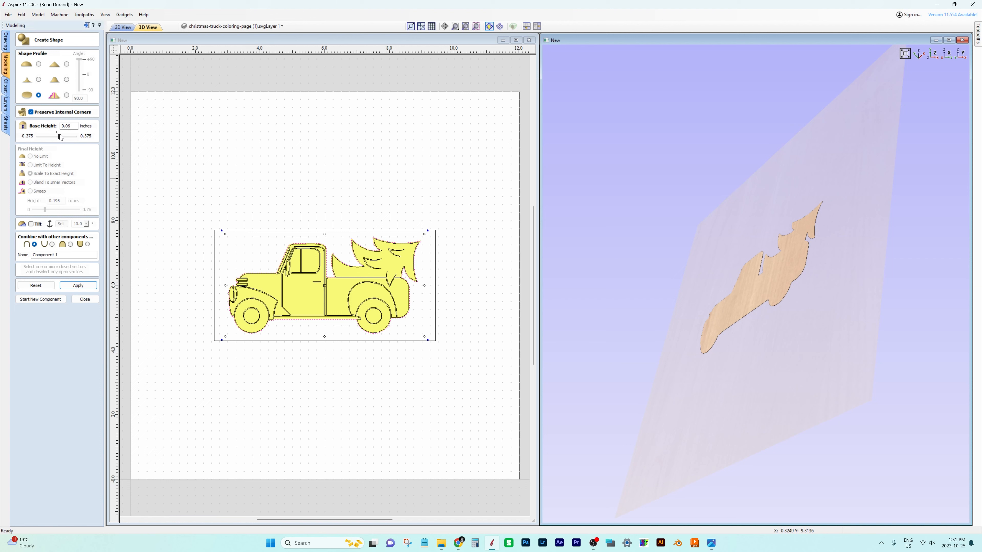
drag(46, 136, 61, 136)
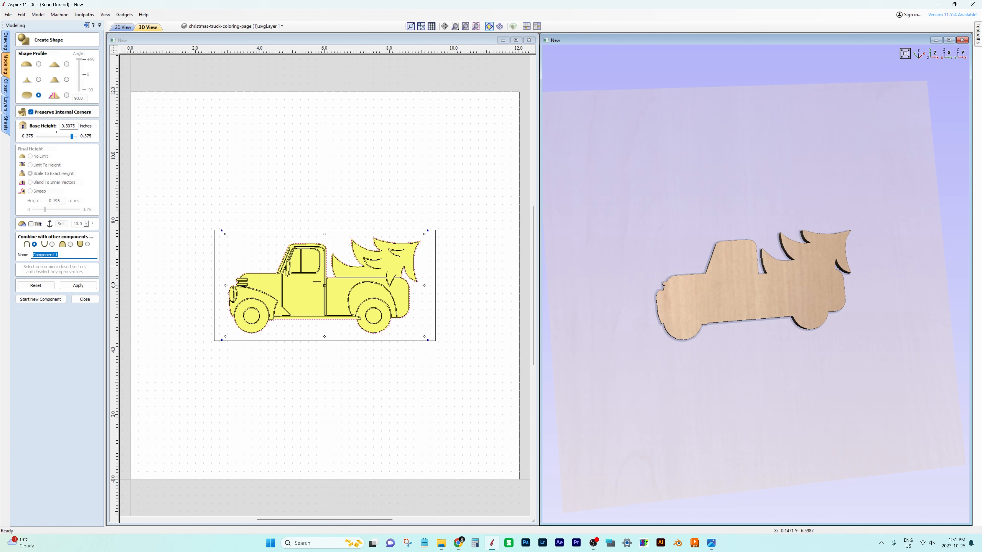
text(Truck bo)
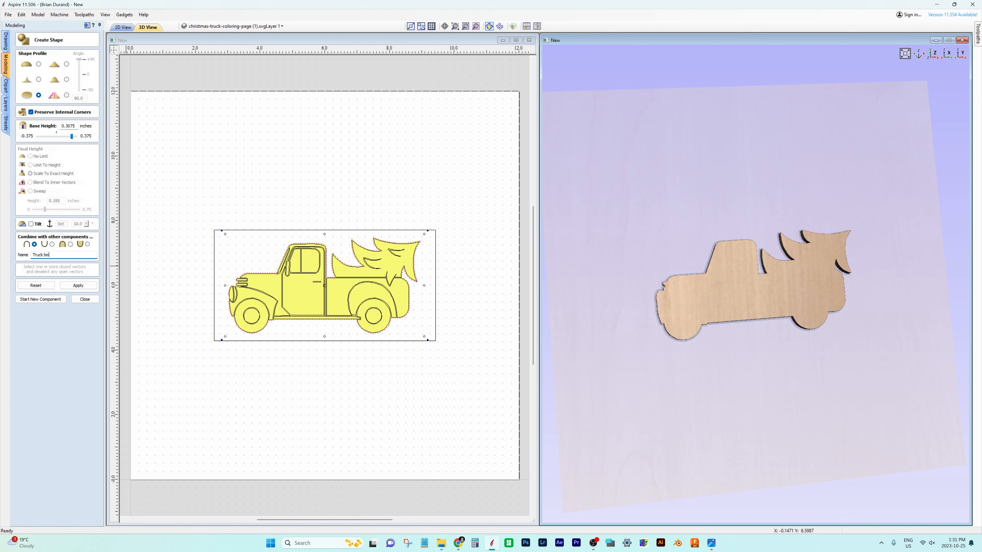
text(dy)
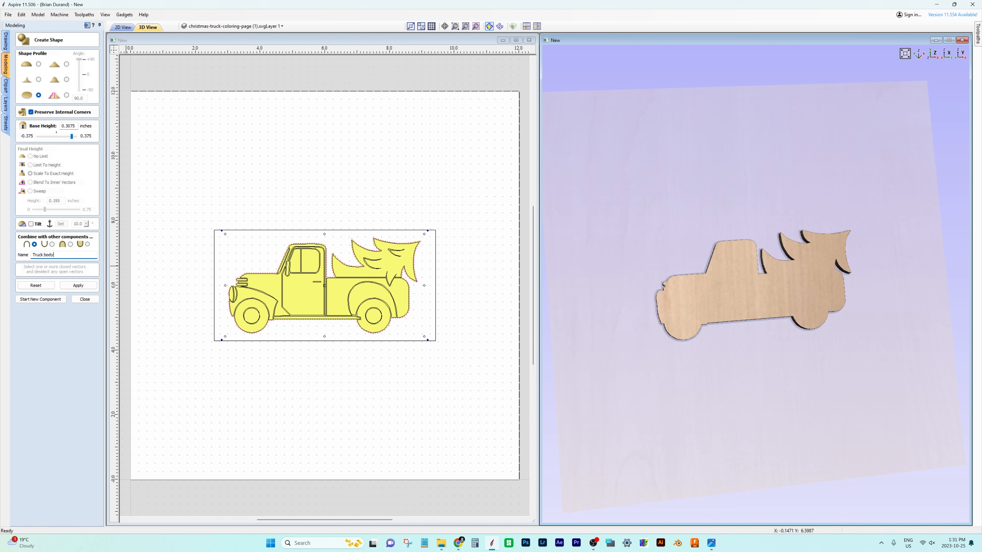
click(77, 285)
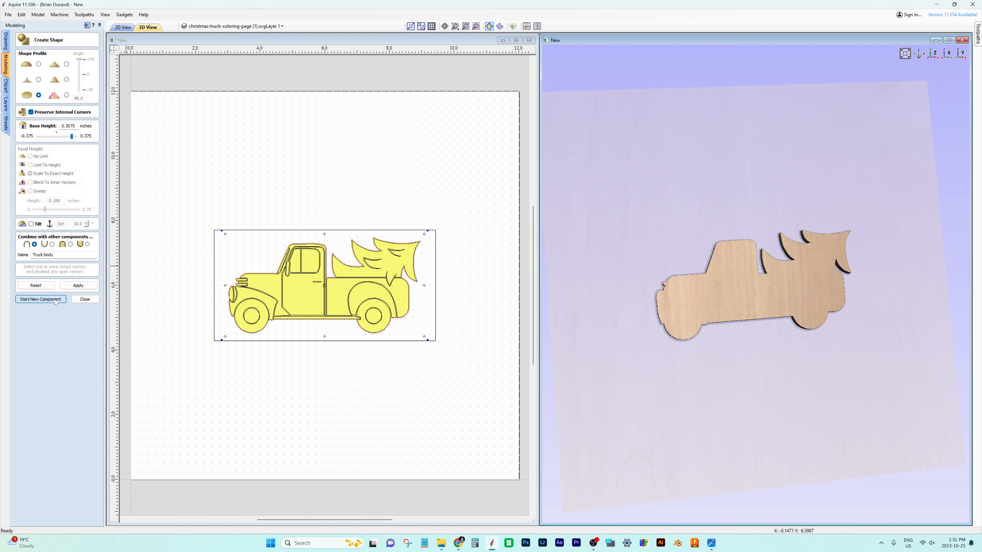
- Start a new component from the truck's inner line vectors and inspect its raised thickness
click(40, 298)
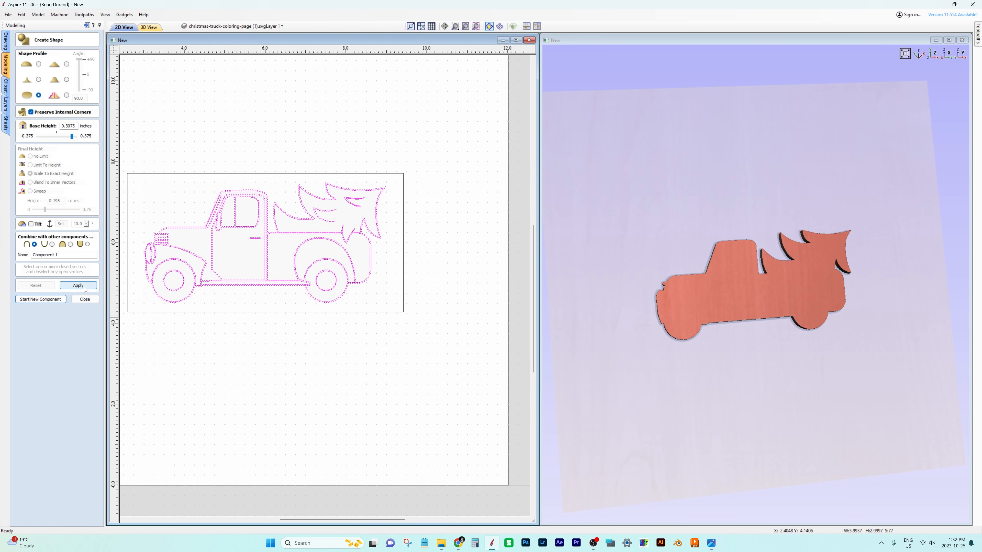
click(77, 285)
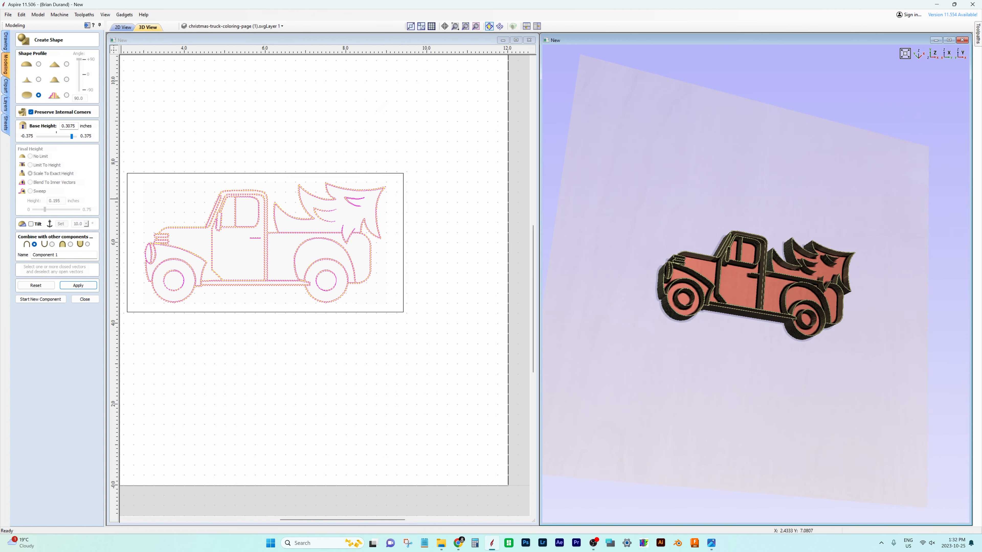
drag(72, 136, 62, 136)
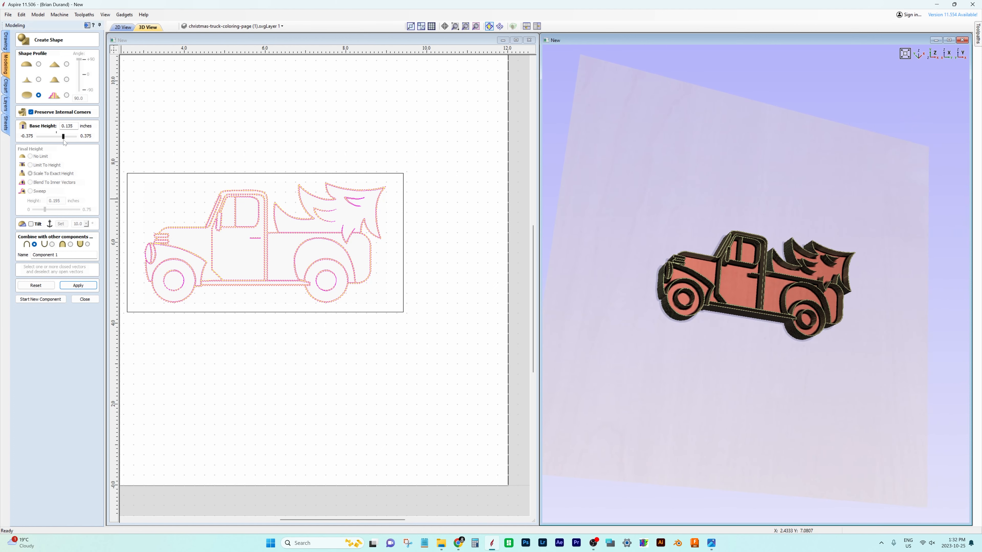
drag(63, 136, 59, 136)
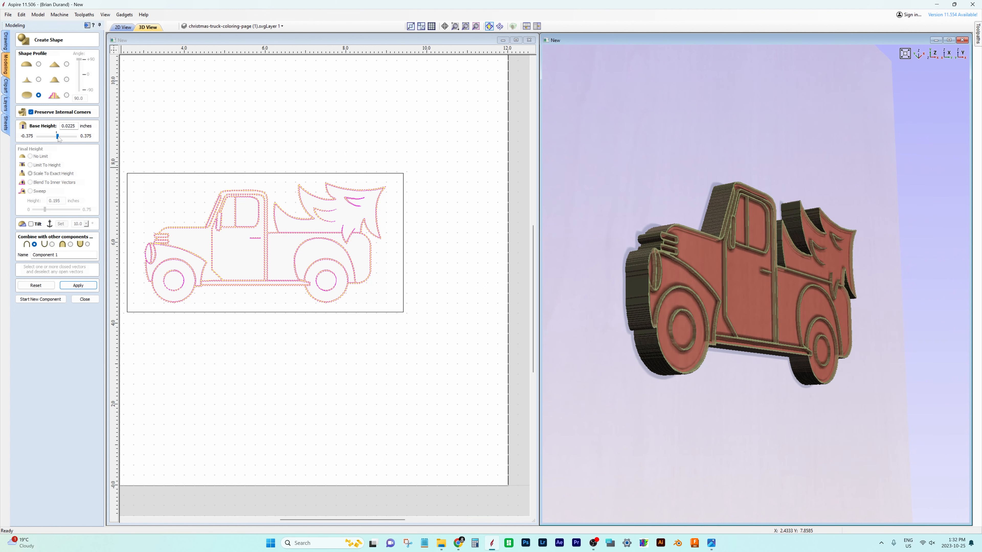
drag(58, 136, 56, 136)
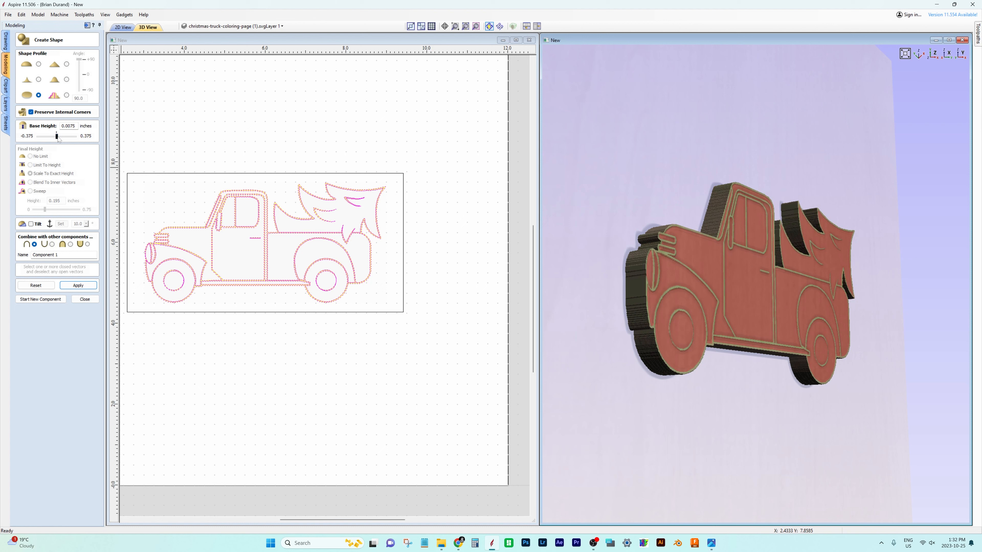
- Set the base height to 0.01 inches, apply it, and name the component 'Detail'
click(67, 126)
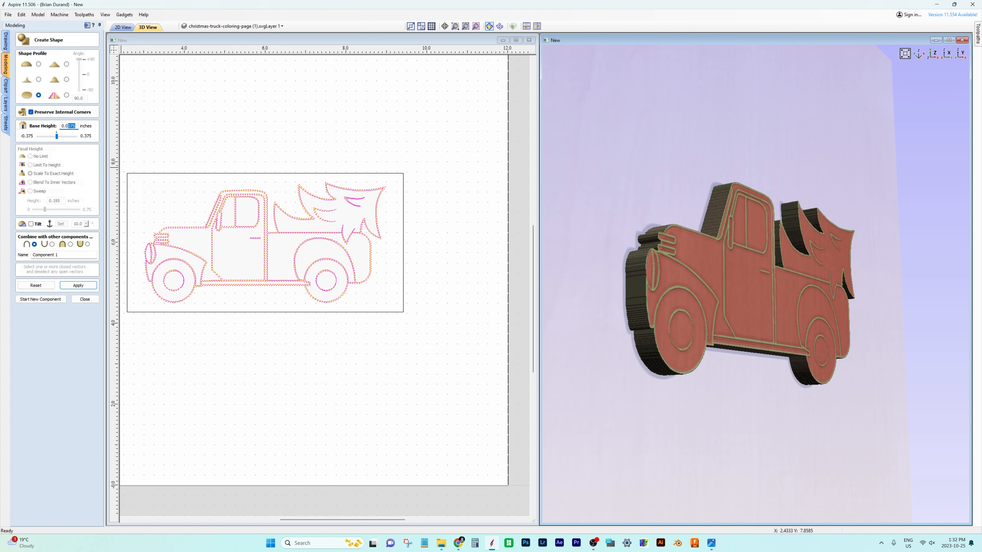
text(0.01)
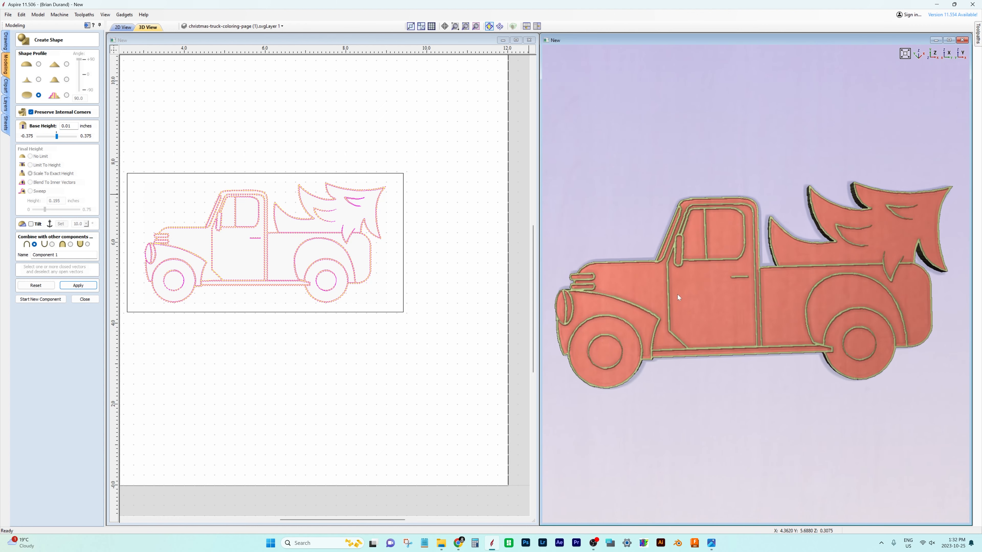
click(77, 285)
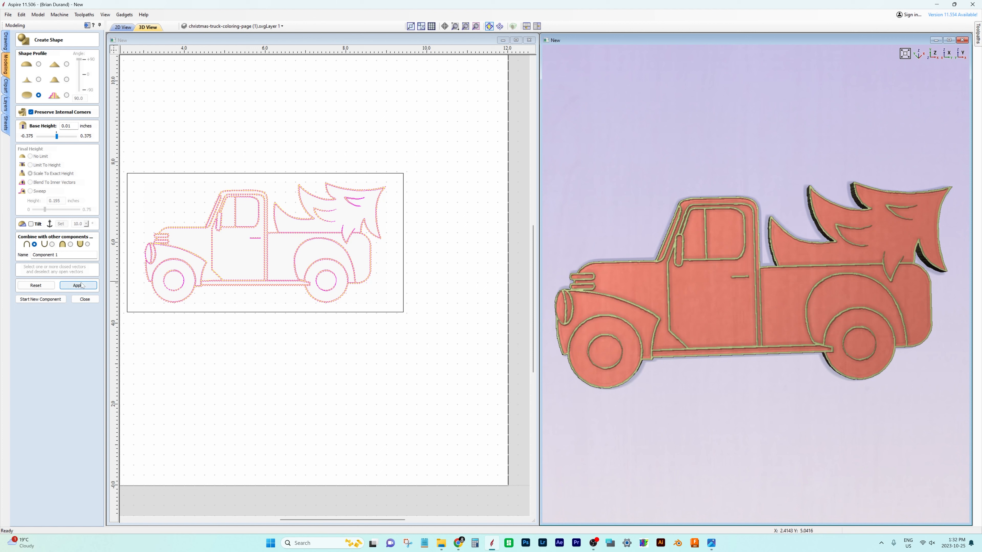
click(77, 285)
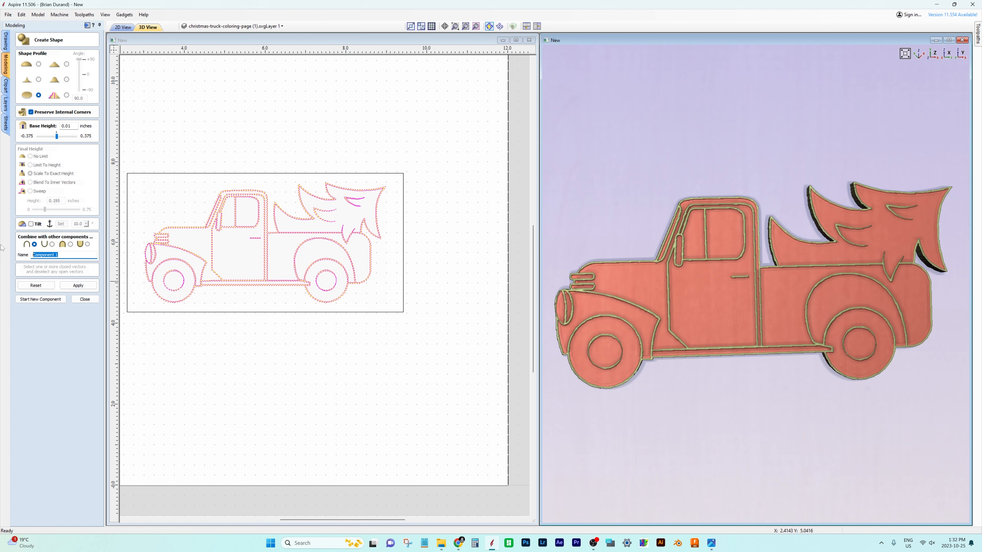
text(Detail)
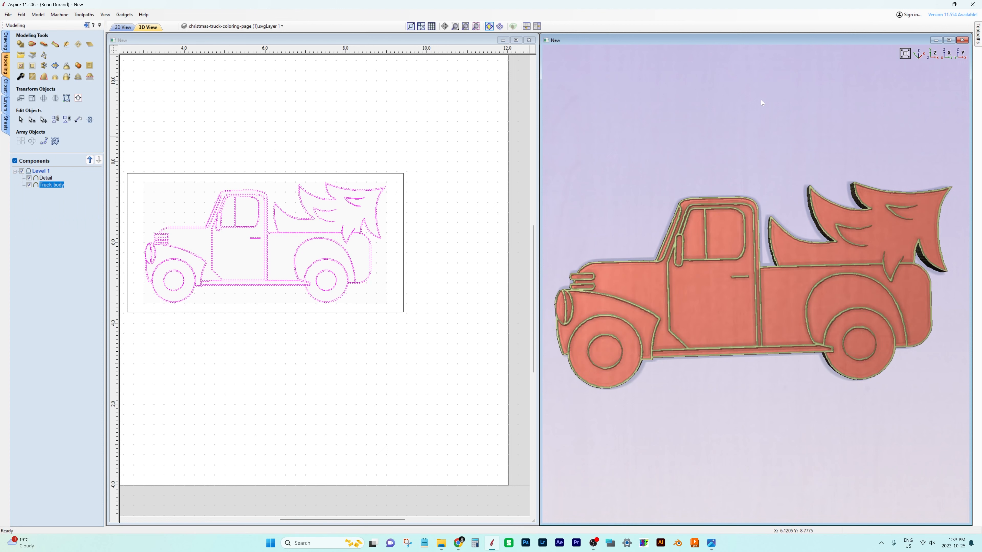
mouse_move(255, 78)
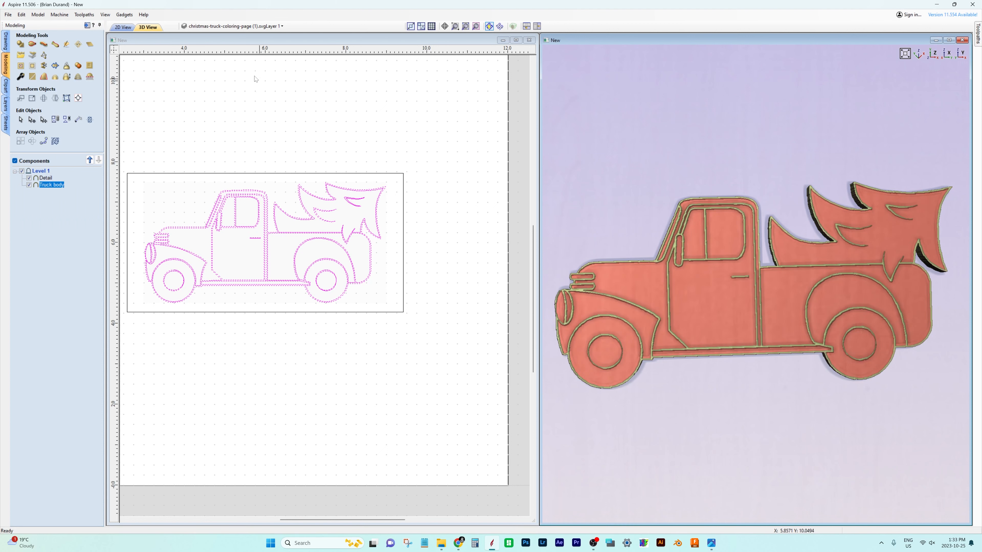
- In Toolpaths, confirm the material setup at 0.75 inch thickness
click(83, 15)
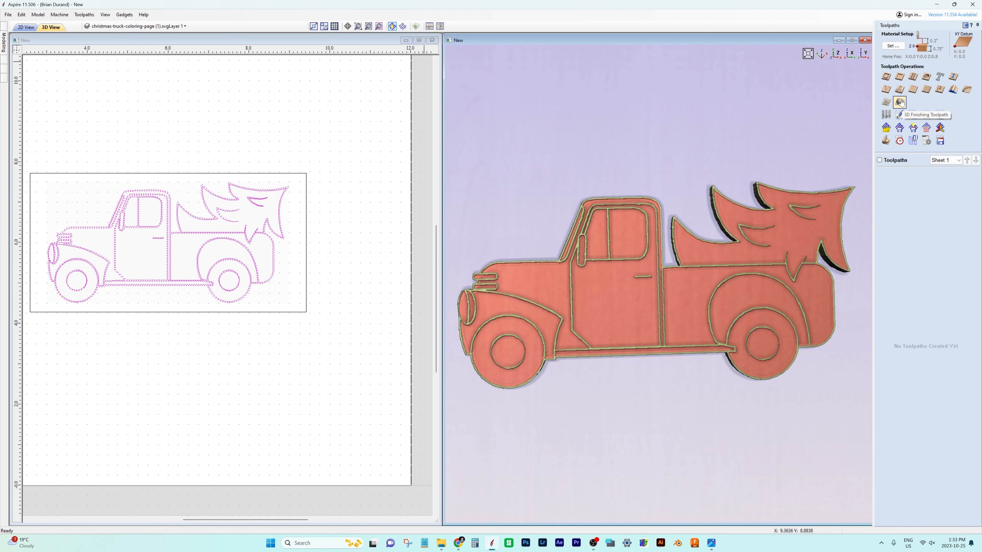
click(890, 45)
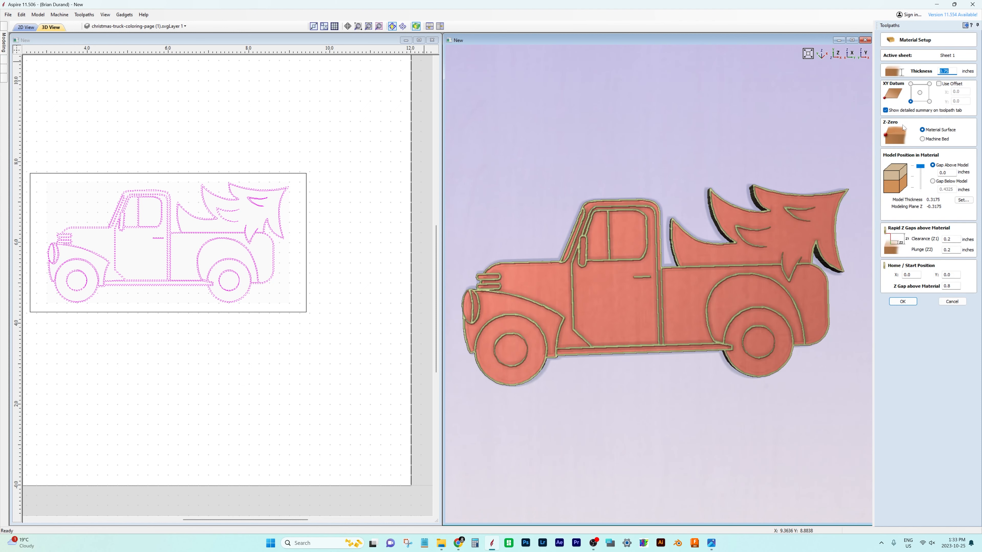
mouse_move(915, 122)
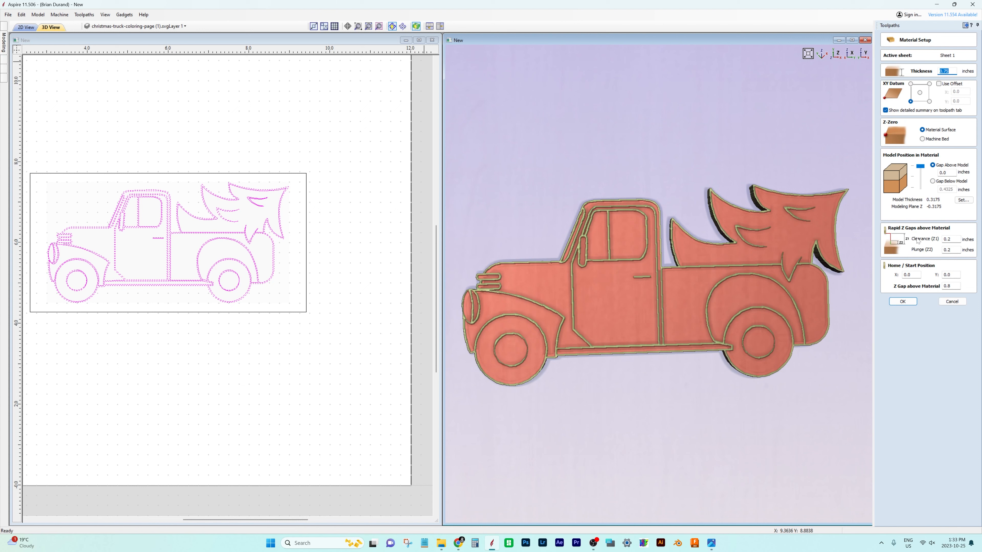
mouse_move(917, 168)
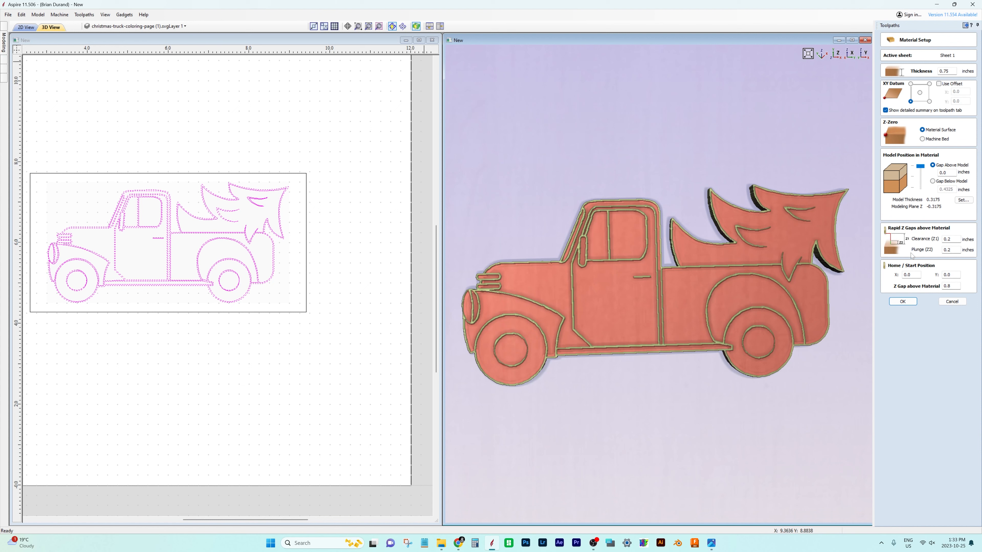
click(902, 301)
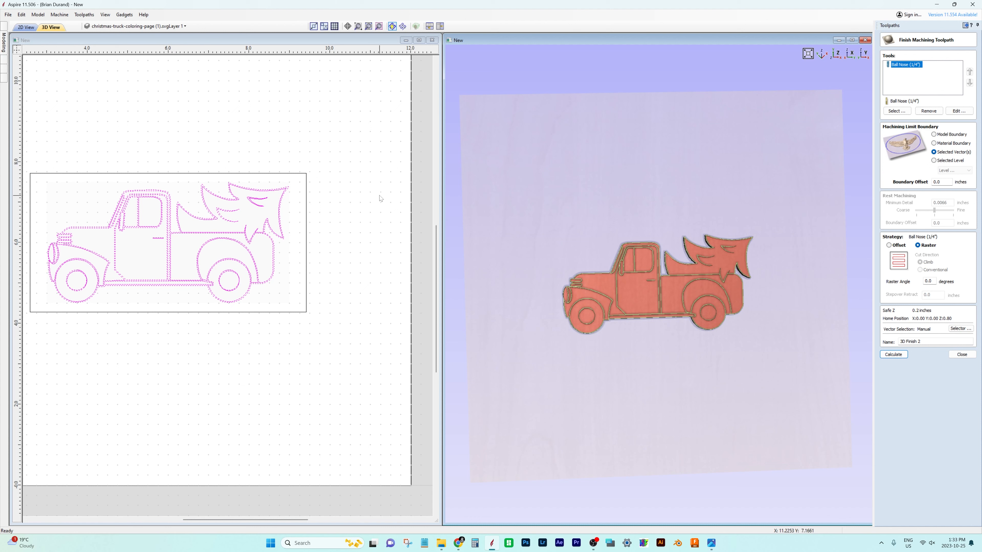
mouse_move(308, 194)
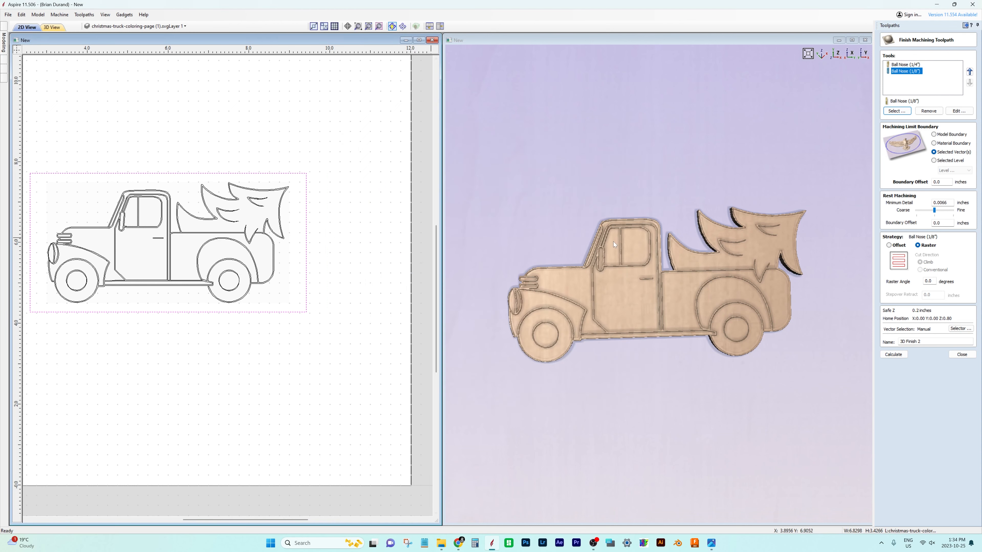
mouse_move(908, 300)
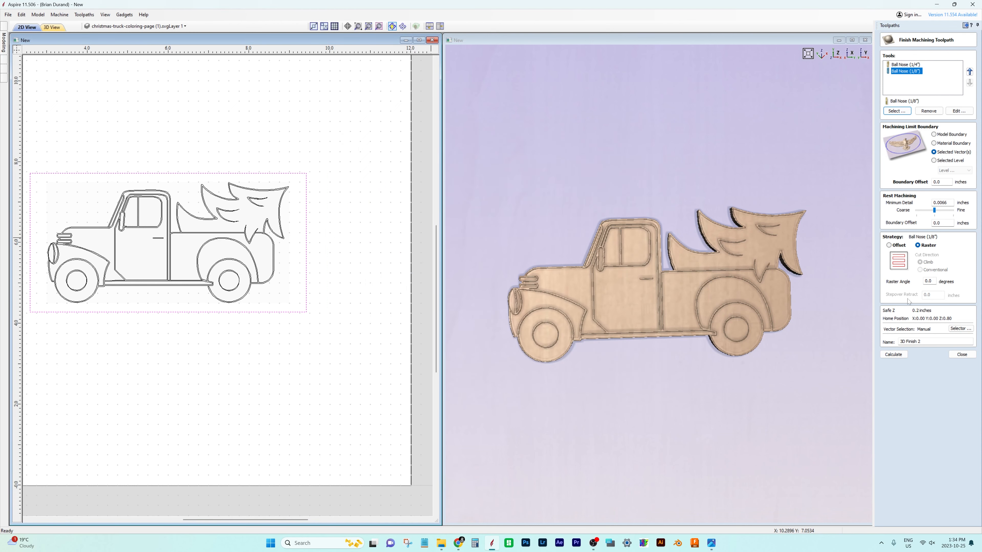
- Calculate the raster 3D finish toolpath with the 1/4 and 1/8-inch ball noses
click(892, 354)
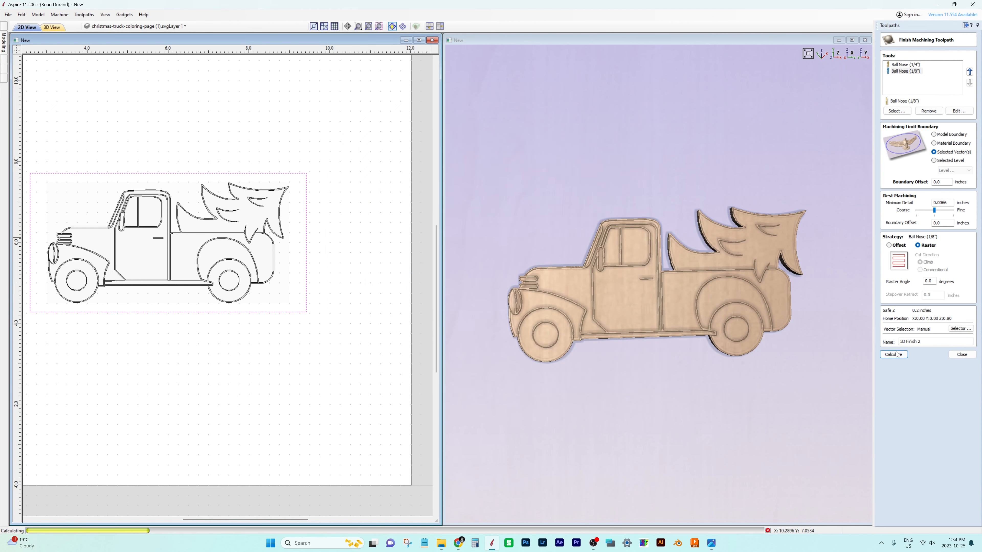
- Preview the carving, then edit 3D Finish 2 to remove the 1/4-inch ball nose
click(892, 354)
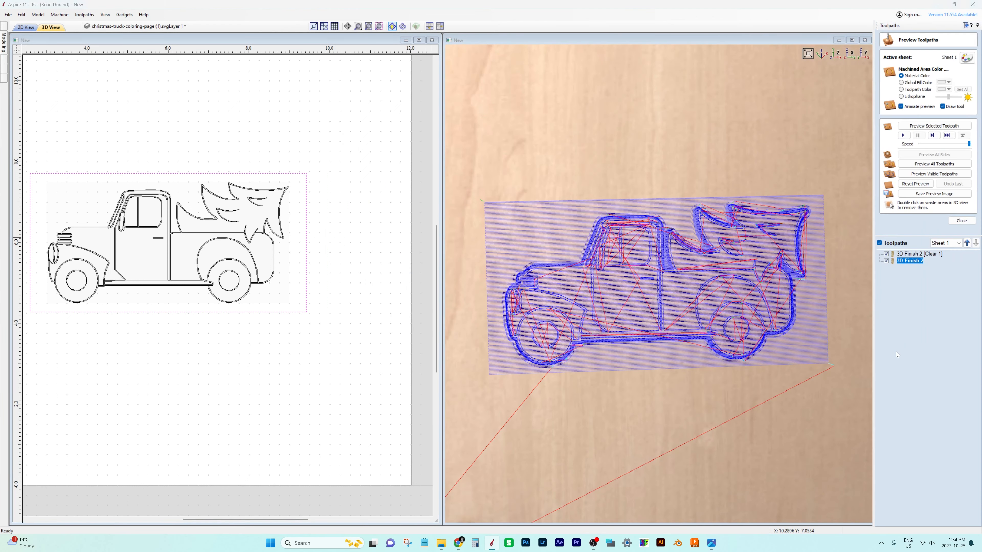
click(932, 163)
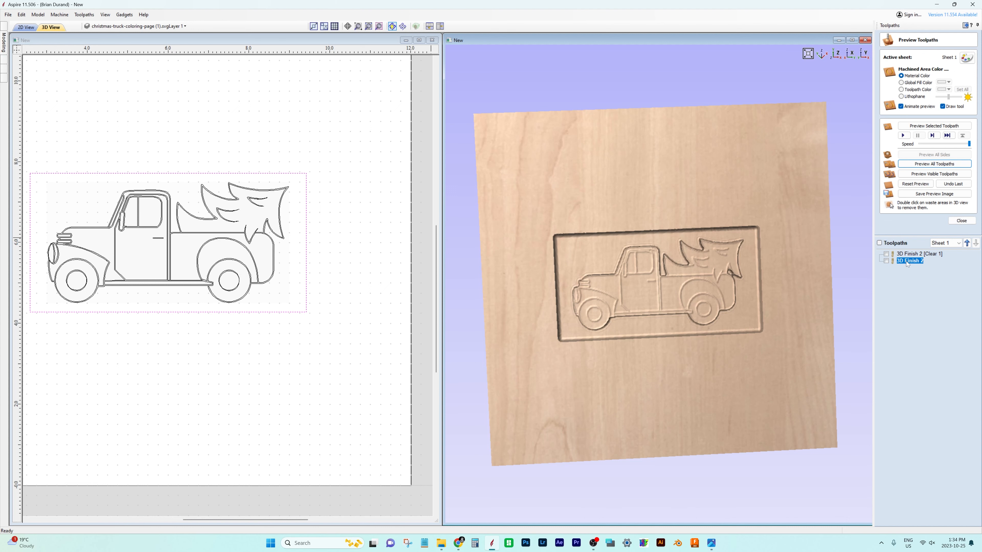
double_click(908, 261)
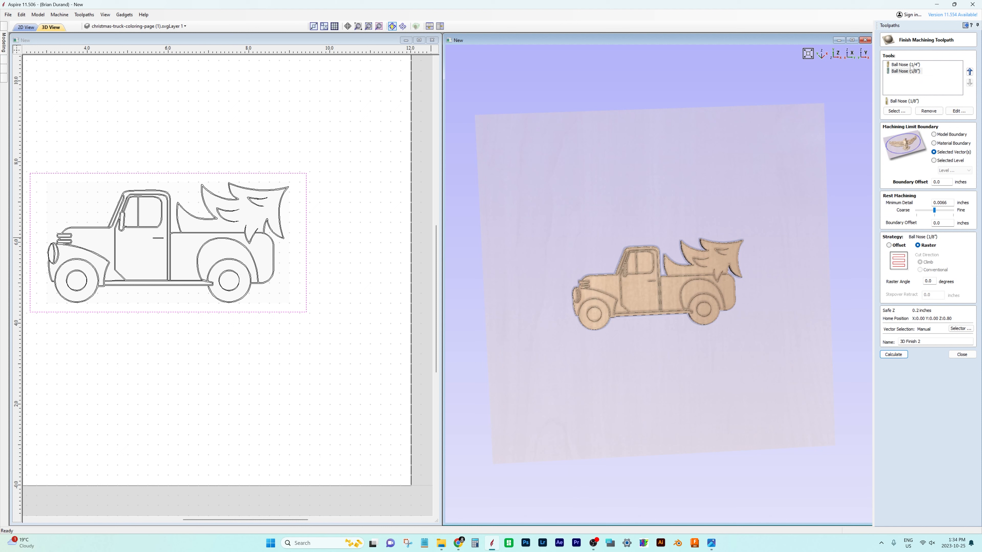
click(905, 65)
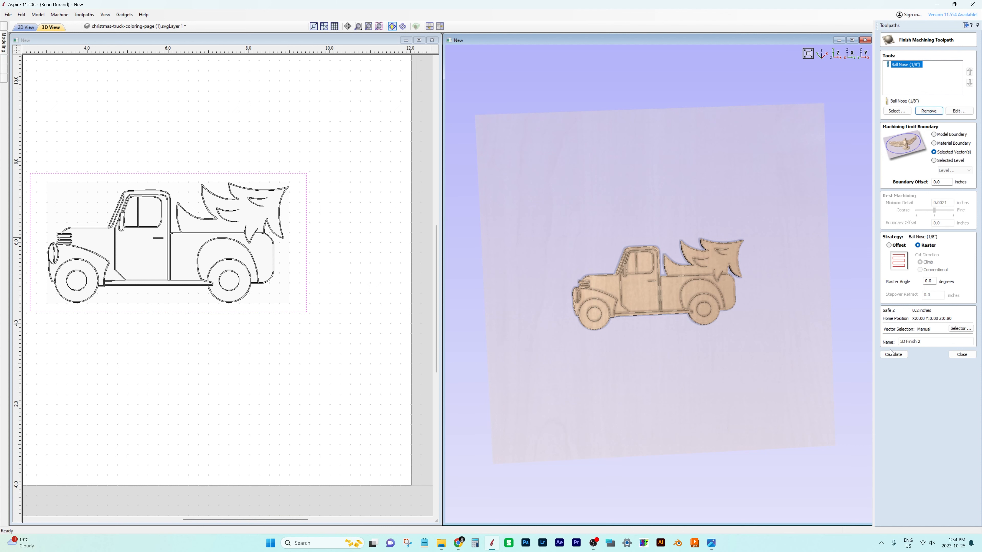
- Recalculate with only the 1/8-inch ball nose, preview it, and view the 1 h 7 min summary
click(893, 354)
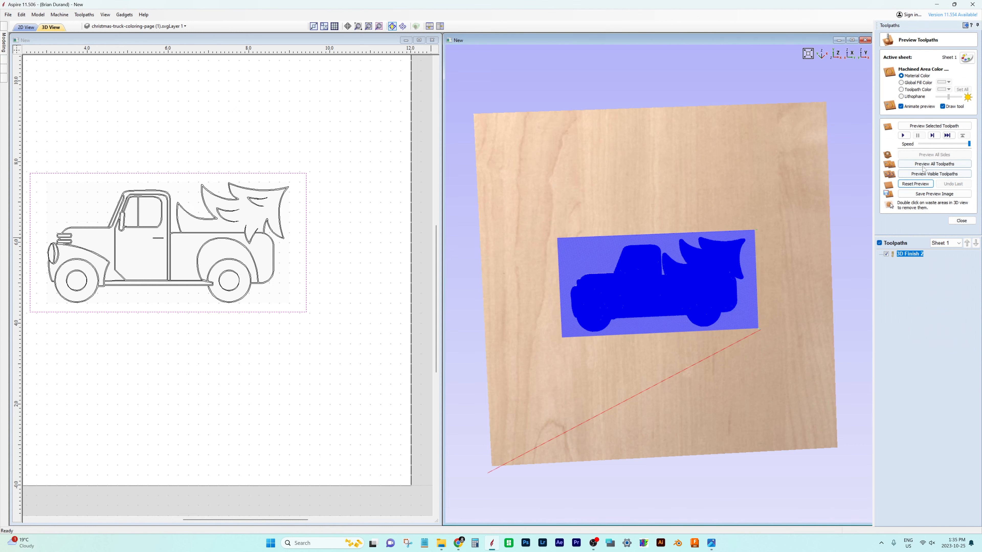
click(933, 173)
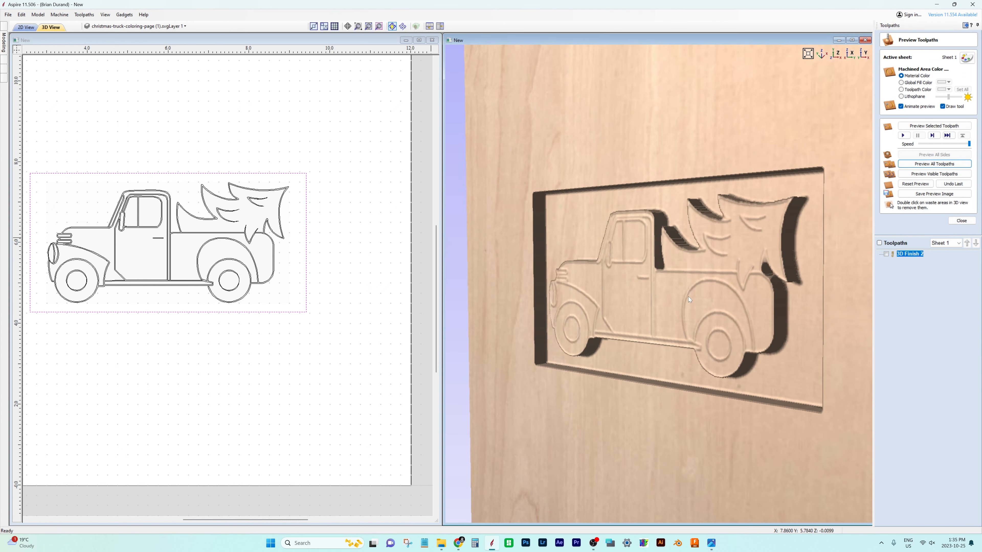
click(961, 220)
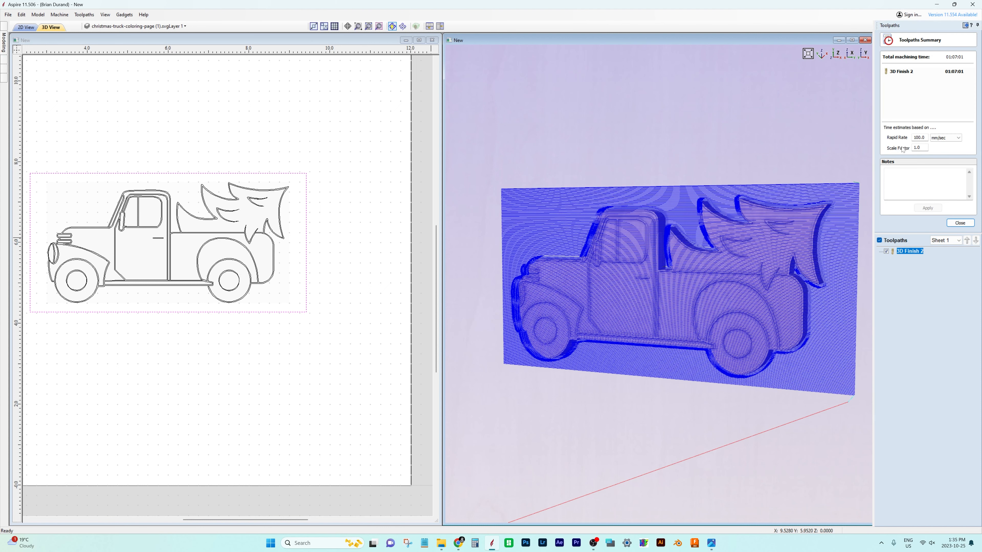
mouse_move(950, 82)
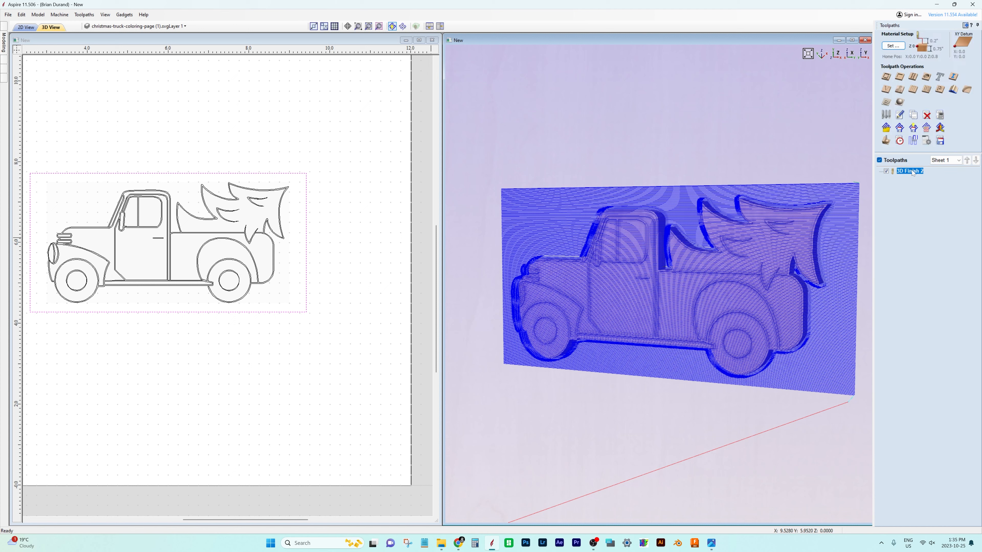
- Add the 1/4-inch ball nose back into the finish toolpath and recalculate, totaling about 52 minutes
double_click(907, 170)
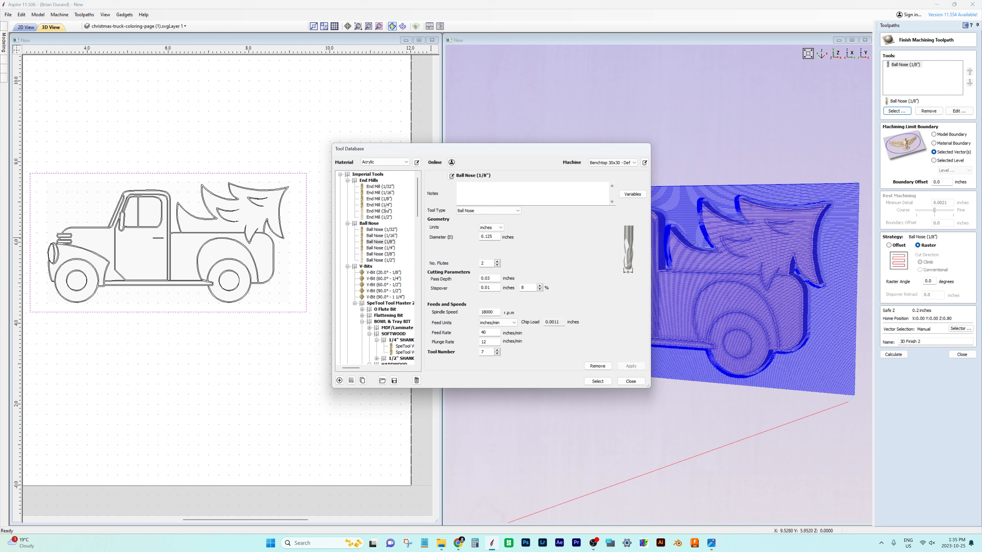
click(379, 204)
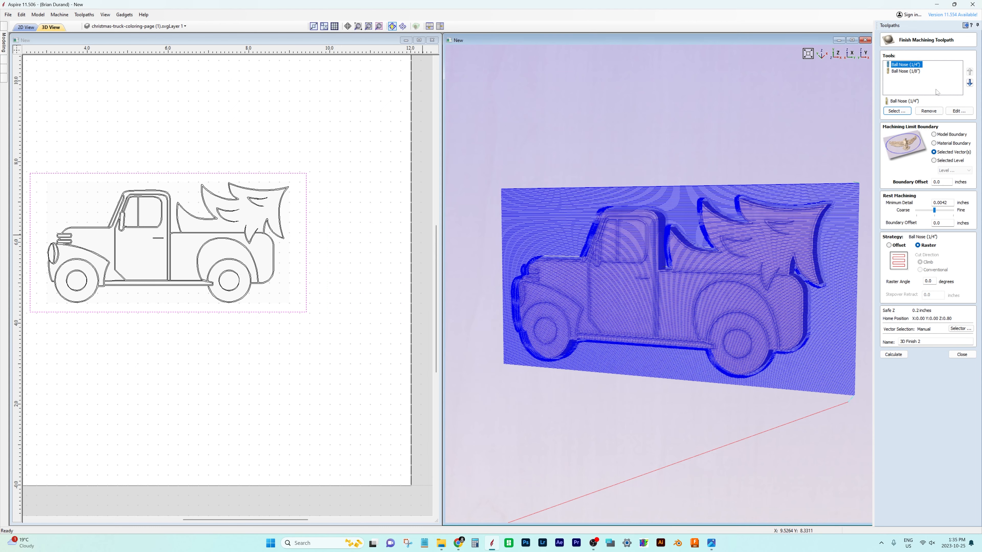
click(892, 354)
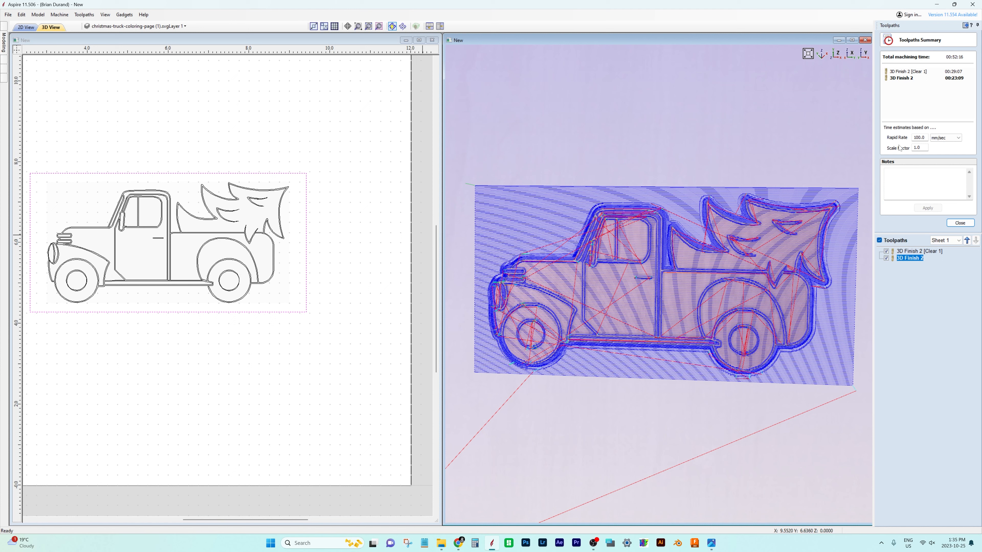
mouse_move(947, 83)
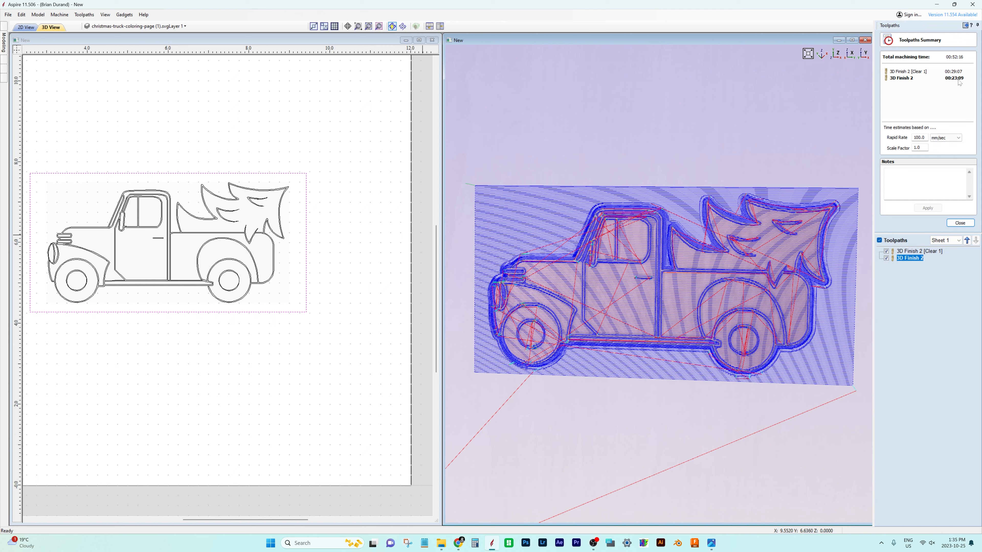
mouse_move(906, 70)
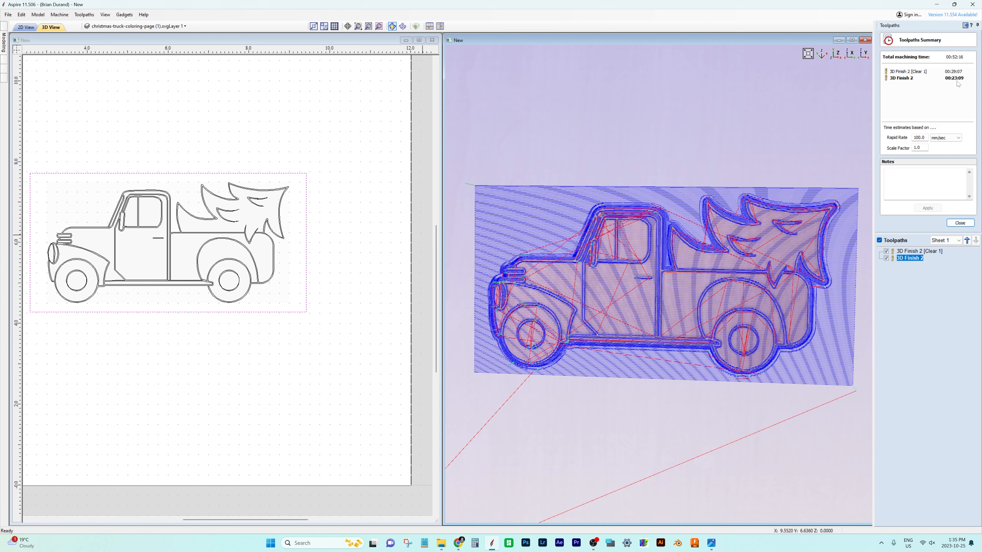
mouse_move(917, 81)
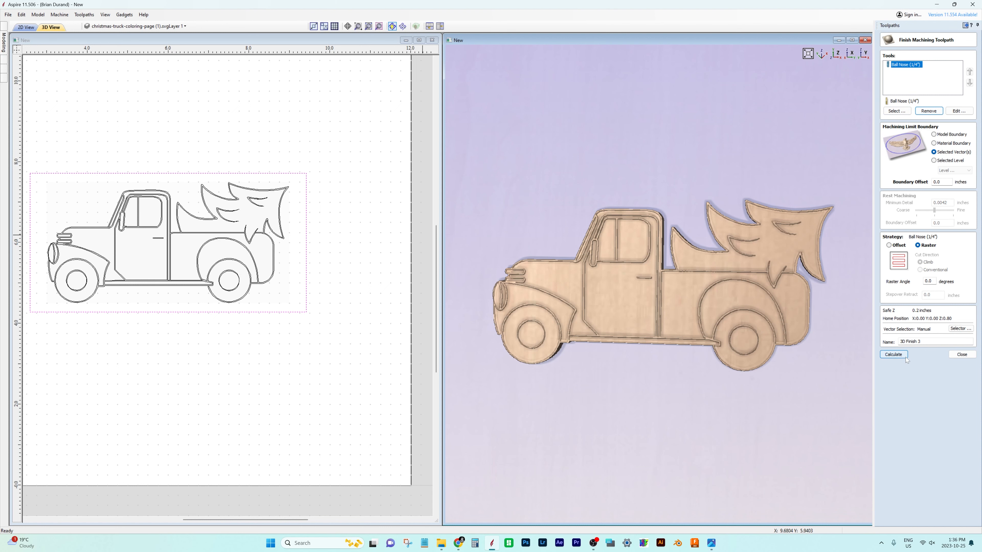
- Calculate 3D Finish 3 and begin a new 3D finishing toolpath
click(892, 355)
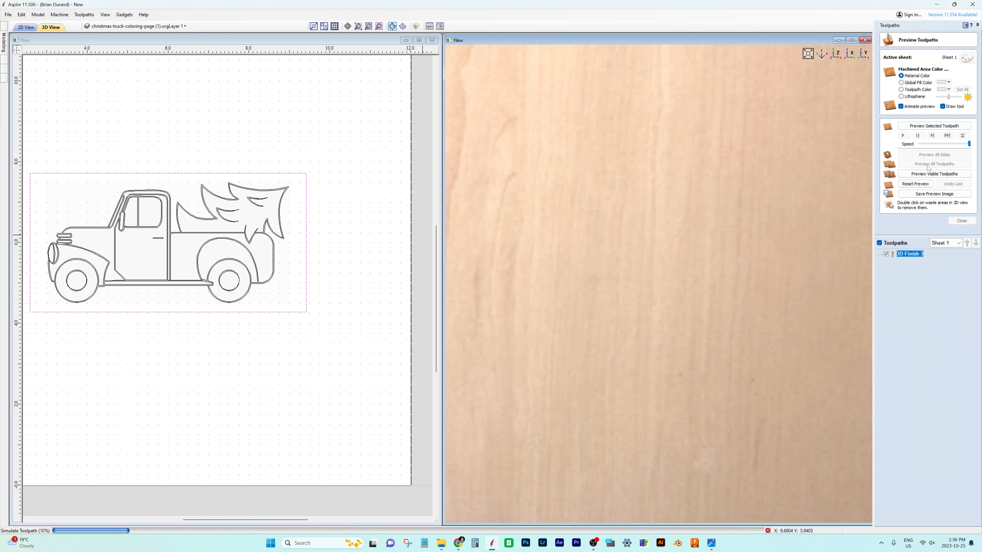
click(933, 164)
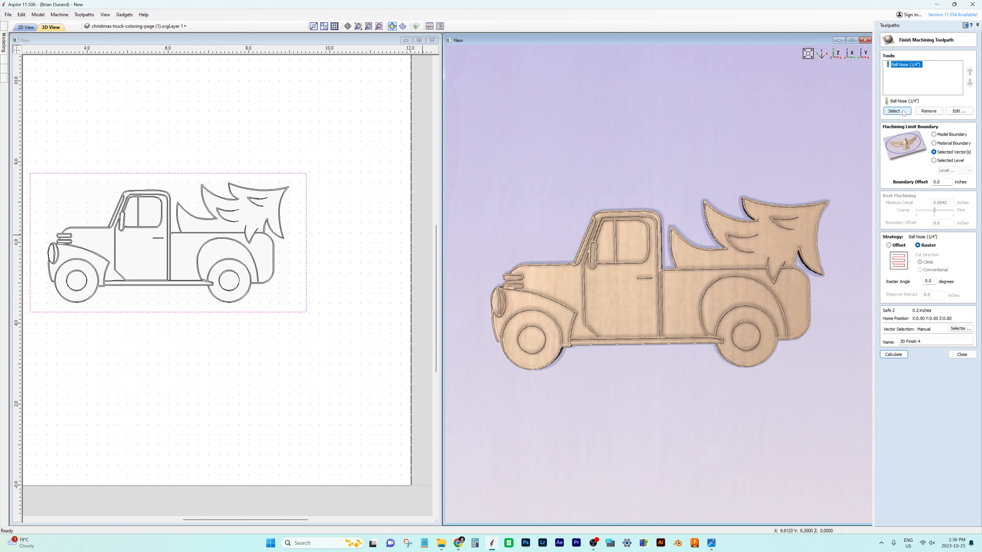
- Add the Ball Nose (1/8") from the Tool Database, calculate 3D Finish 4 and preview it
click(894, 111)
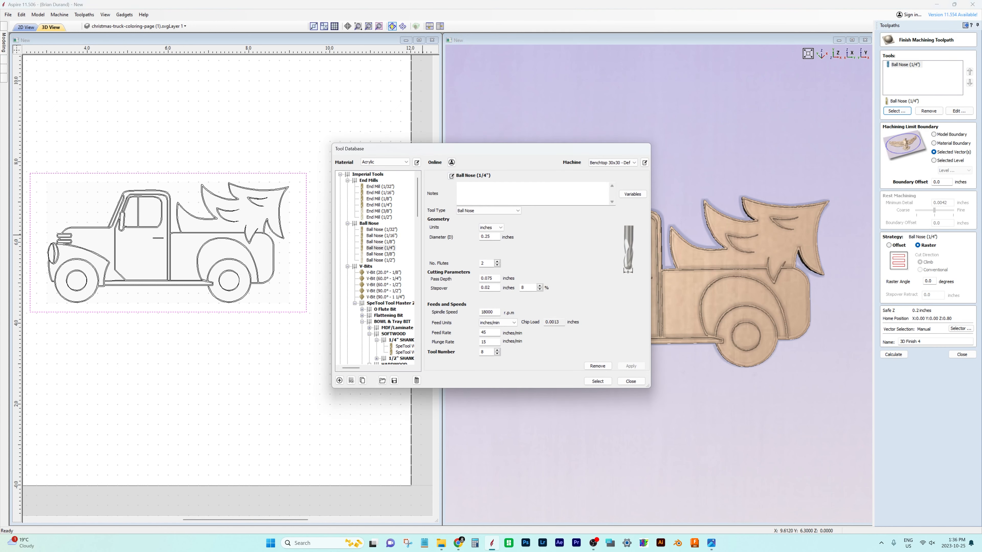
click(380, 242)
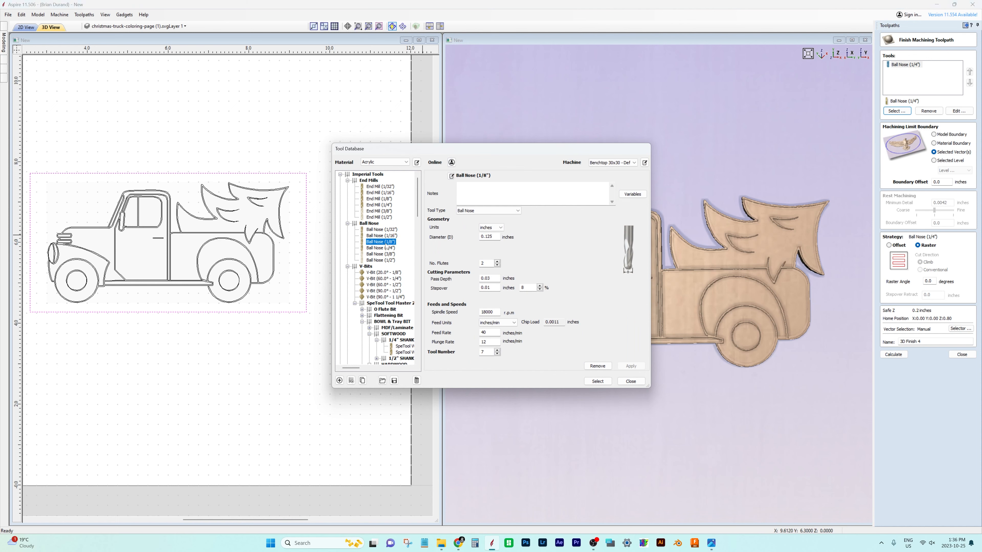
click(597, 381)
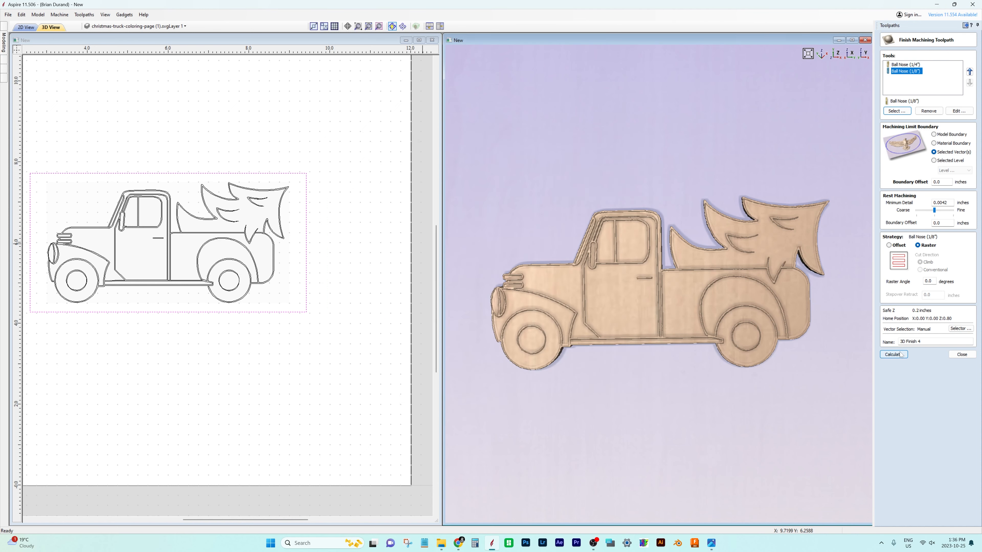
click(891, 354)
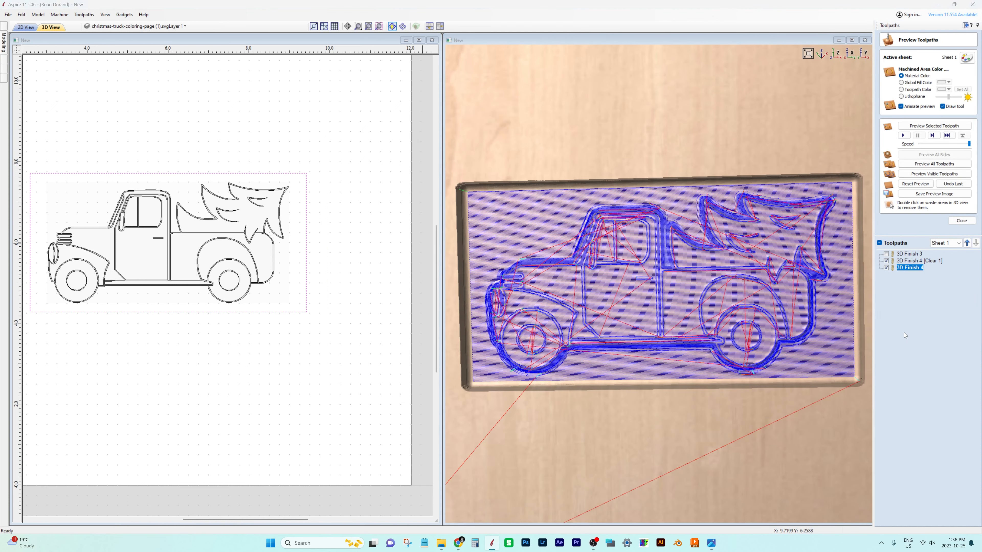
click(932, 174)
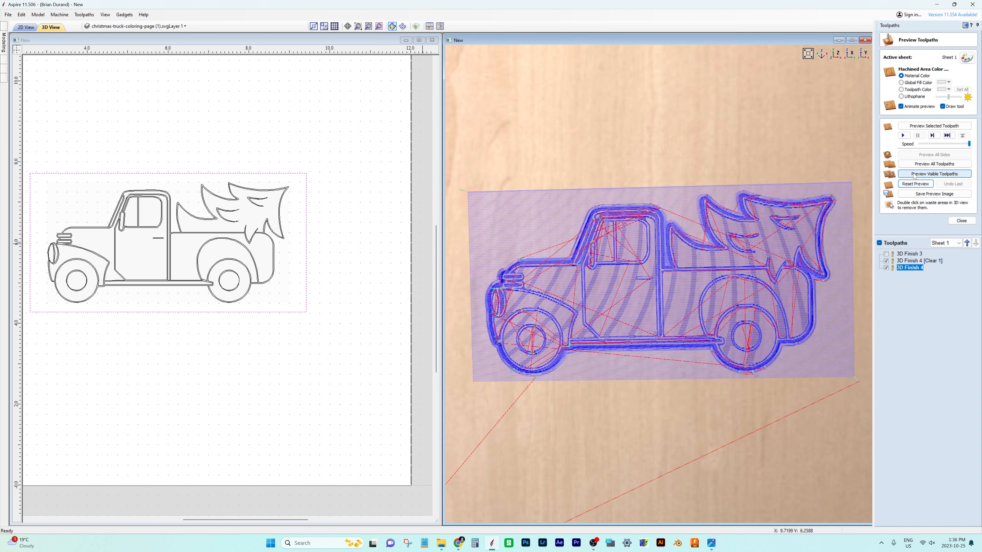
mouse_move(908, 260)
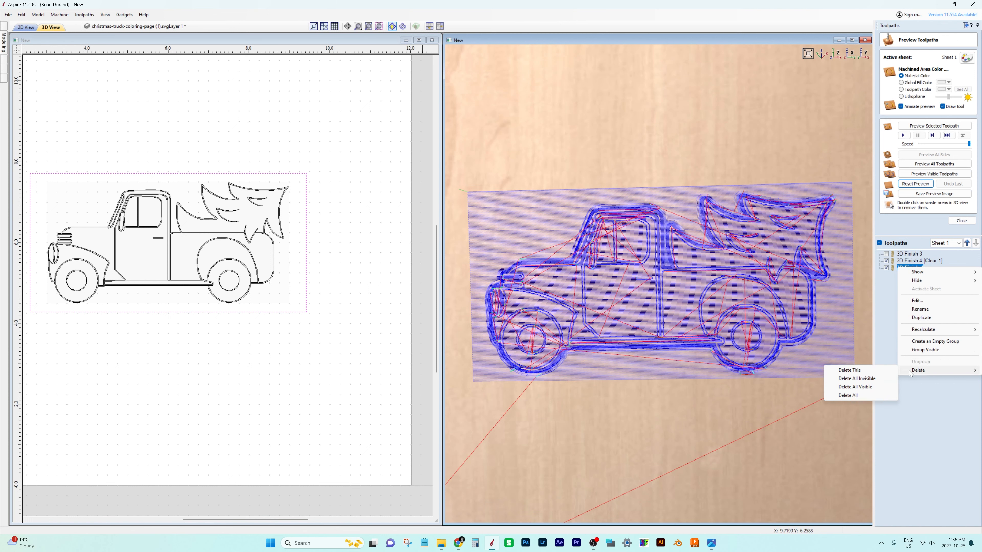
- Delete the old 3D Finish 3 toolpath and recalculate 3D Finish 4
click(848, 395)
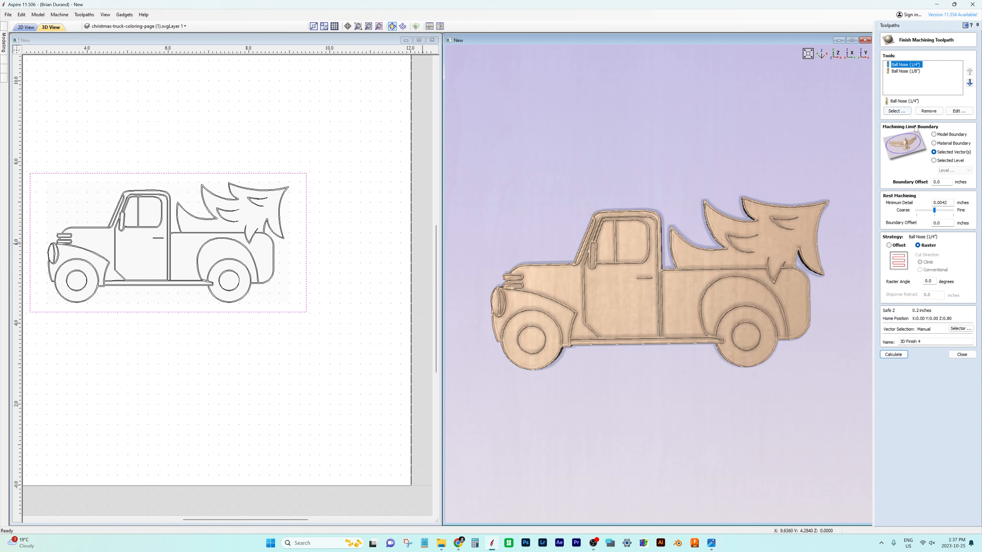
mouse_move(406, 184)
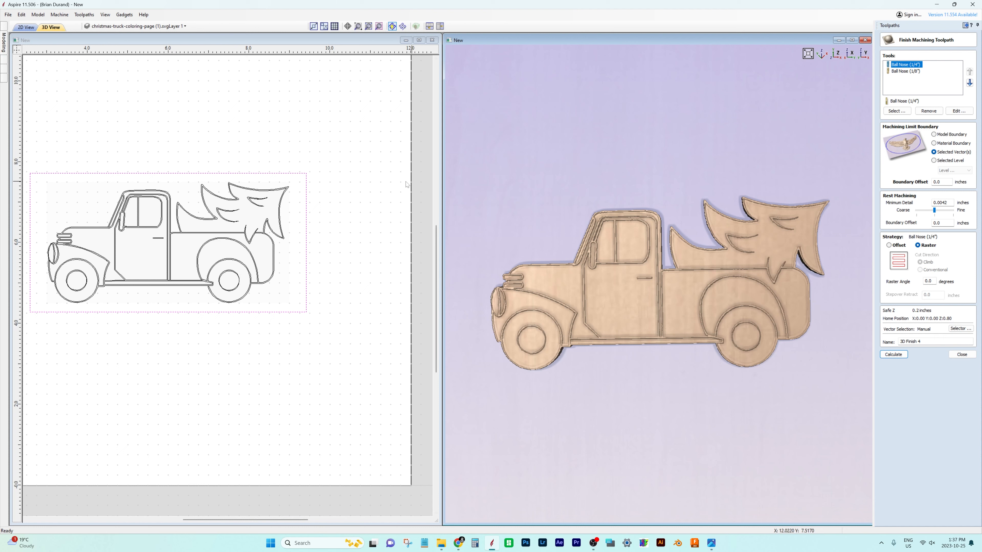
click(892, 354)
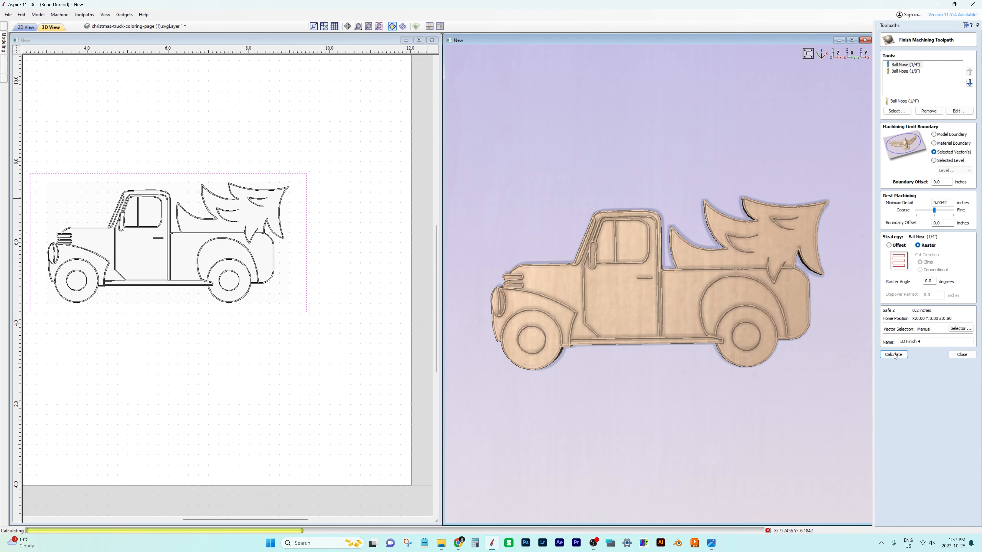
click(892, 354)
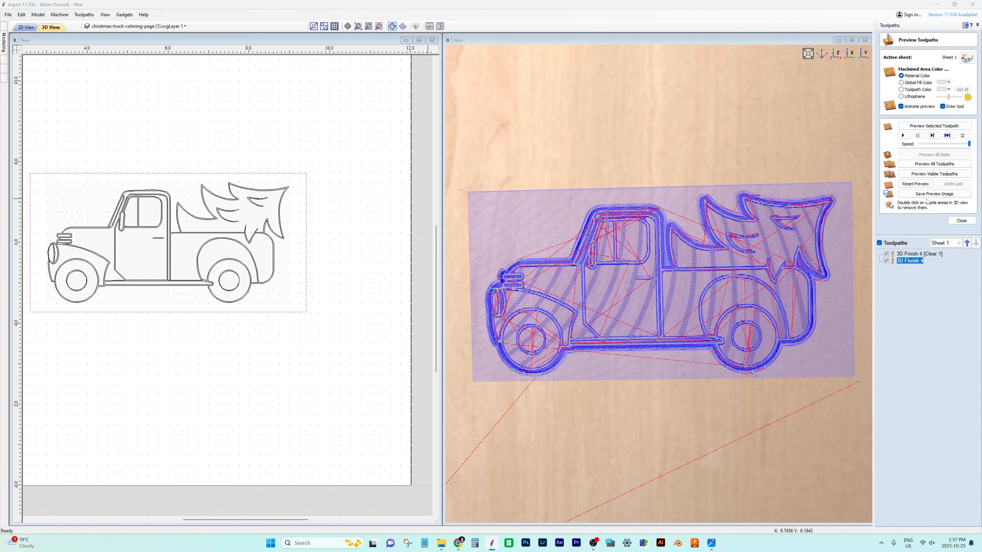
- Preview all toolpaths carving the truck, check the summary and show the full board
click(934, 163)
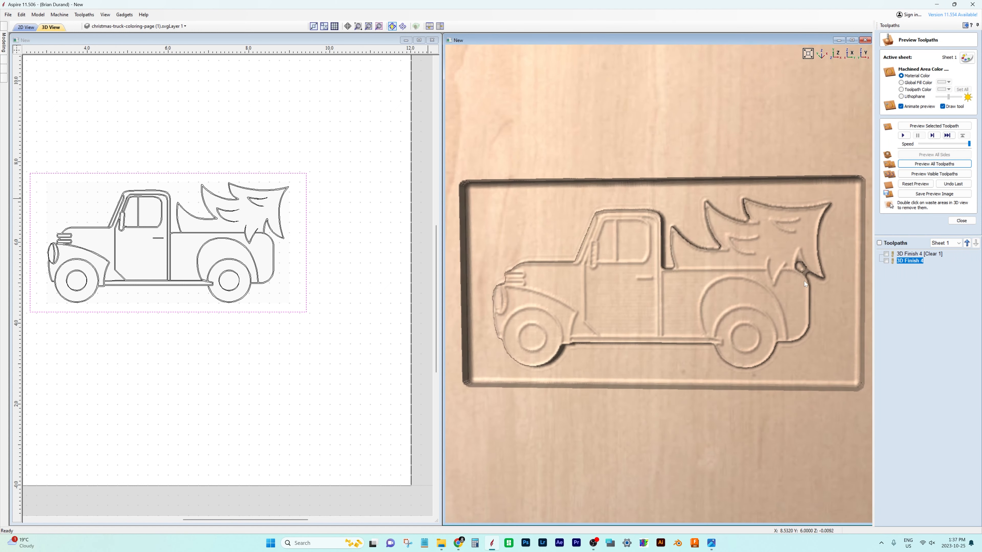
mouse_move(814, 287)
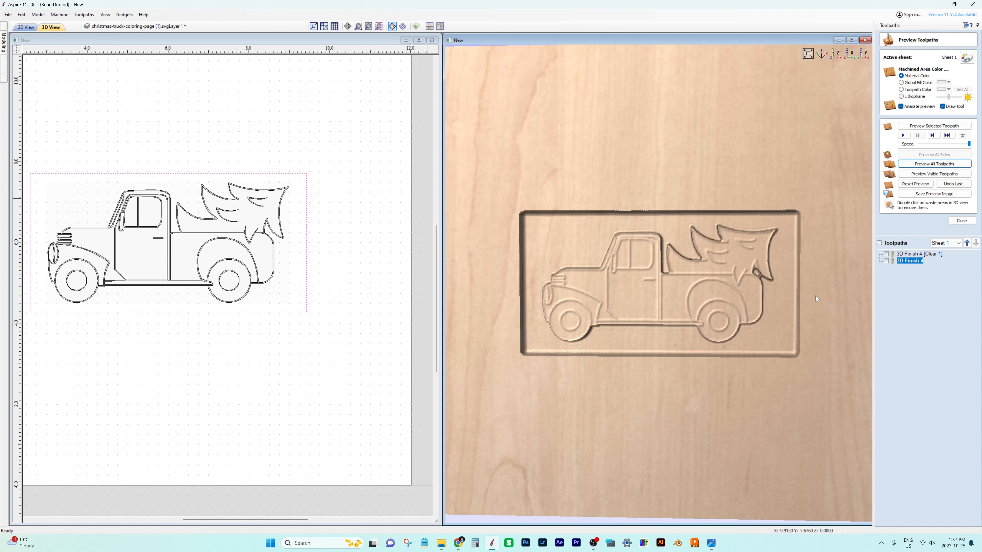
mouse_move(701, 270)
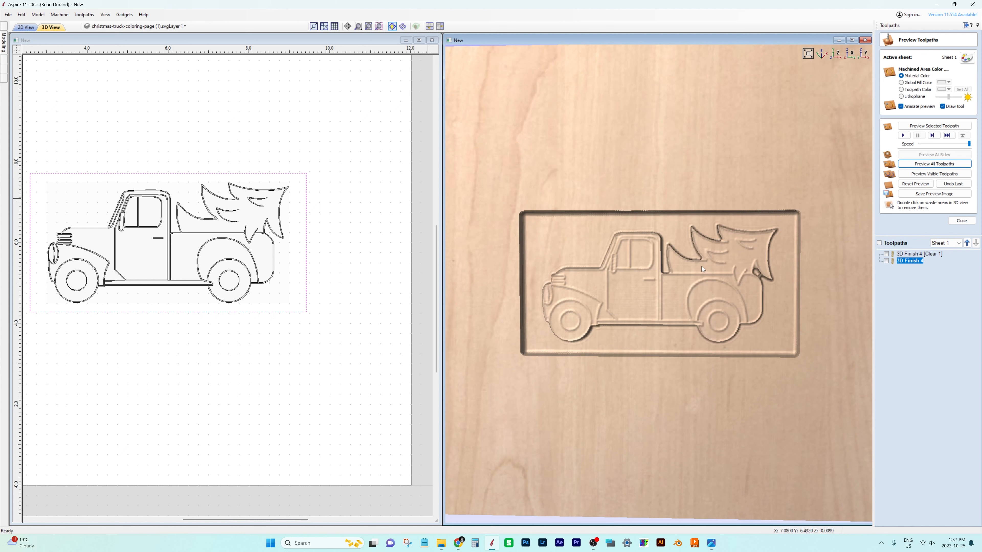
mouse_move(921, 227)
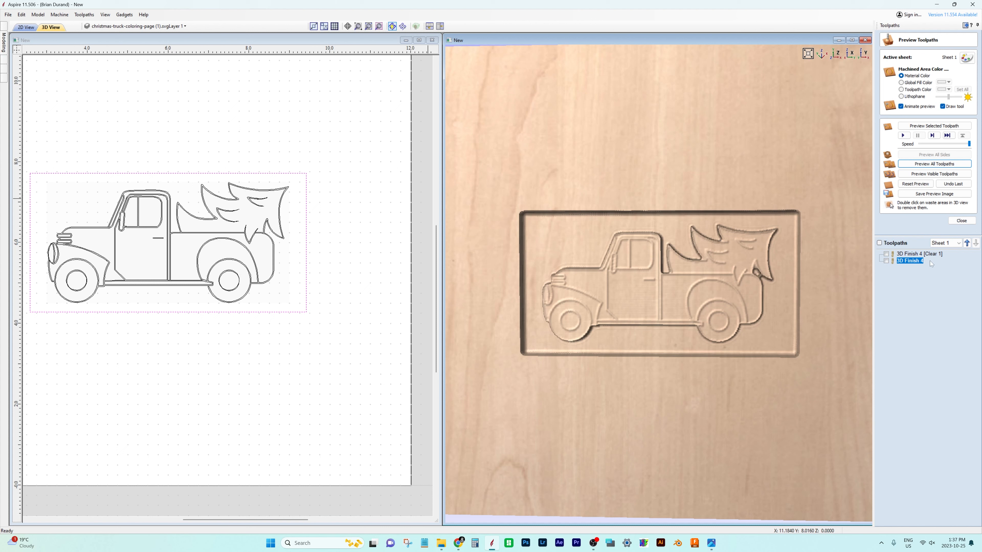
click(961, 221)
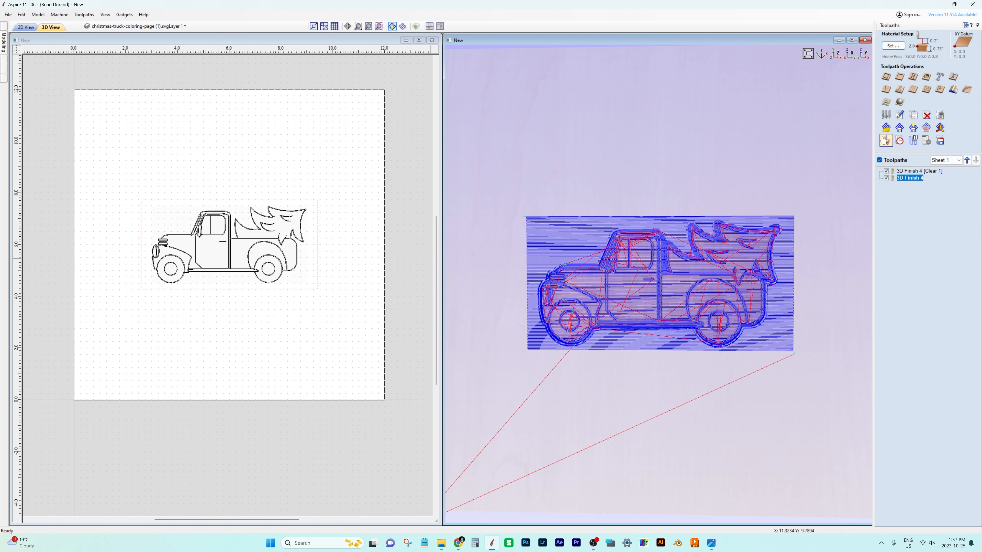
click(884, 140)
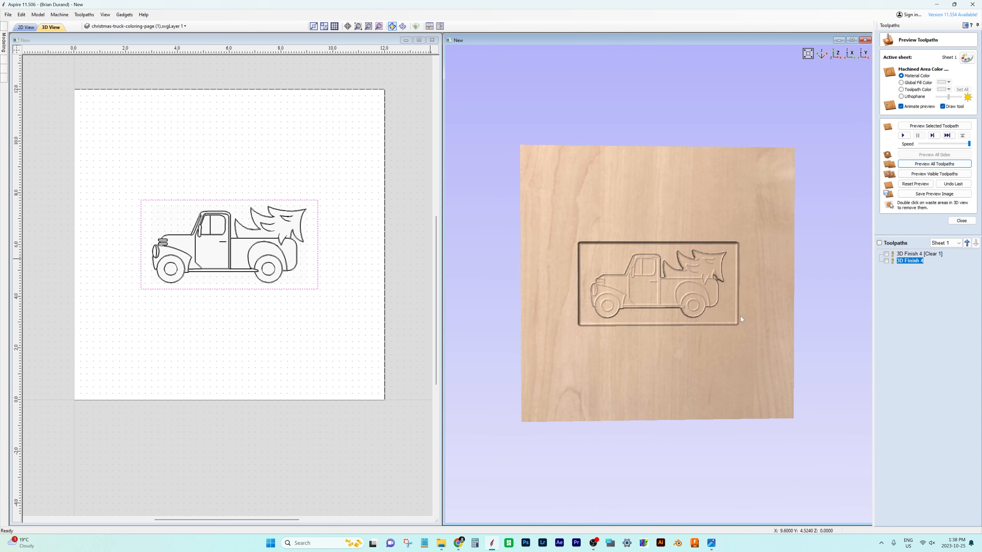
mouse_move(697, 259)
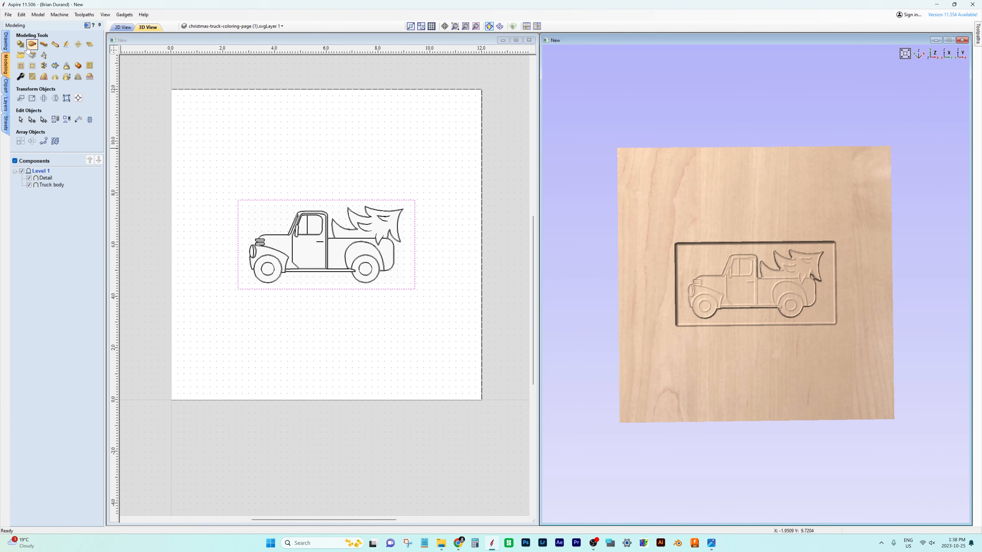
- Draw a 0.125-inch radius circle in the truck's cab window for the hanging hole
click(6, 47)
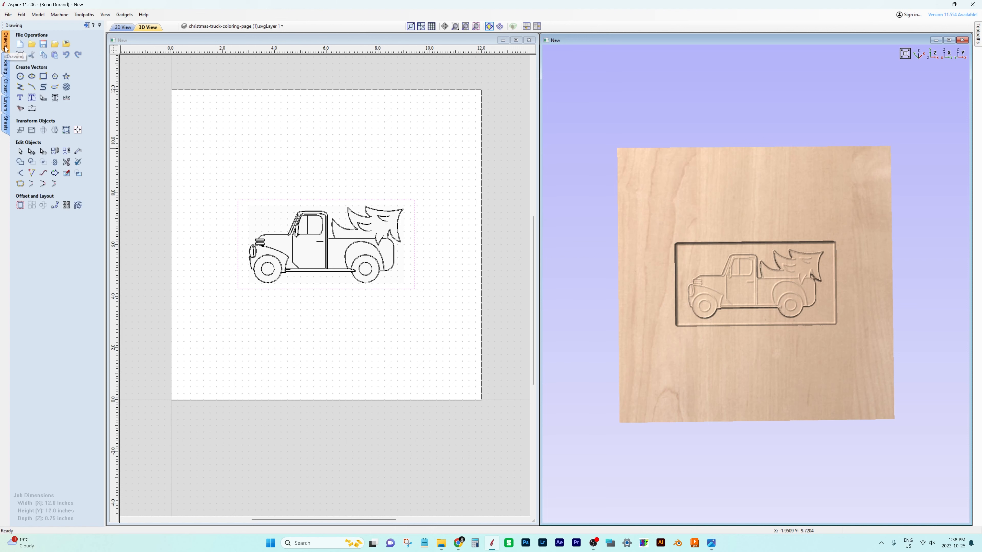
mouse_move(20, 75)
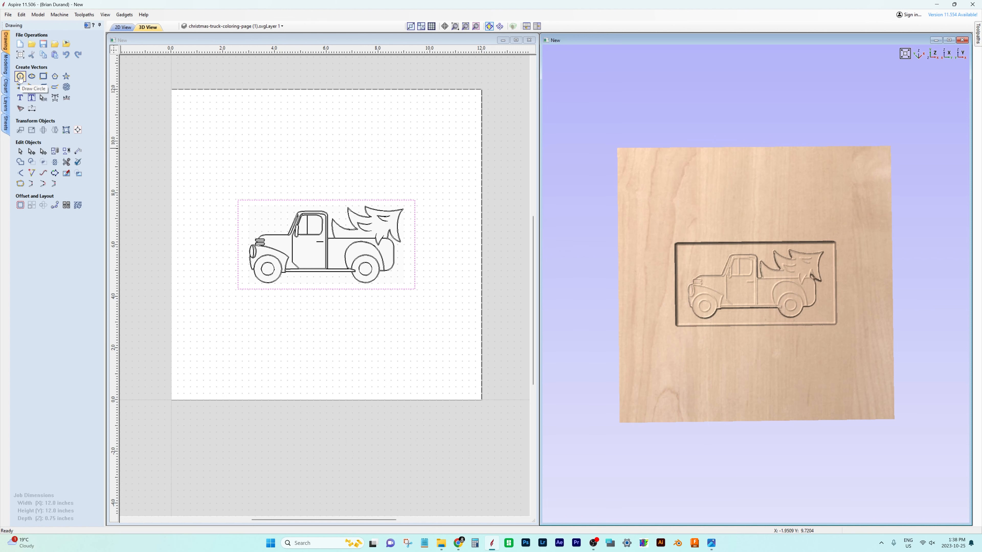
click(20, 75)
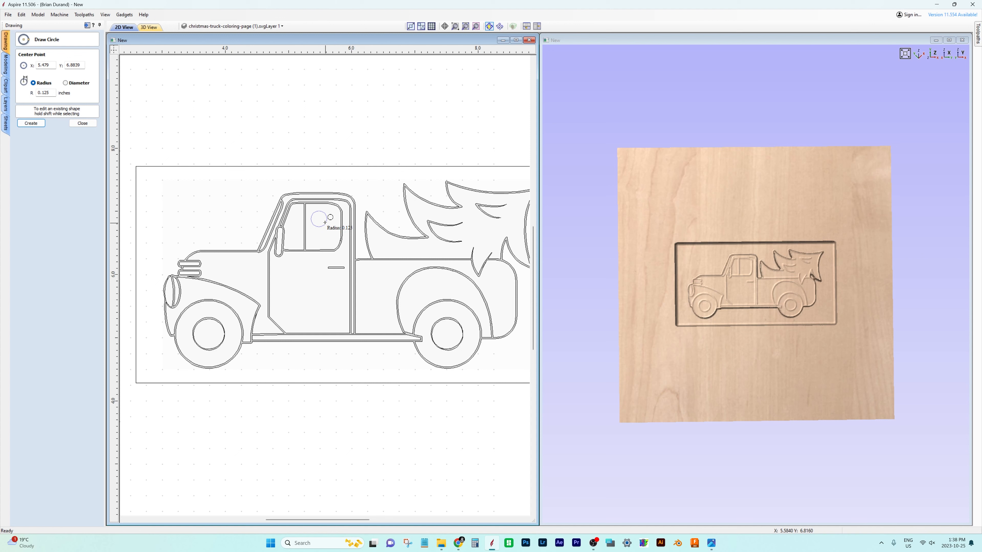
click(31, 124)
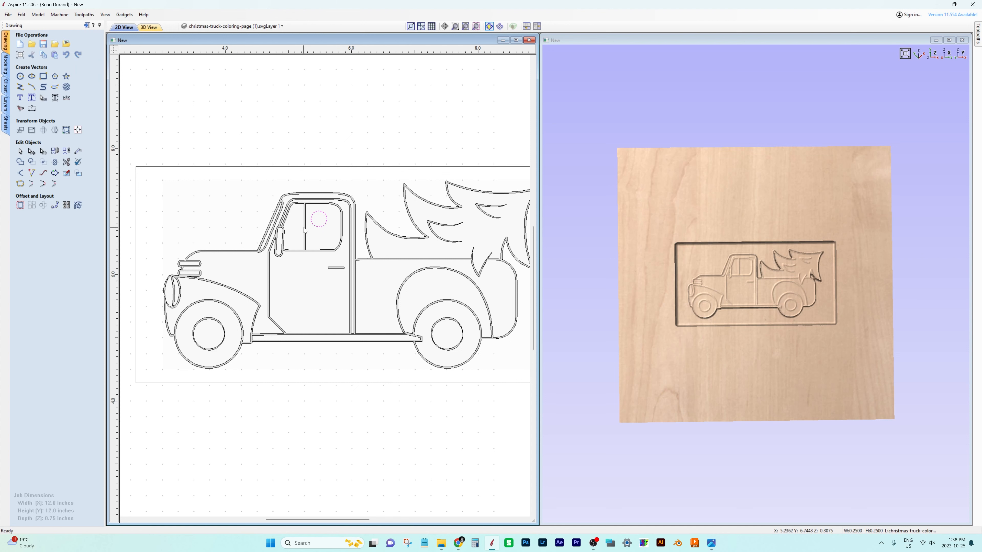
click(317, 219)
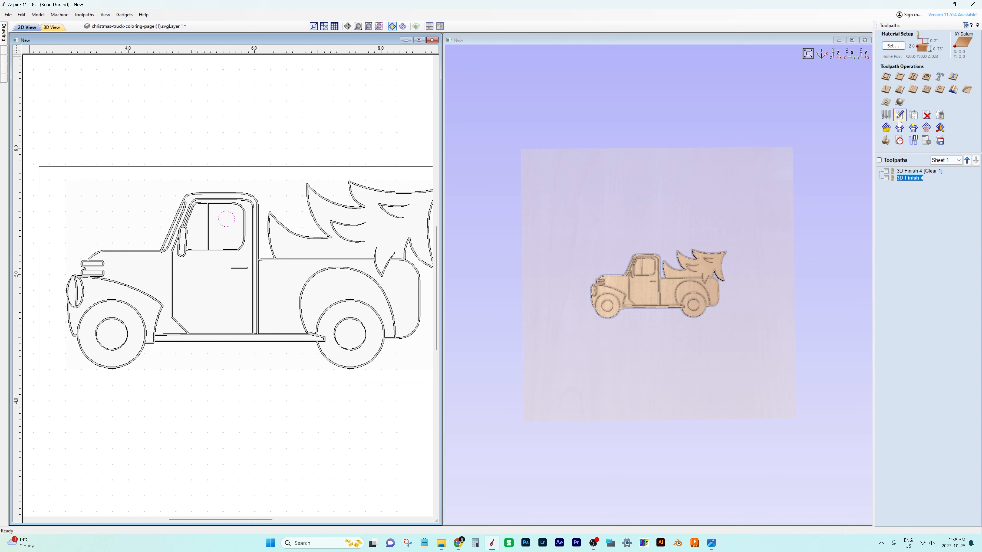
mouse_move(926, 89)
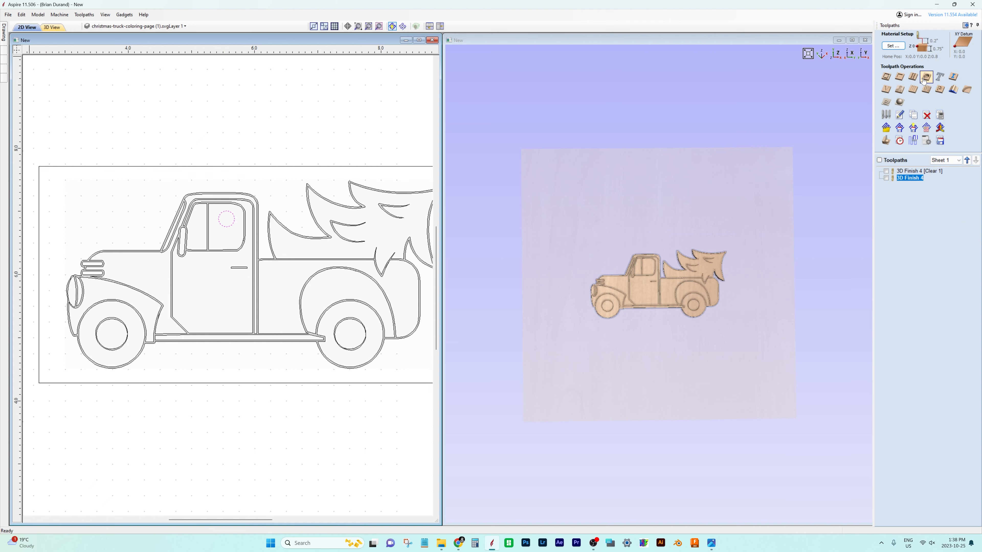
mouse_move(911, 76)
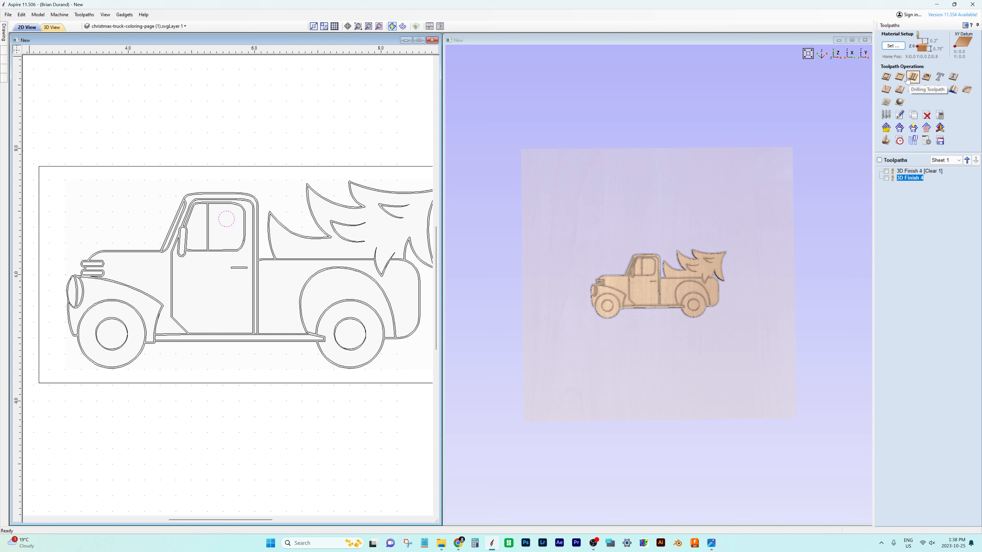
- Start a profile cut-out toolpath for the hanging hole and confirm its pass depth schedule
click(898, 76)
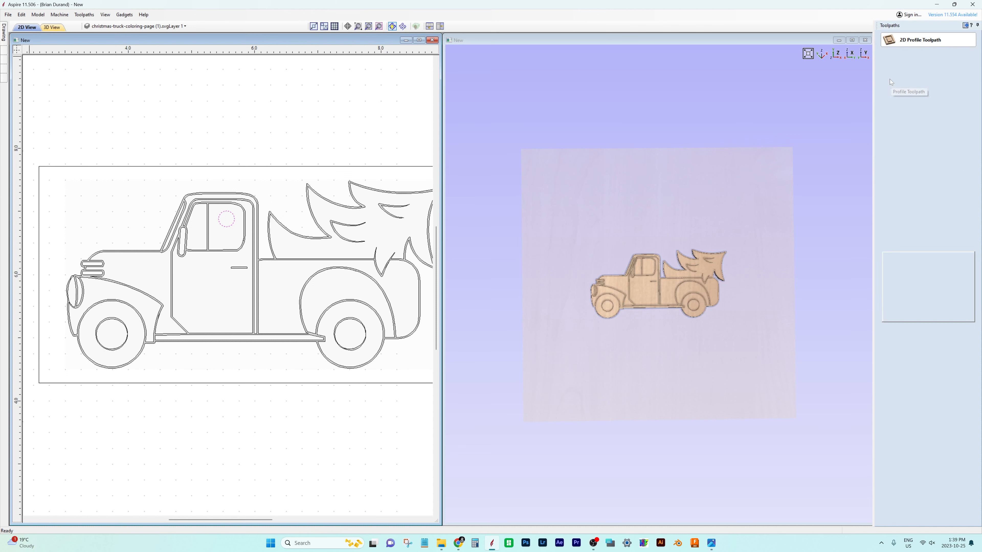
click(908, 91)
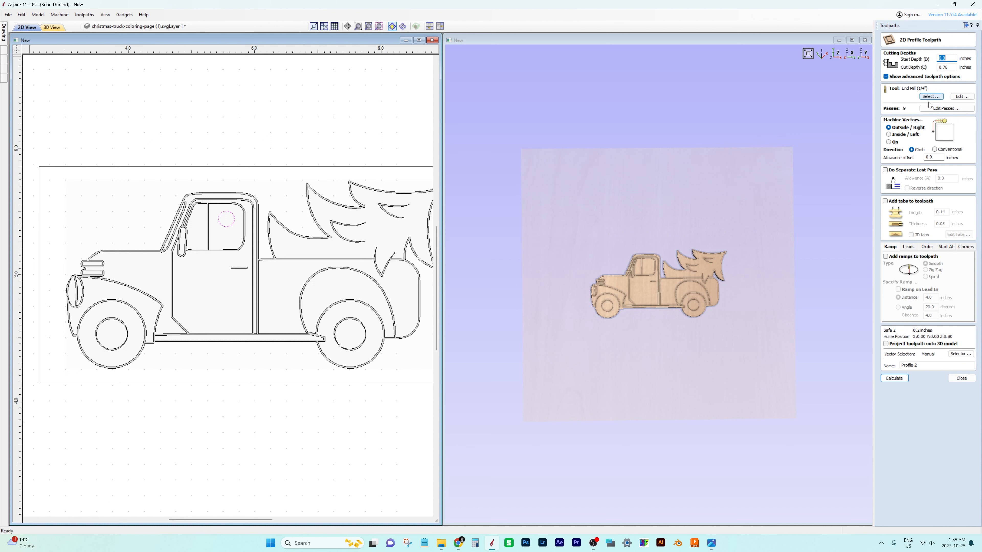
click(947, 108)
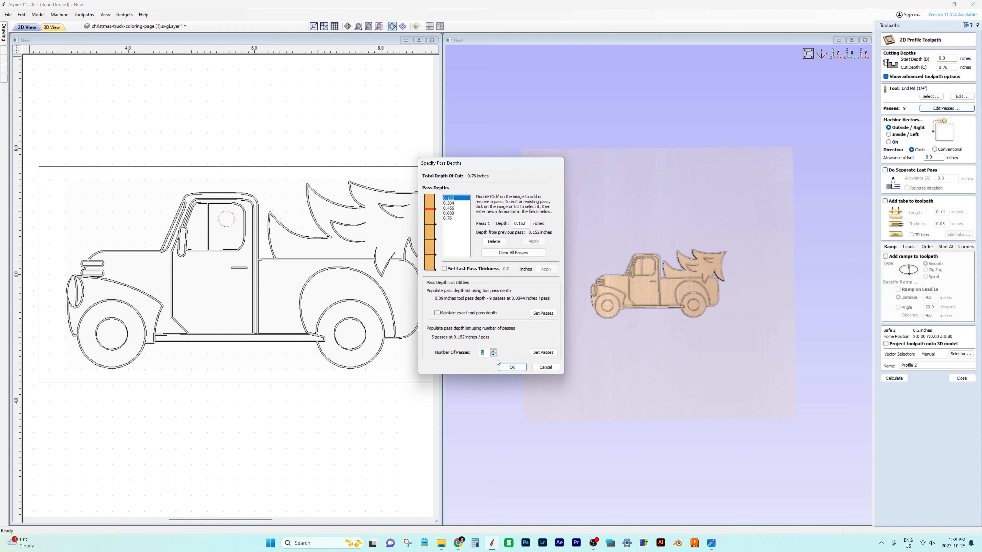
click(511, 368)
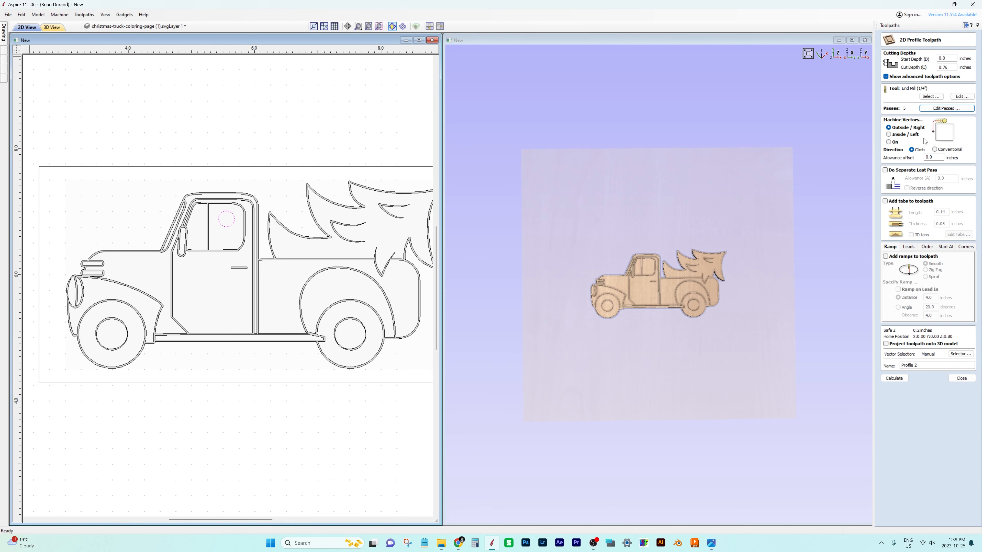
mouse_move(926, 142)
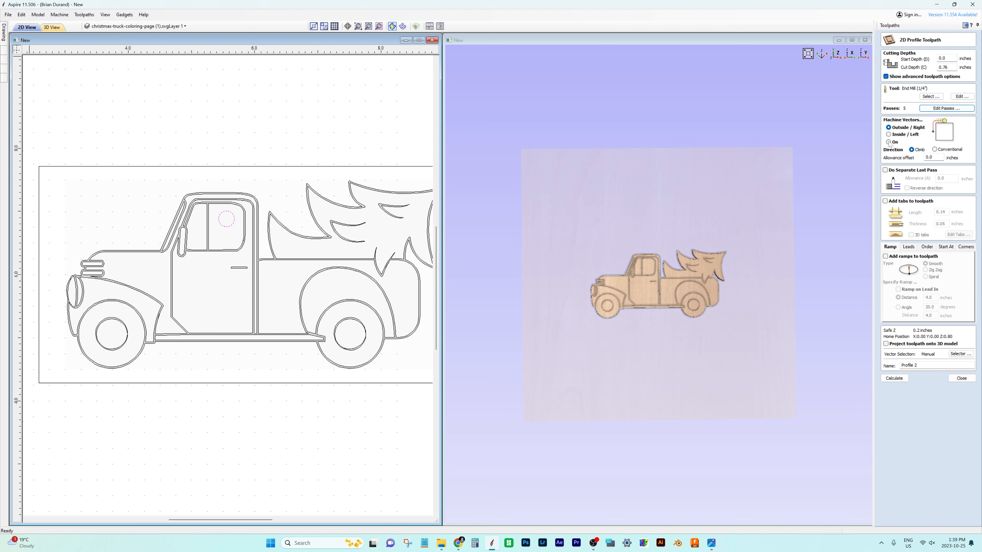
- Calculate the inside profile with the 1/4-inch end mill, which fails with a no-toolpath error
click(889, 134)
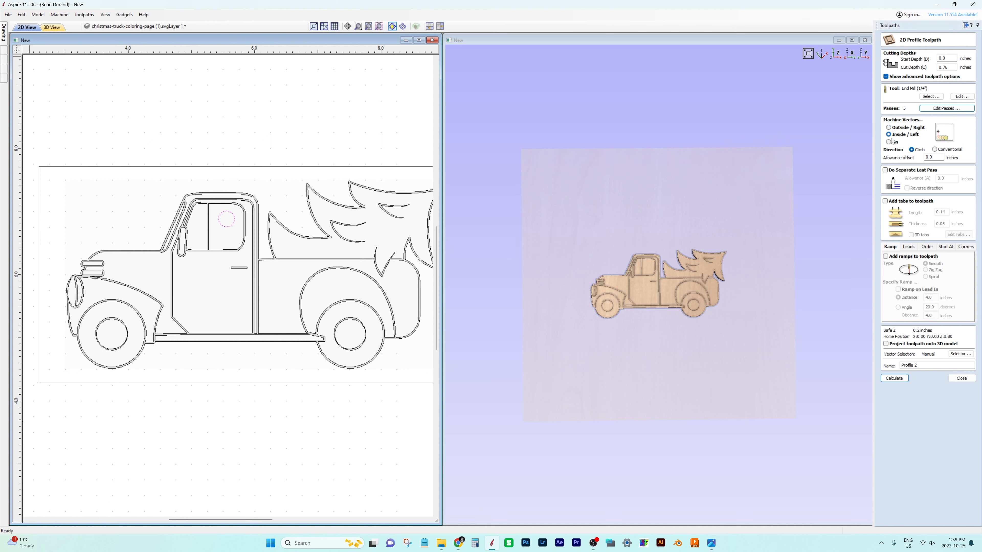
click(893, 377)
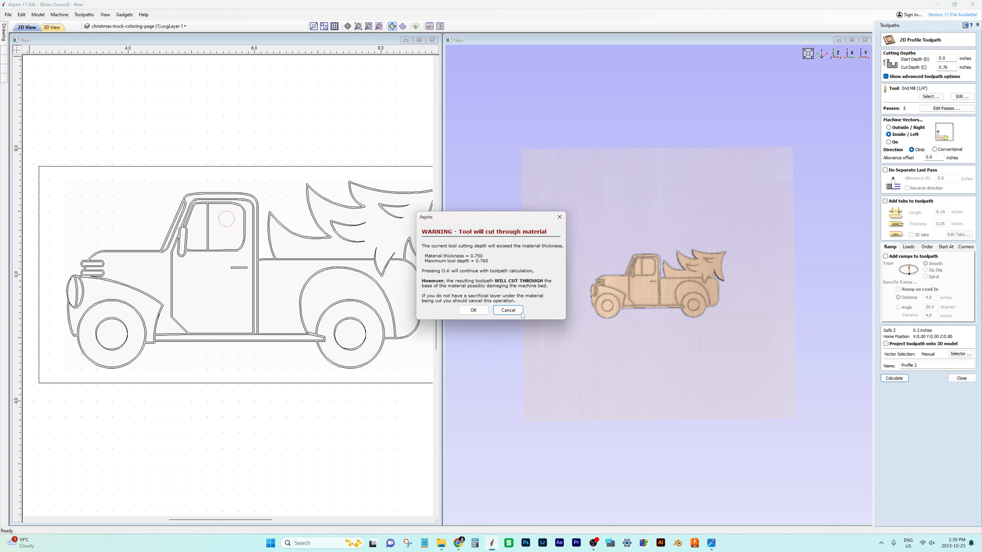
click(473, 310)
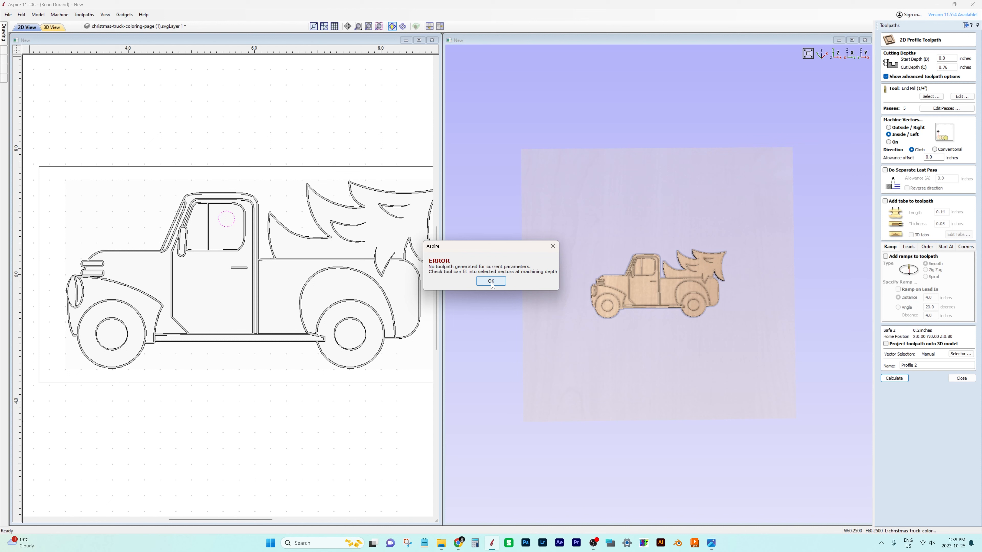
click(491, 282)
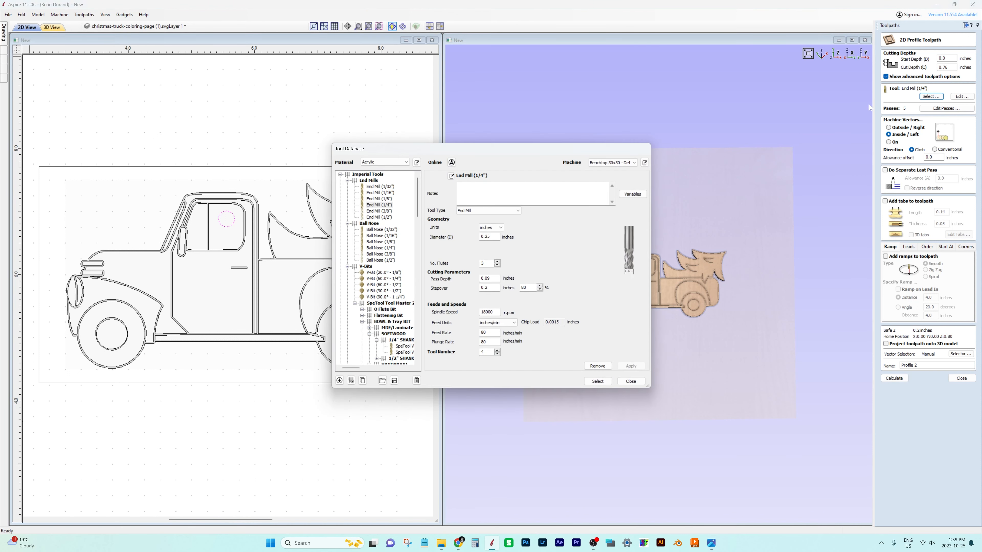
- Swap the hanging-hole toolpath to the 1/8-inch end mill and calculate it as Profile 2
click(379, 198)
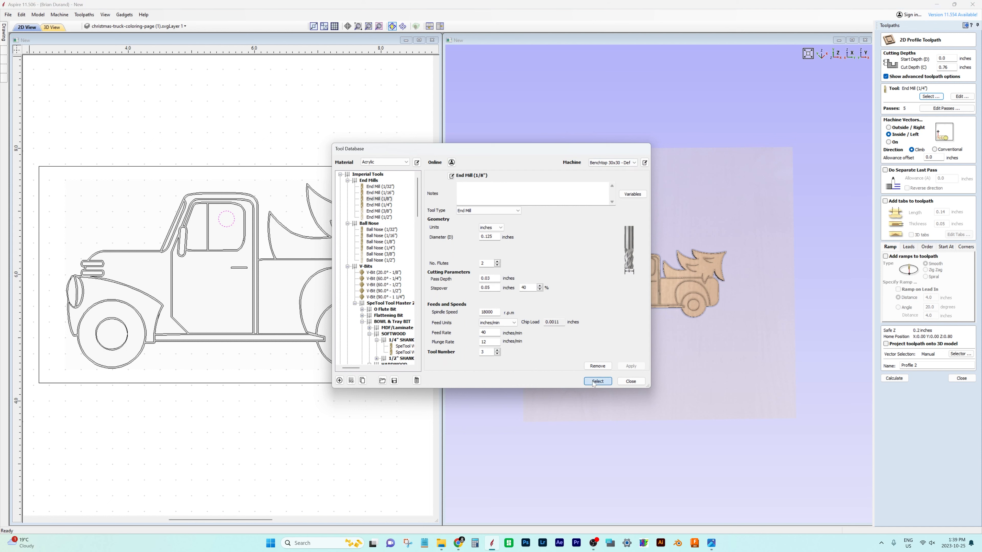
click(597, 382)
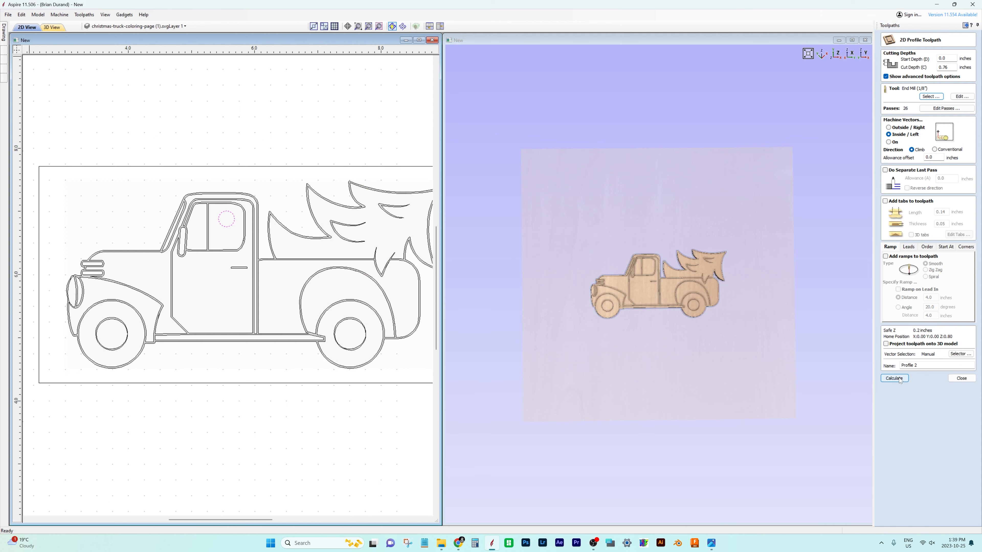
click(893, 379)
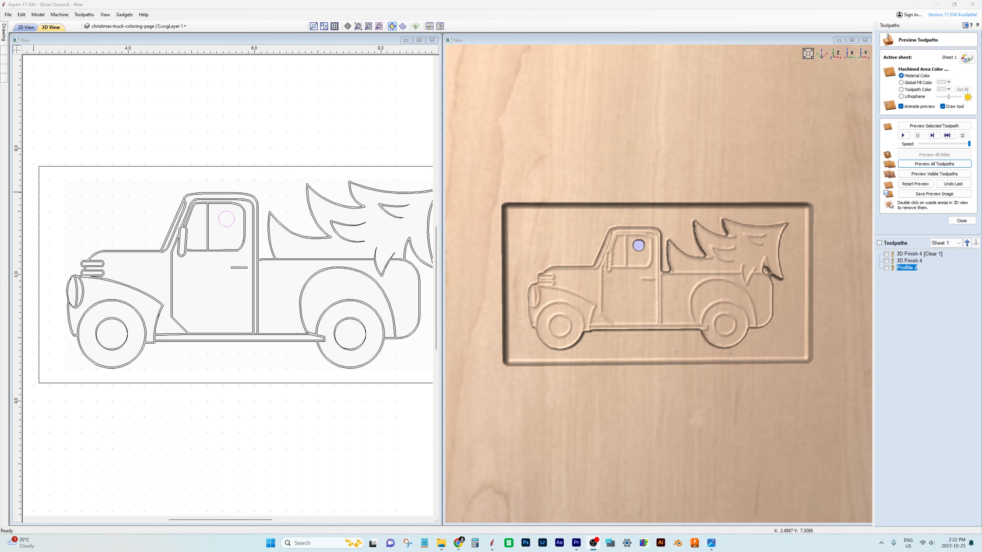
mouse_move(639, 83)
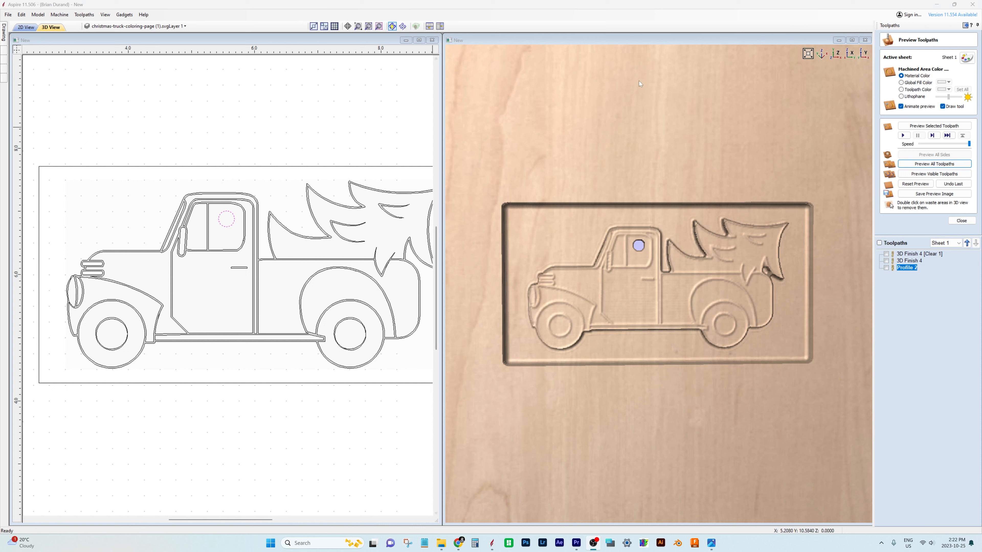
mouse_move(772, 312)
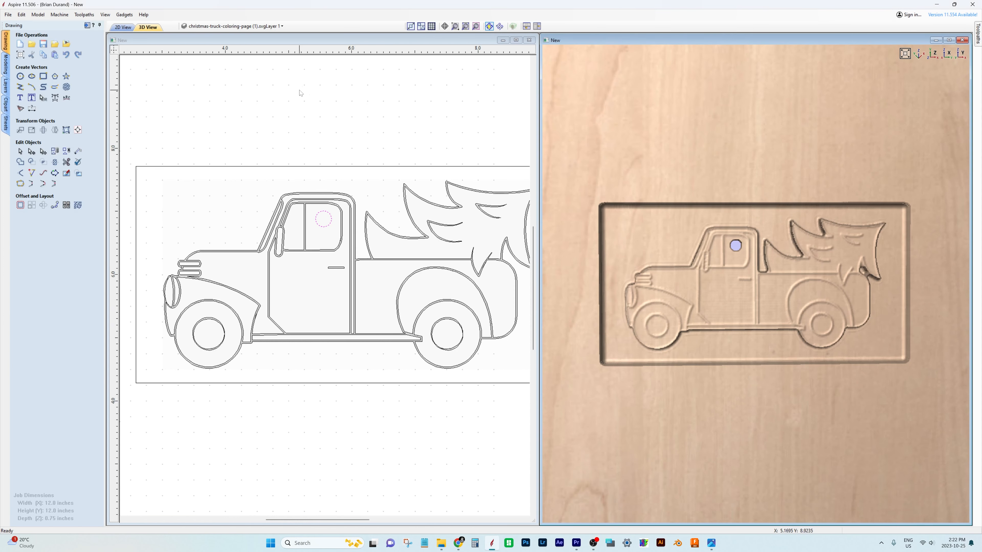
mouse_move(132, 98)
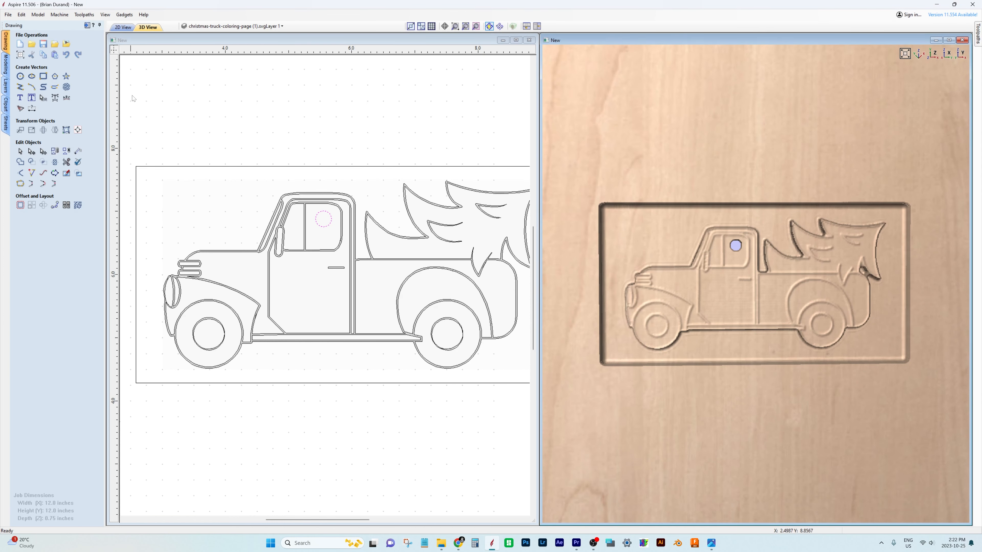
- Select the outer offset vector around the truck and begin a new Profile toolpath for it
click(236, 25)
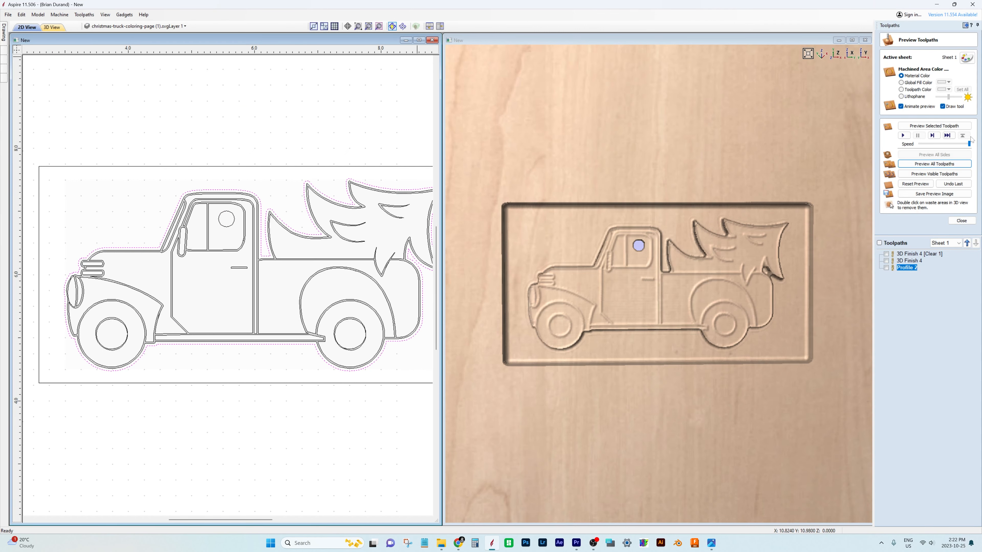
click(961, 221)
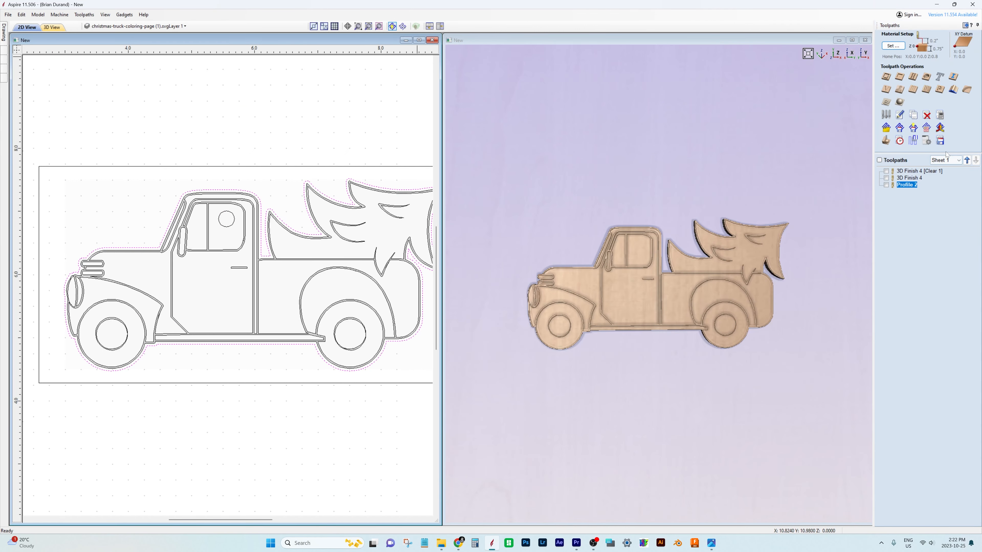
mouse_move(885, 76)
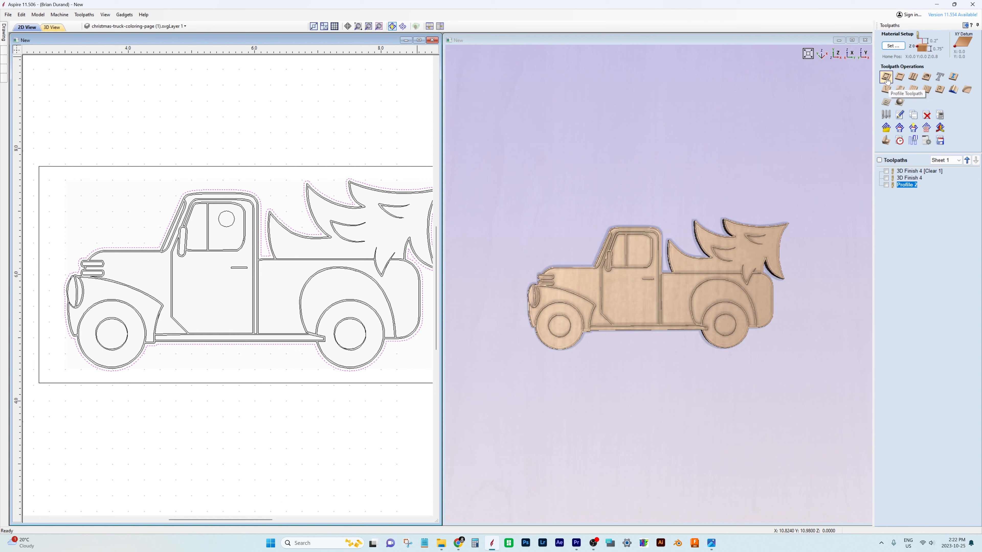
click(884, 77)
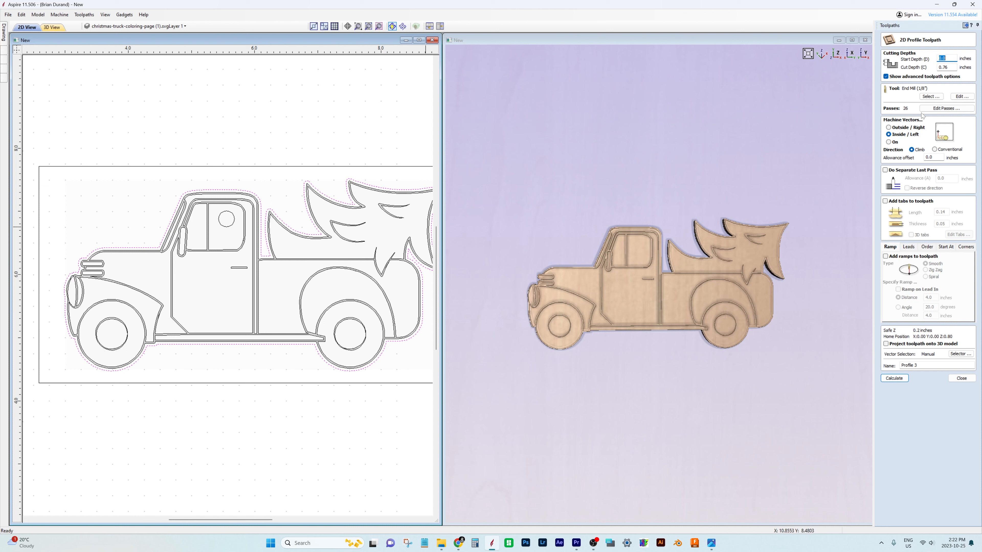
- Reduce the outline profile's pass schedule to 10 passes at the 0.76-inch depth
click(946, 107)
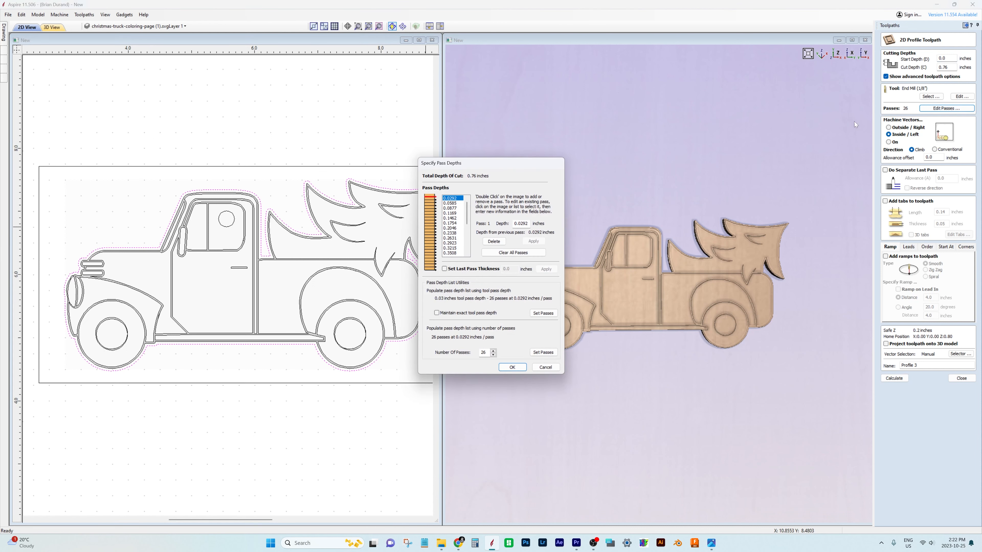
click(493, 354)
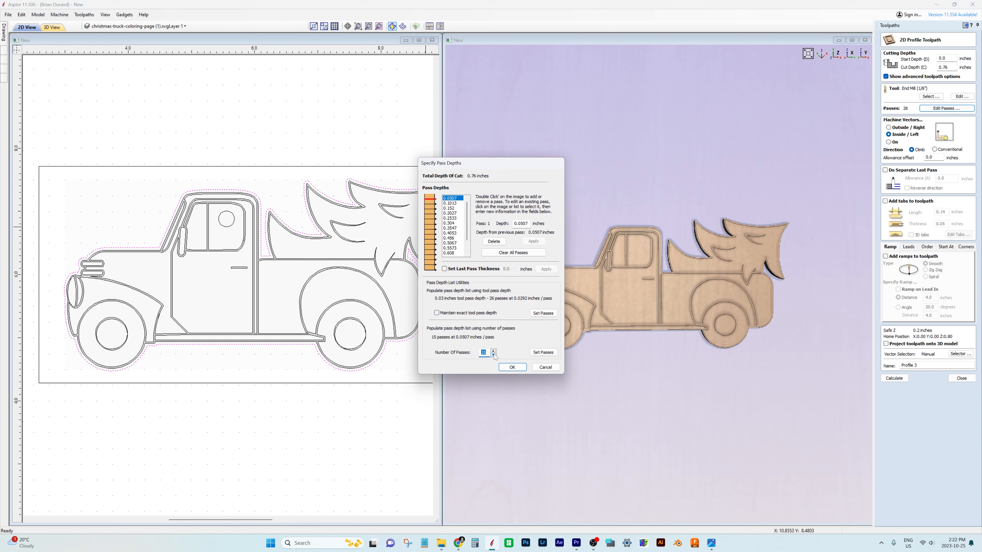
click(493, 354)
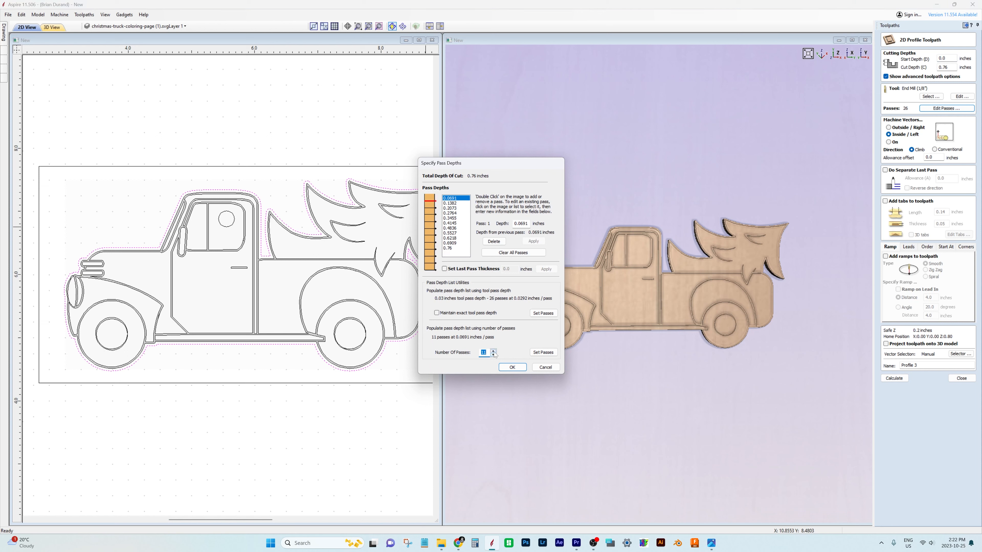
click(494, 354)
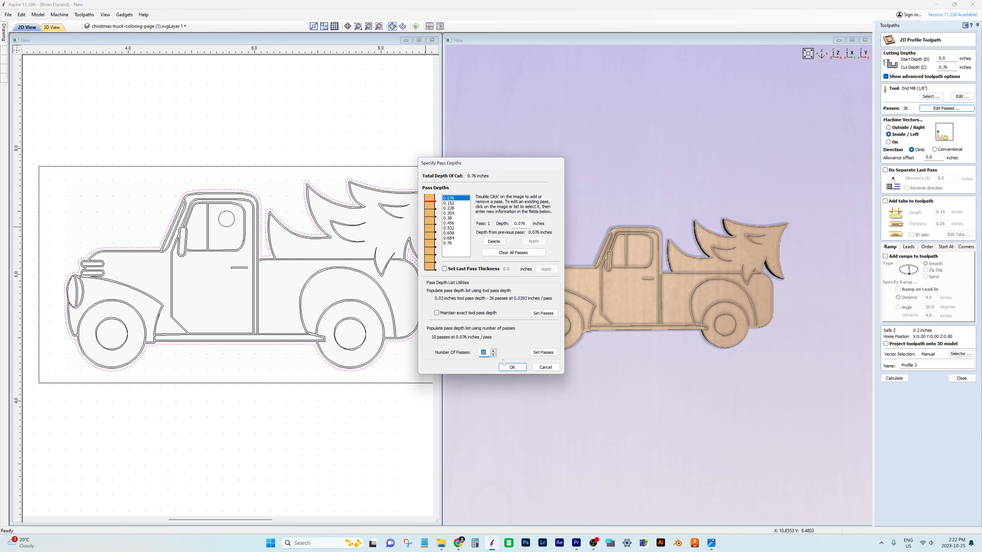
click(511, 367)
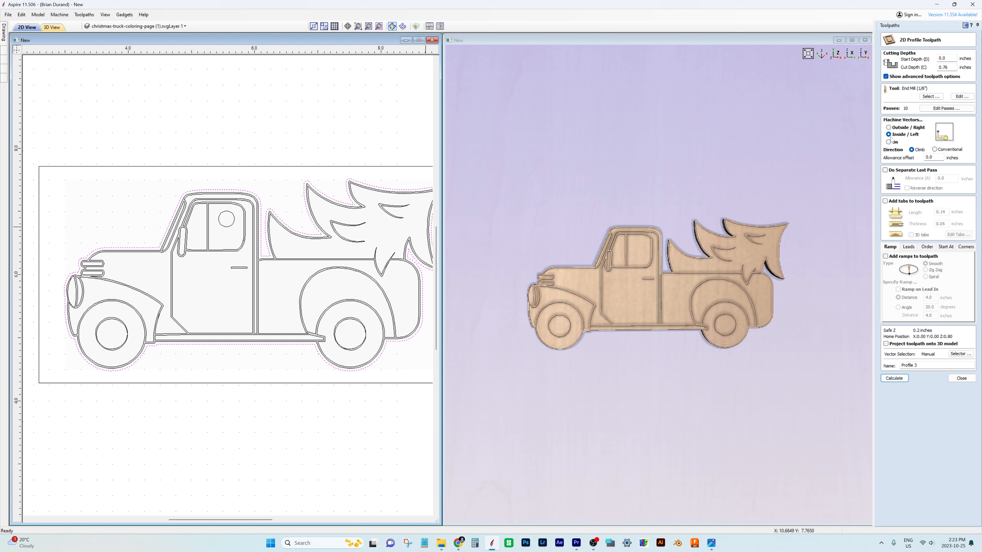
- Cut Outside/Right of the outline and calculate Profile 3, accepting the cut-through warning
click(888, 127)
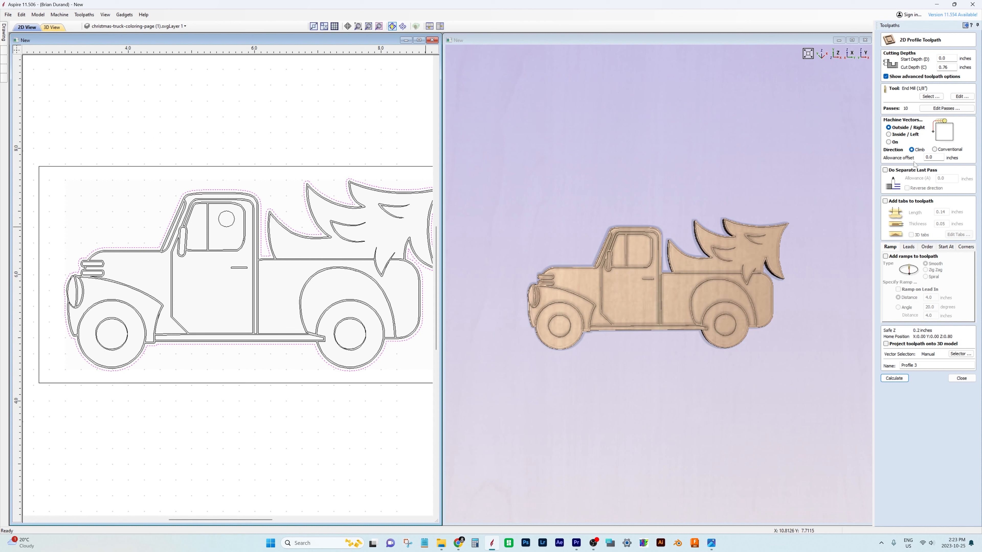
click(893, 378)
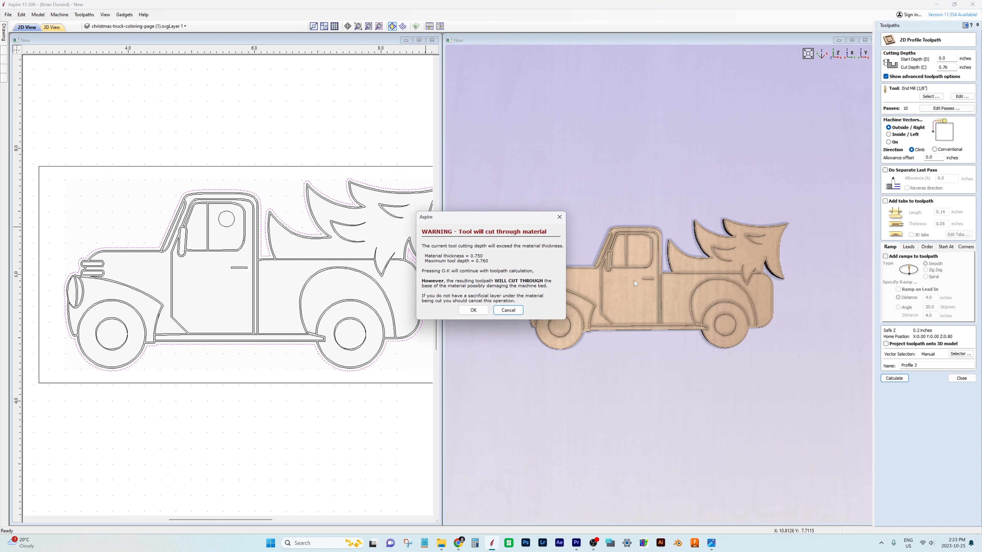
click(474, 310)
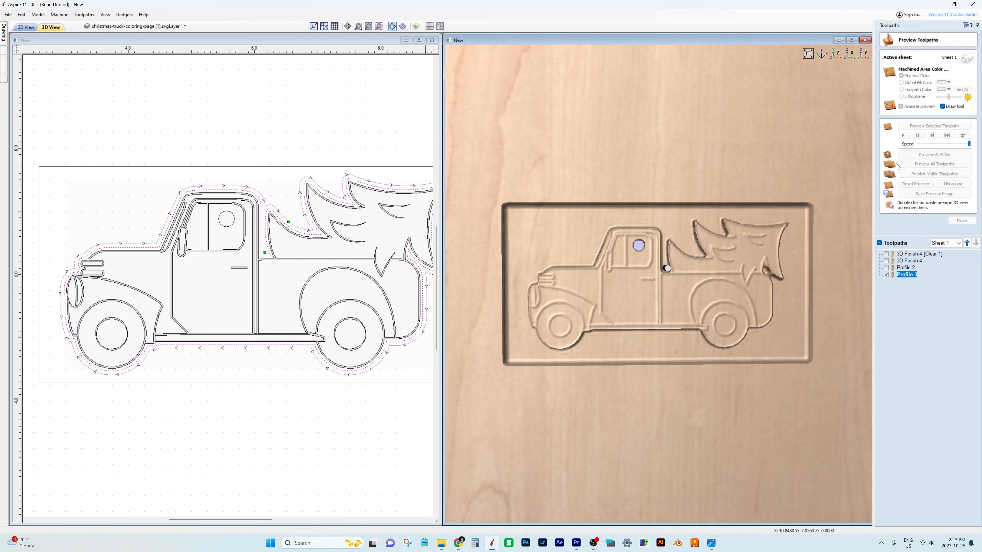
- Simulate all toolpaths so the truck is cut free along its outline with the hanging hole
click(933, 163)
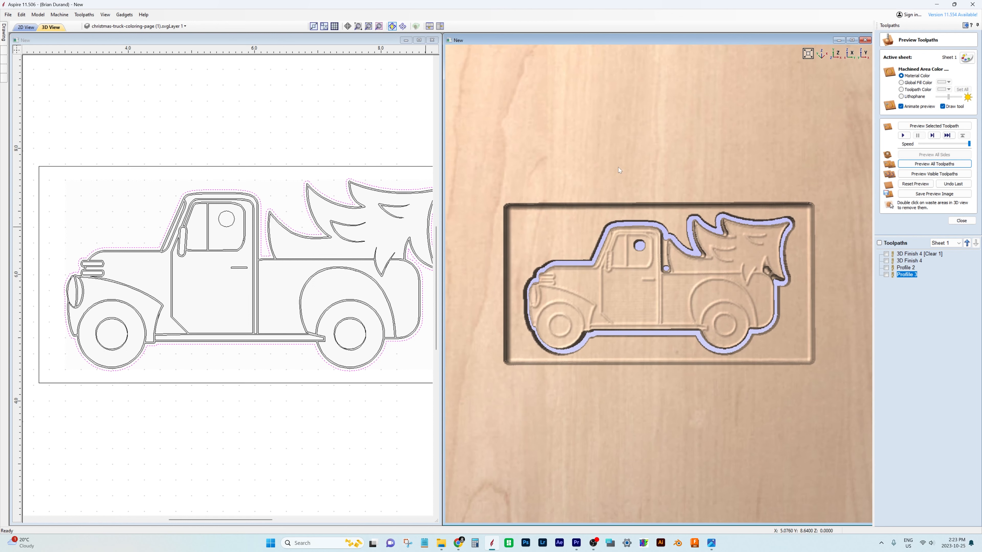
mouse_move(541, 177)
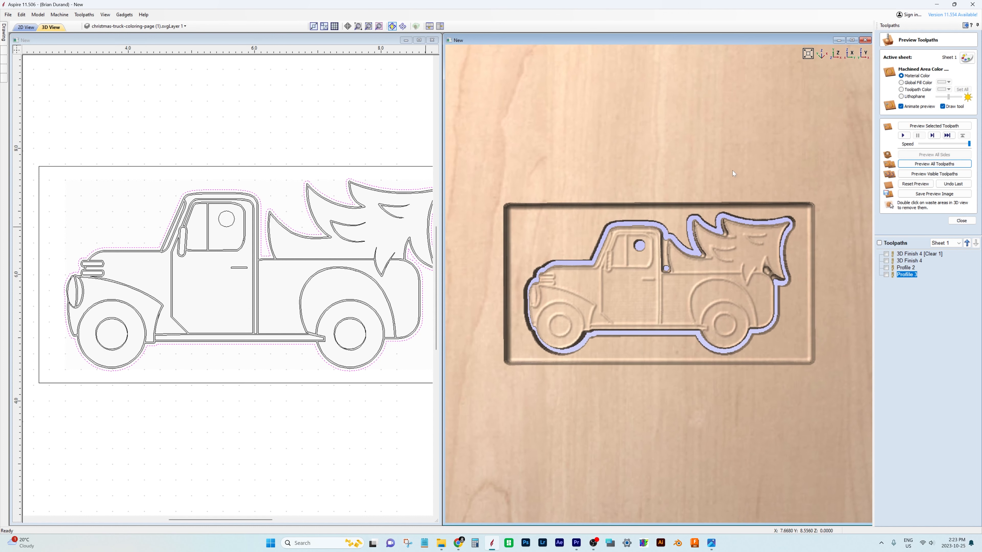
mouse_move(647, 167)
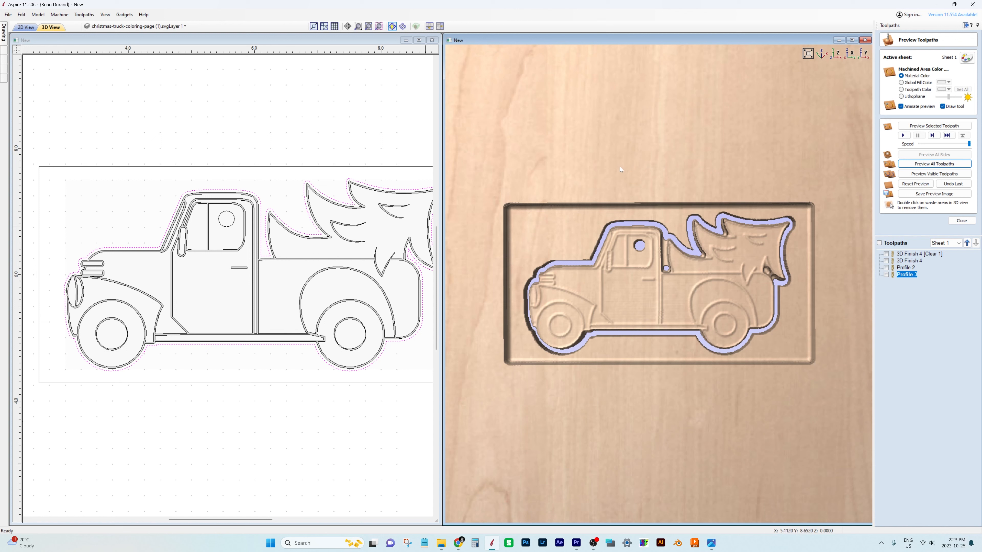
mouse_move(741, 220)
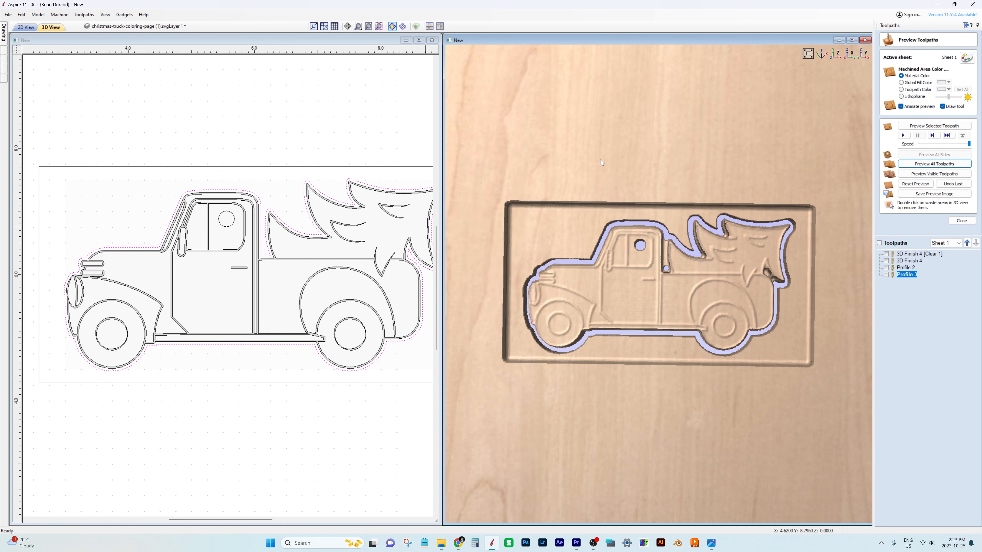
mouse_move(704, 174)
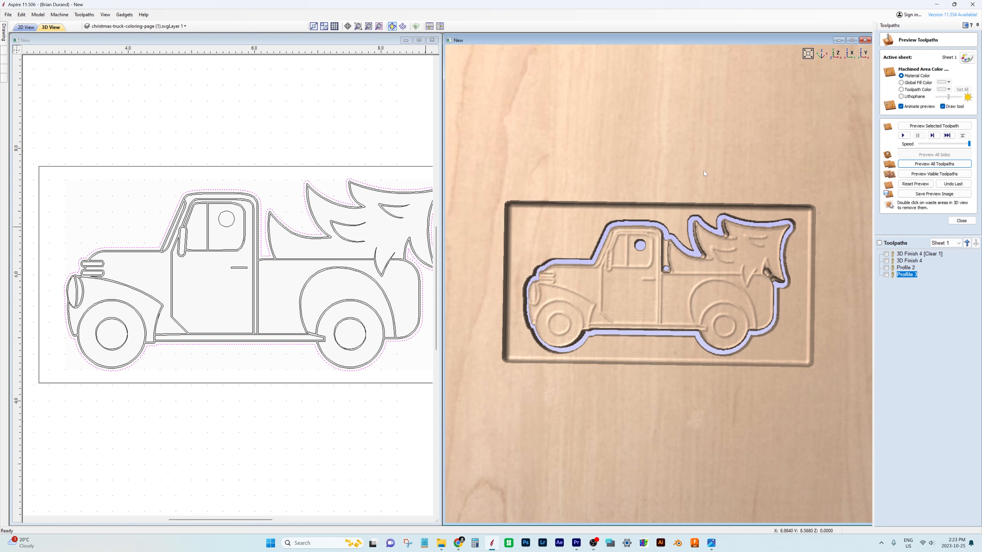